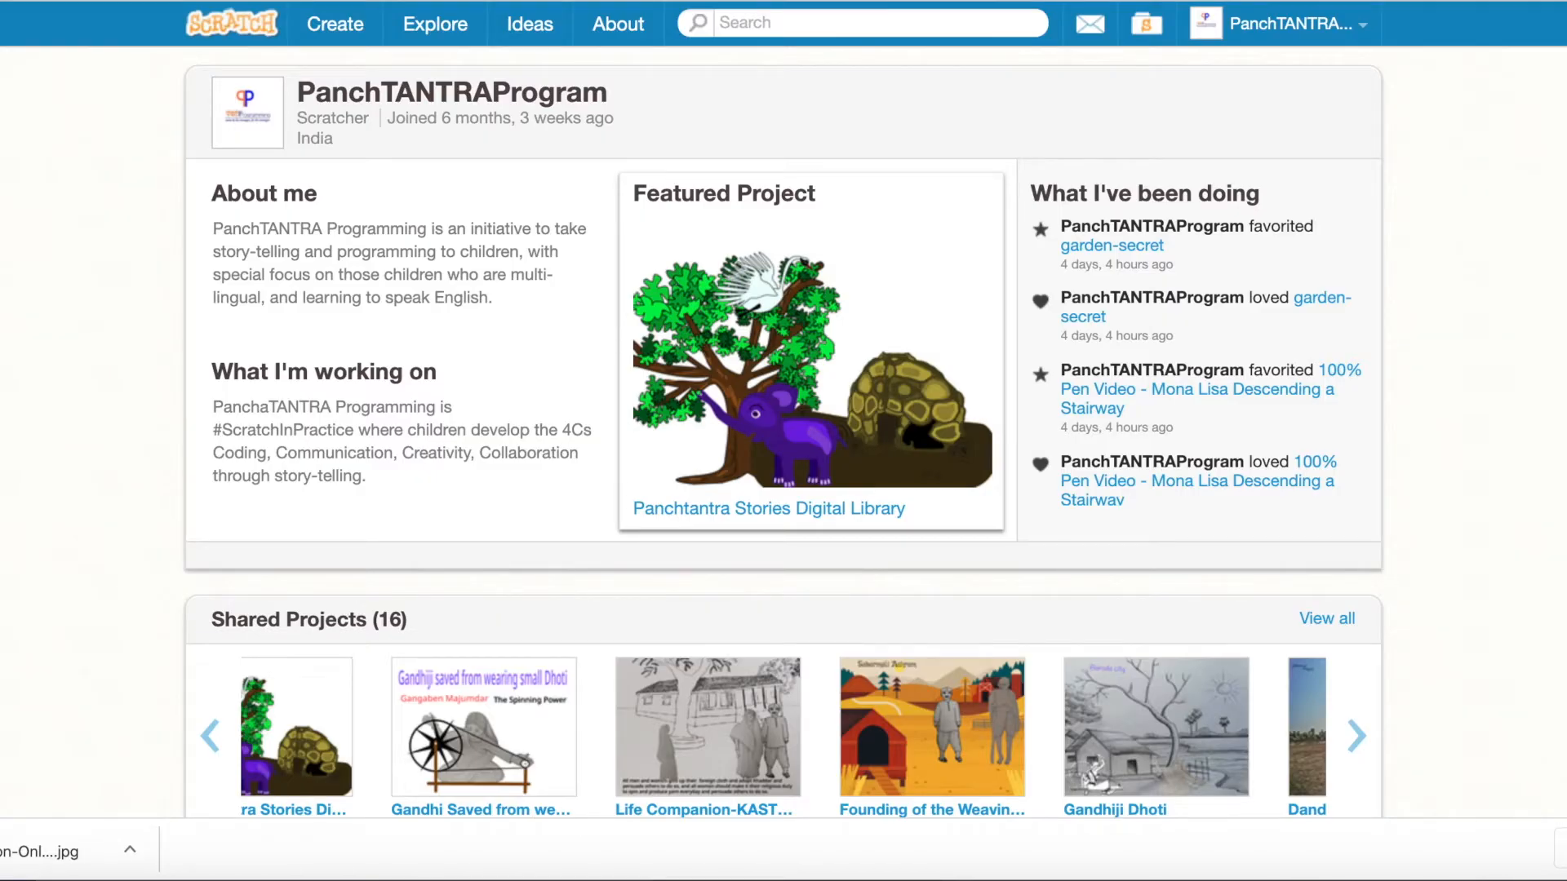
mouse_move(1006, 95)
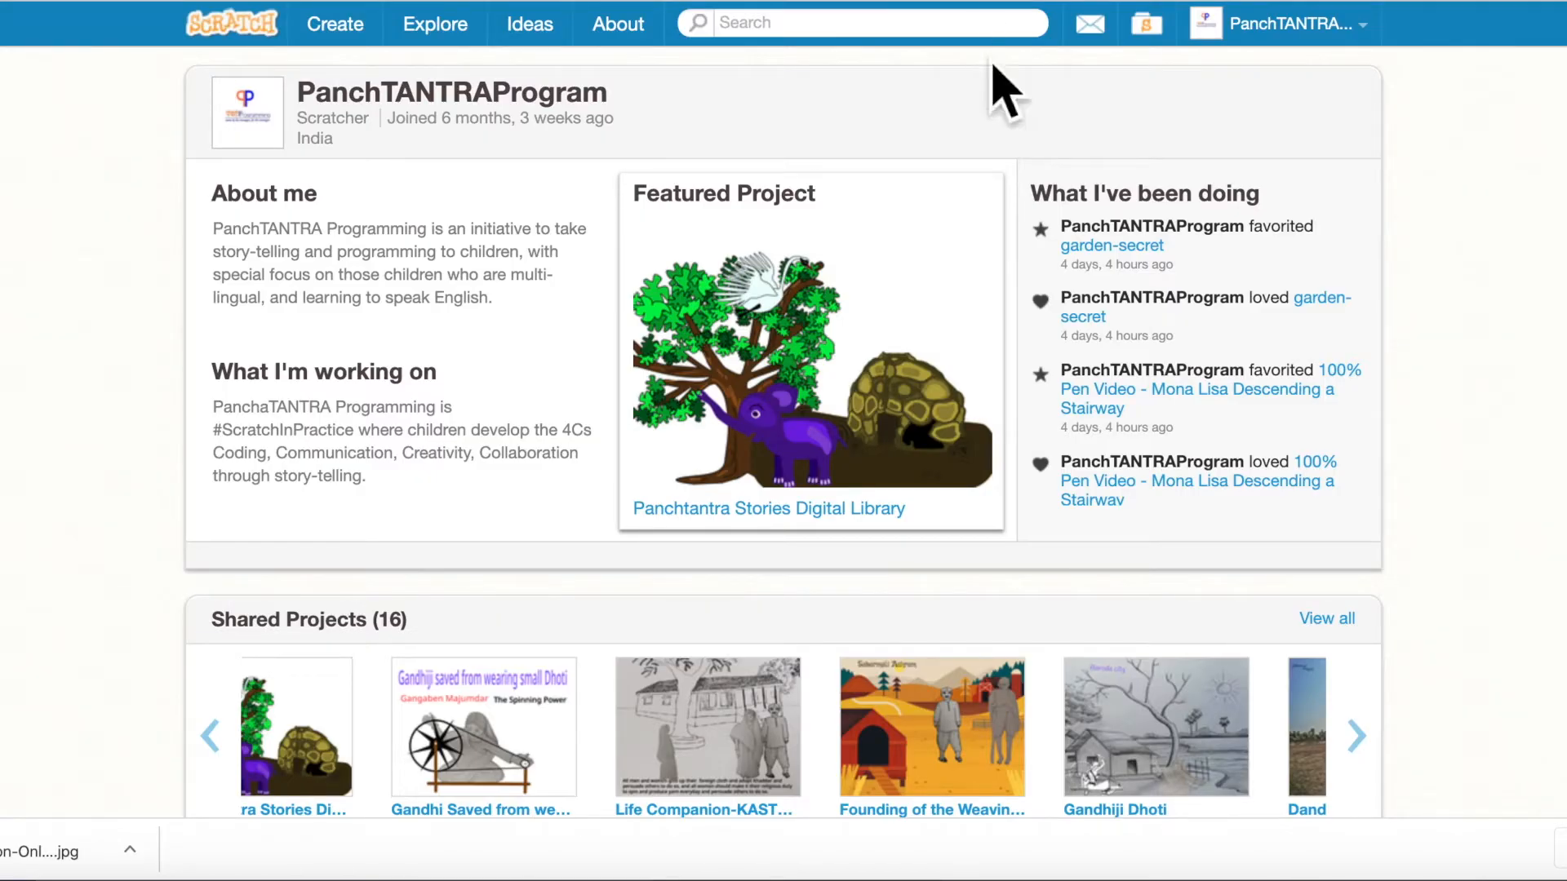
mouse_move(984, 155)
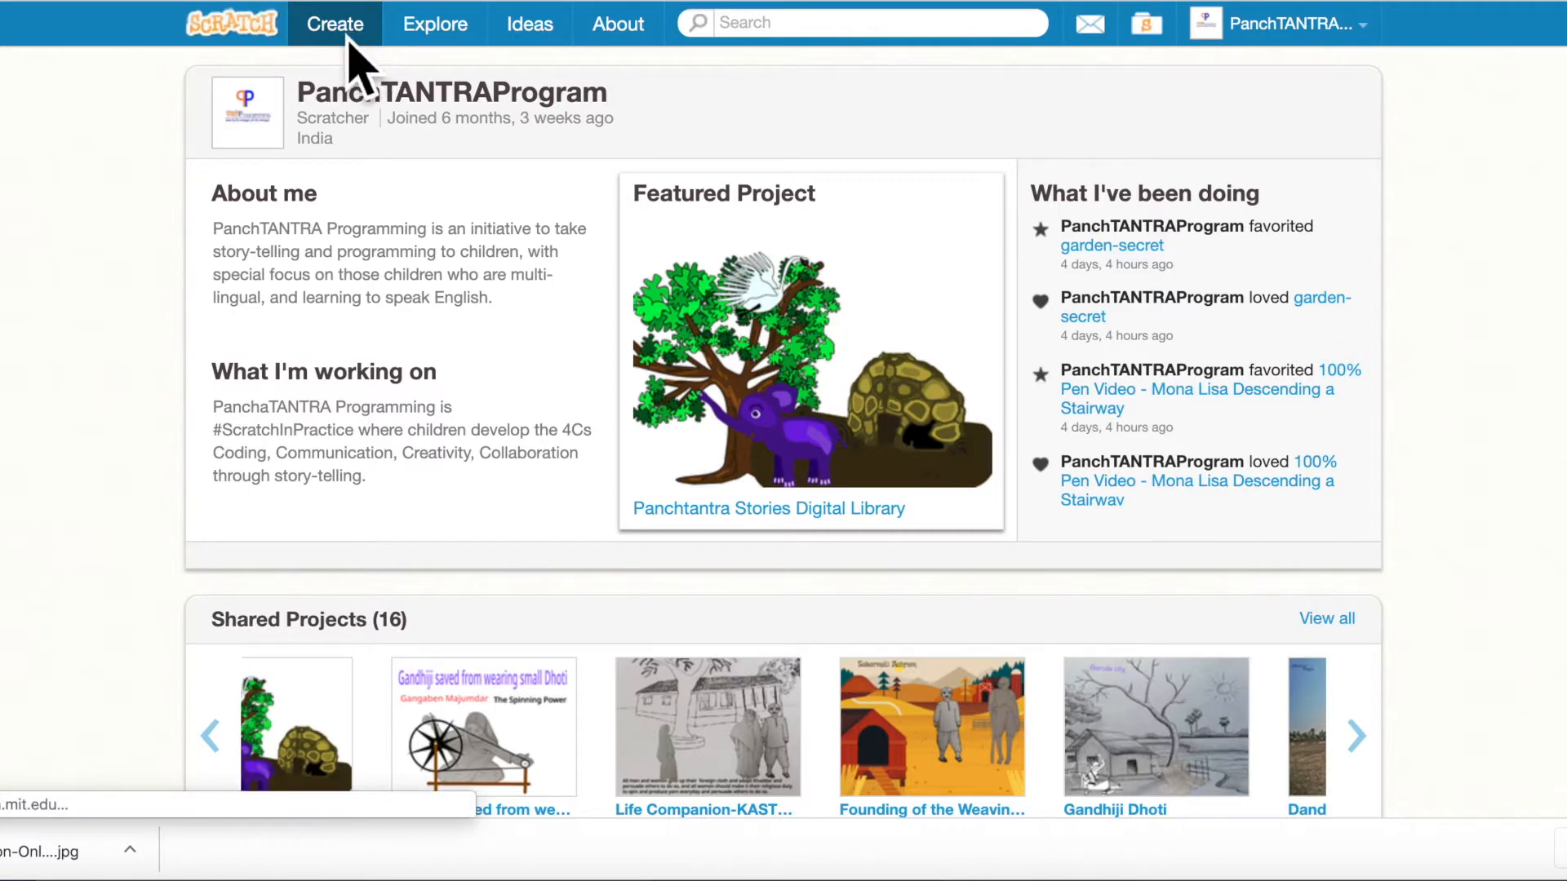
Step: Start a new untitled project in the online Scratch editor
click(333, 23)
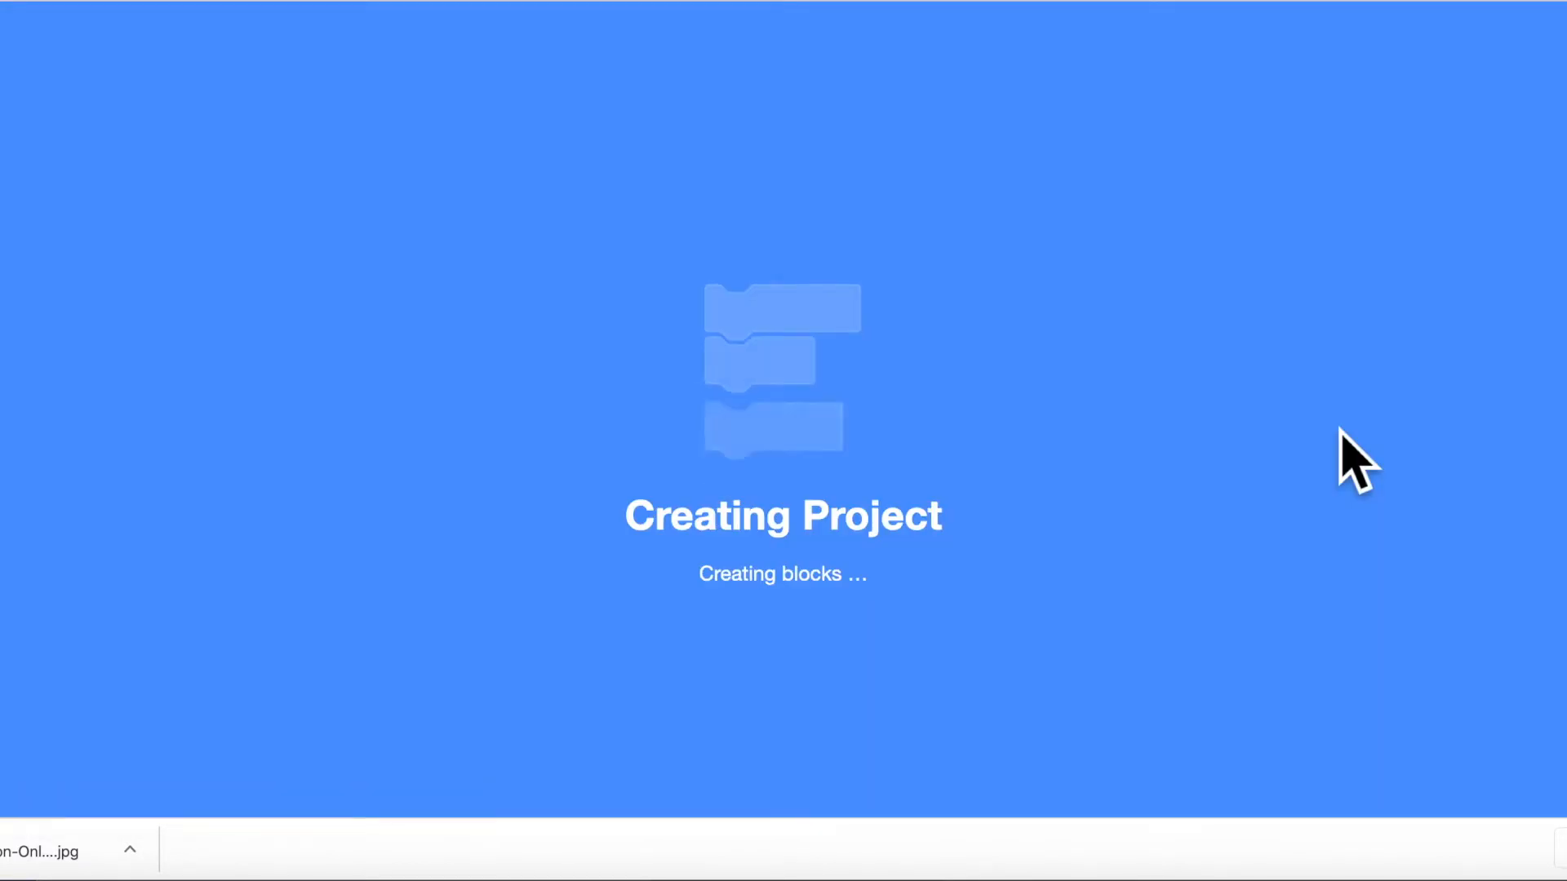
mouse_move(1199, 659)
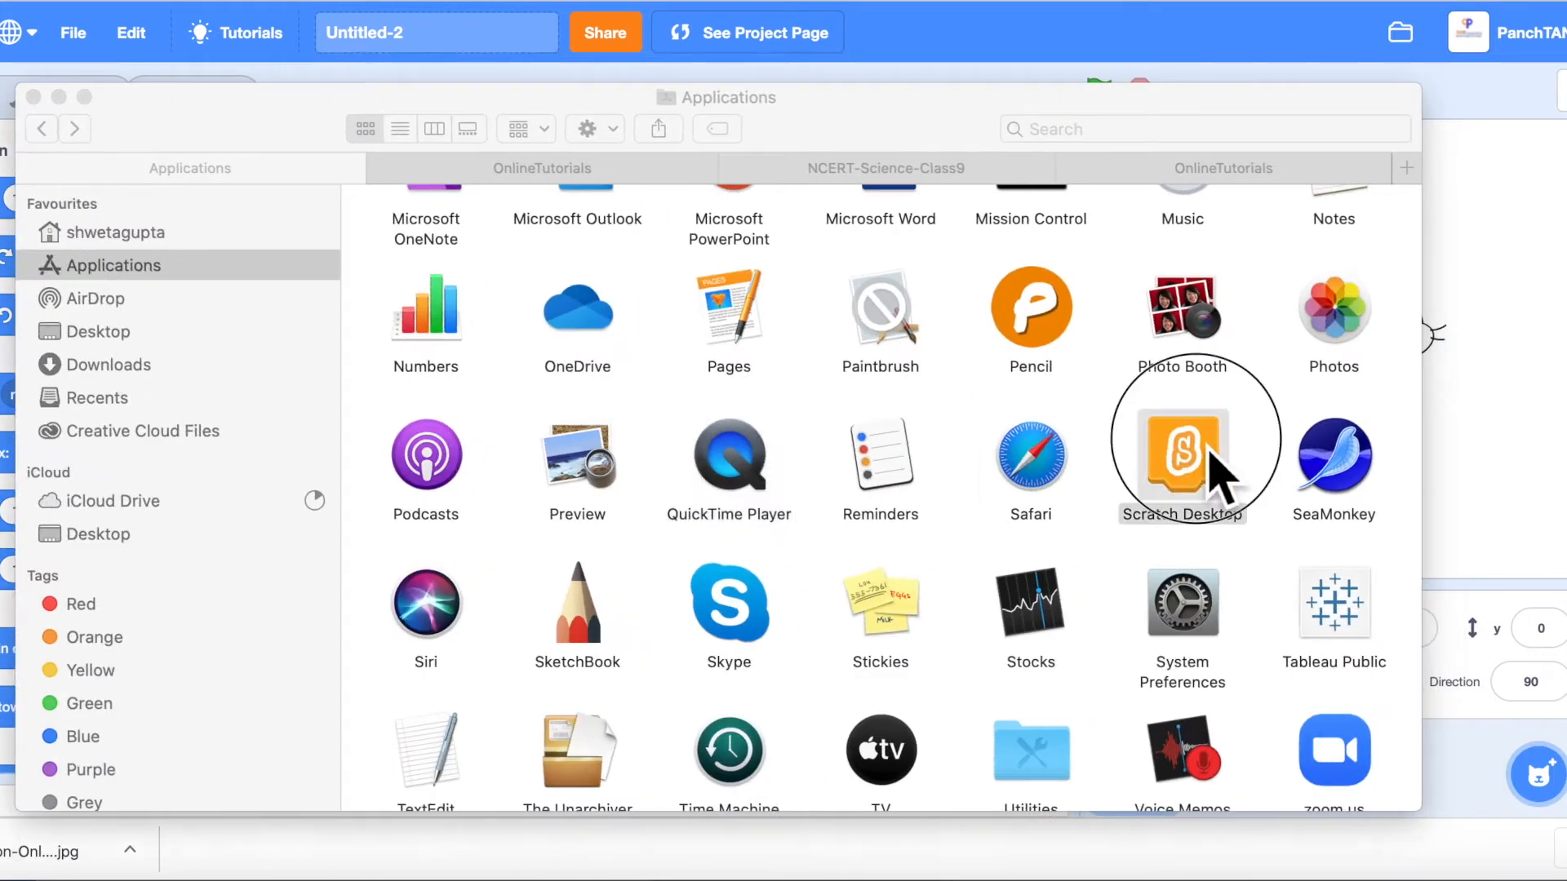
Step: Select the Scratch Desktop app in Finder's Applications folder to launch it
click(1182, 451)
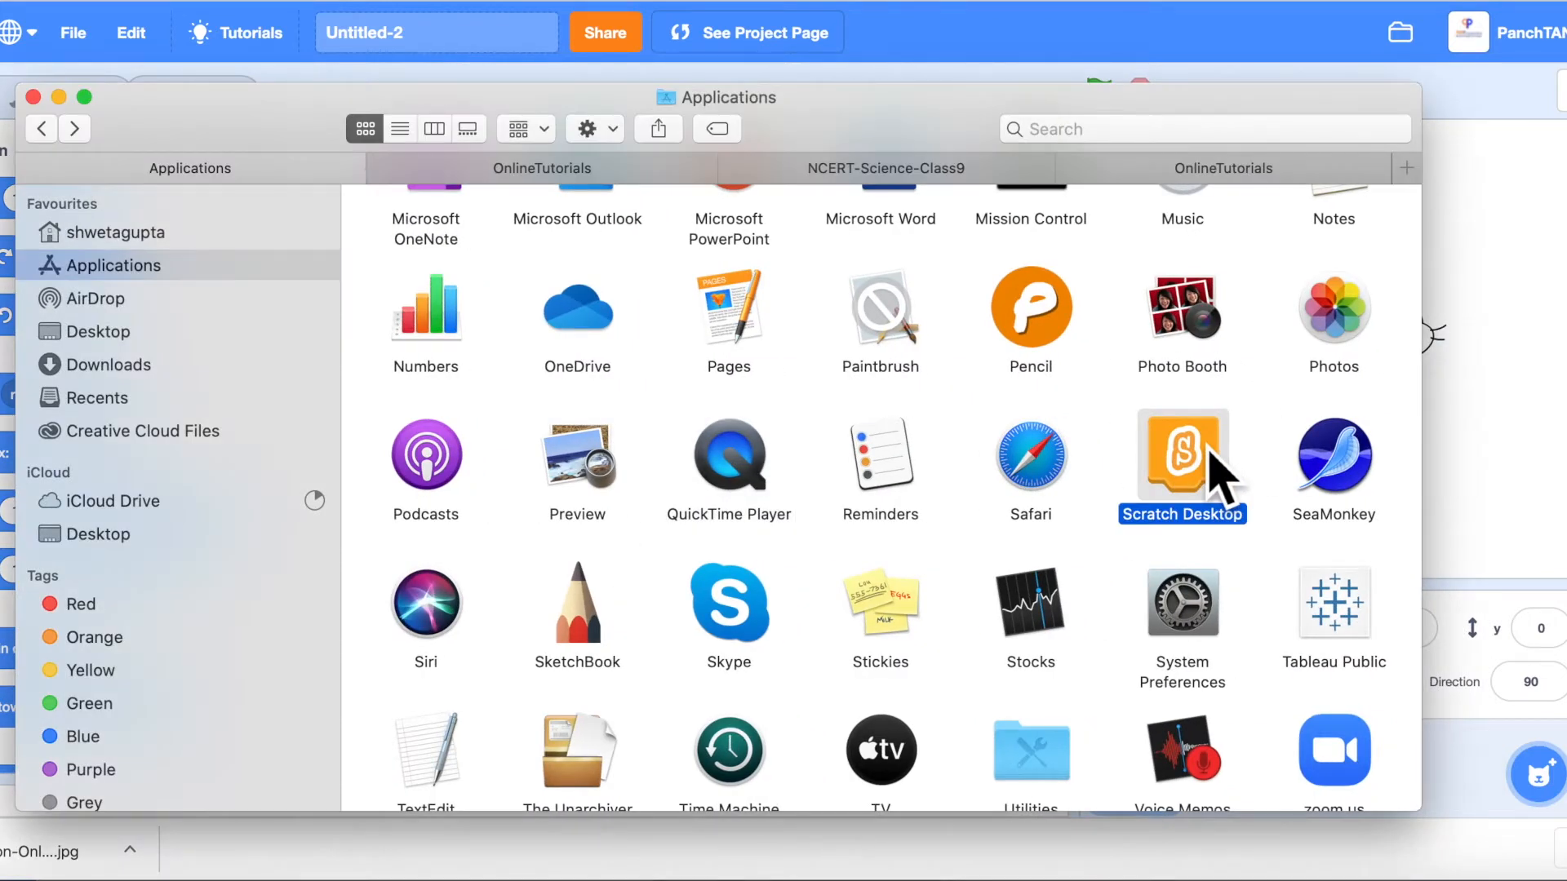
mouse_move(1099, 837)
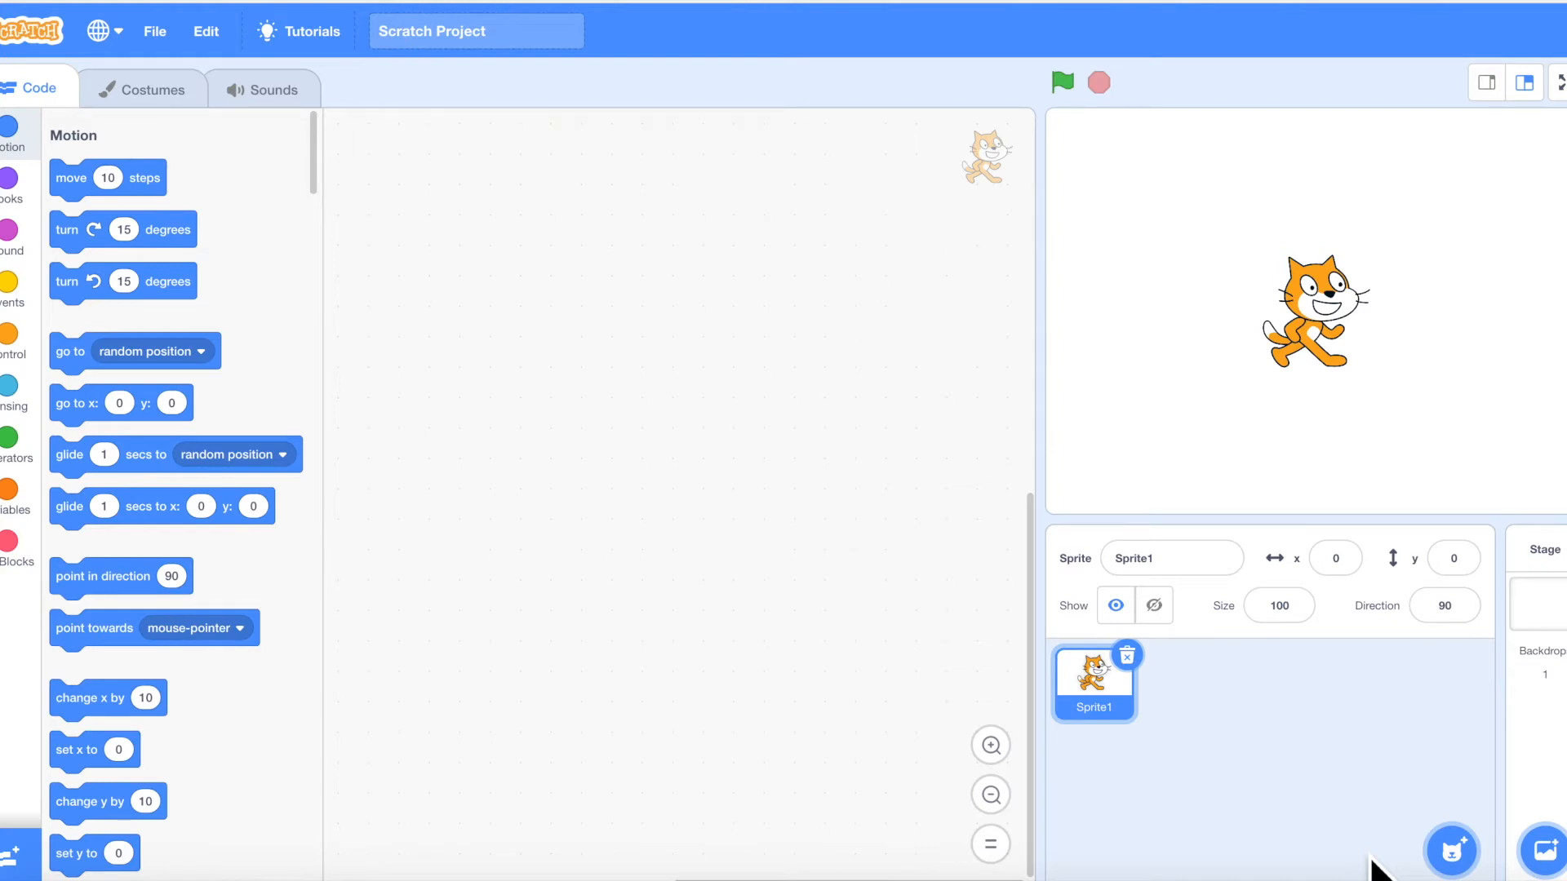
mouse_move(190, 145)
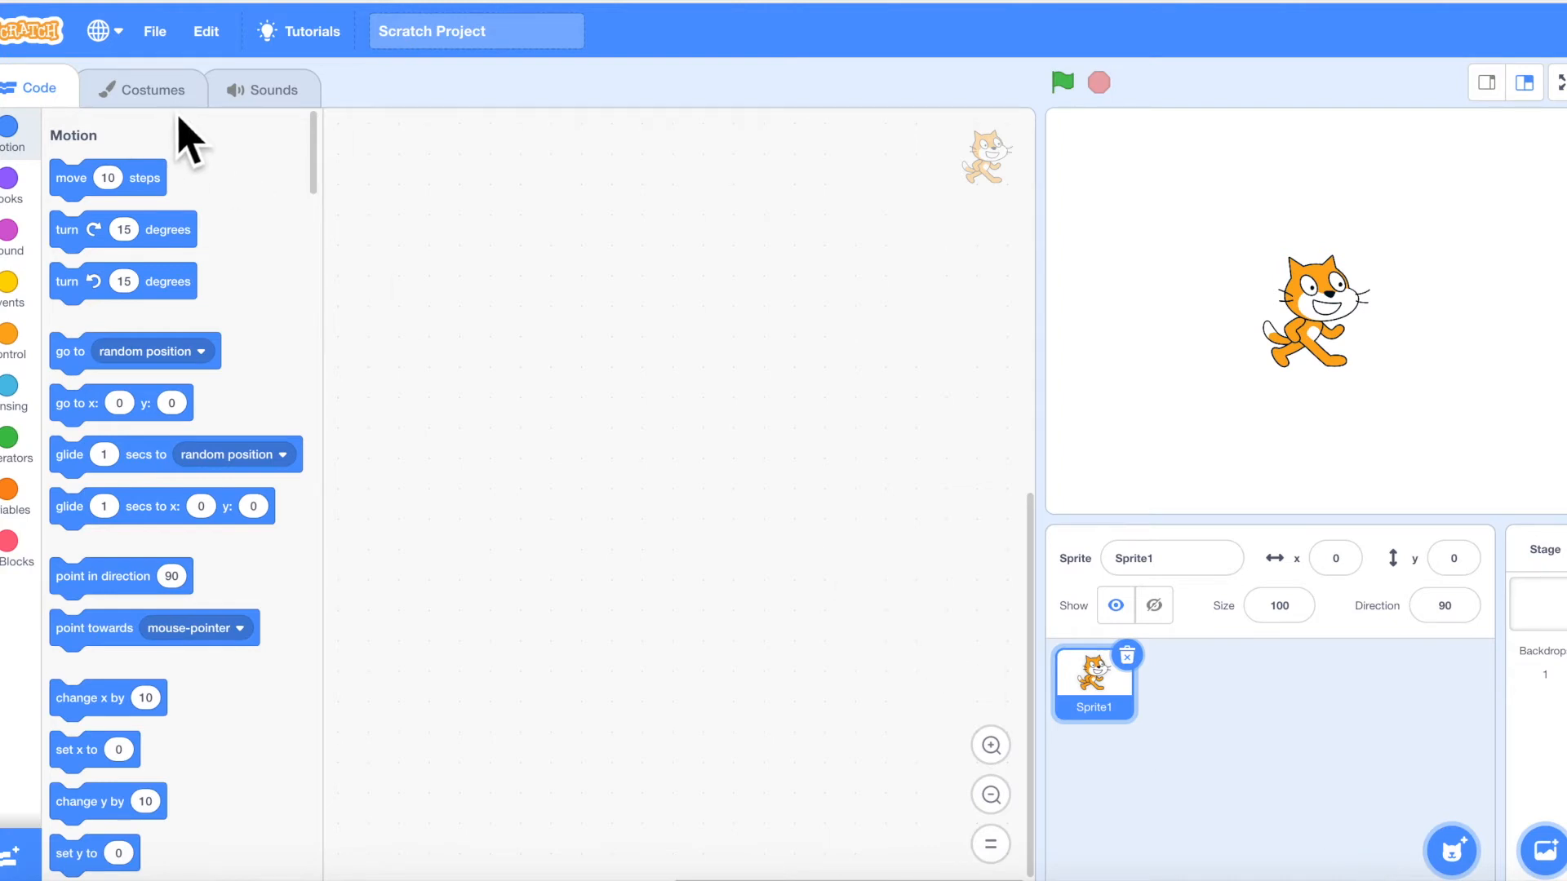
mouse_move(1532, 549)
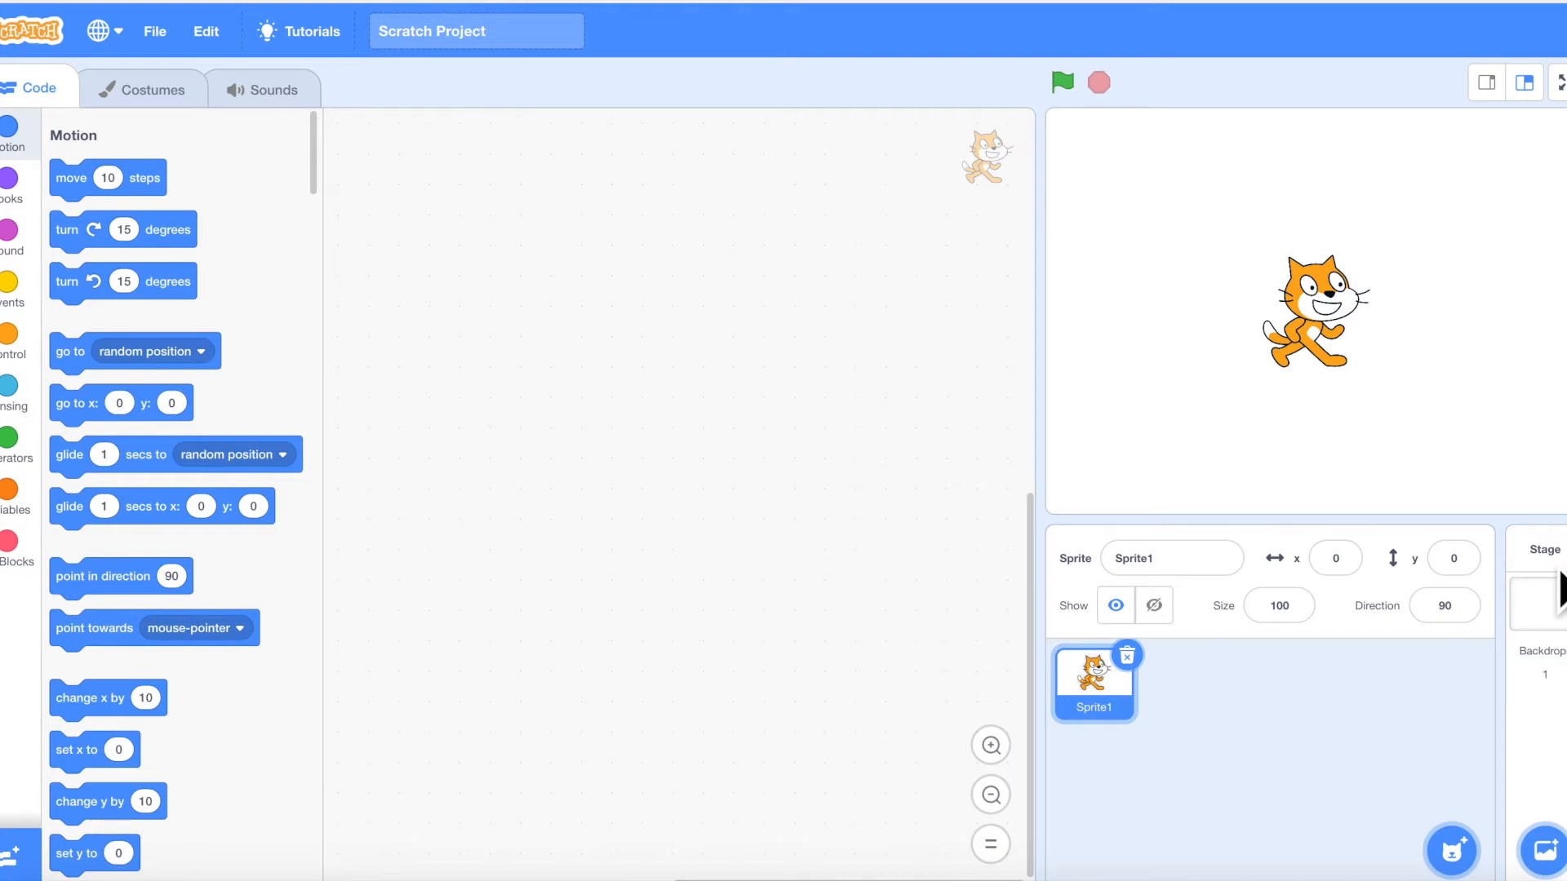
mouse_move(1558, 734)
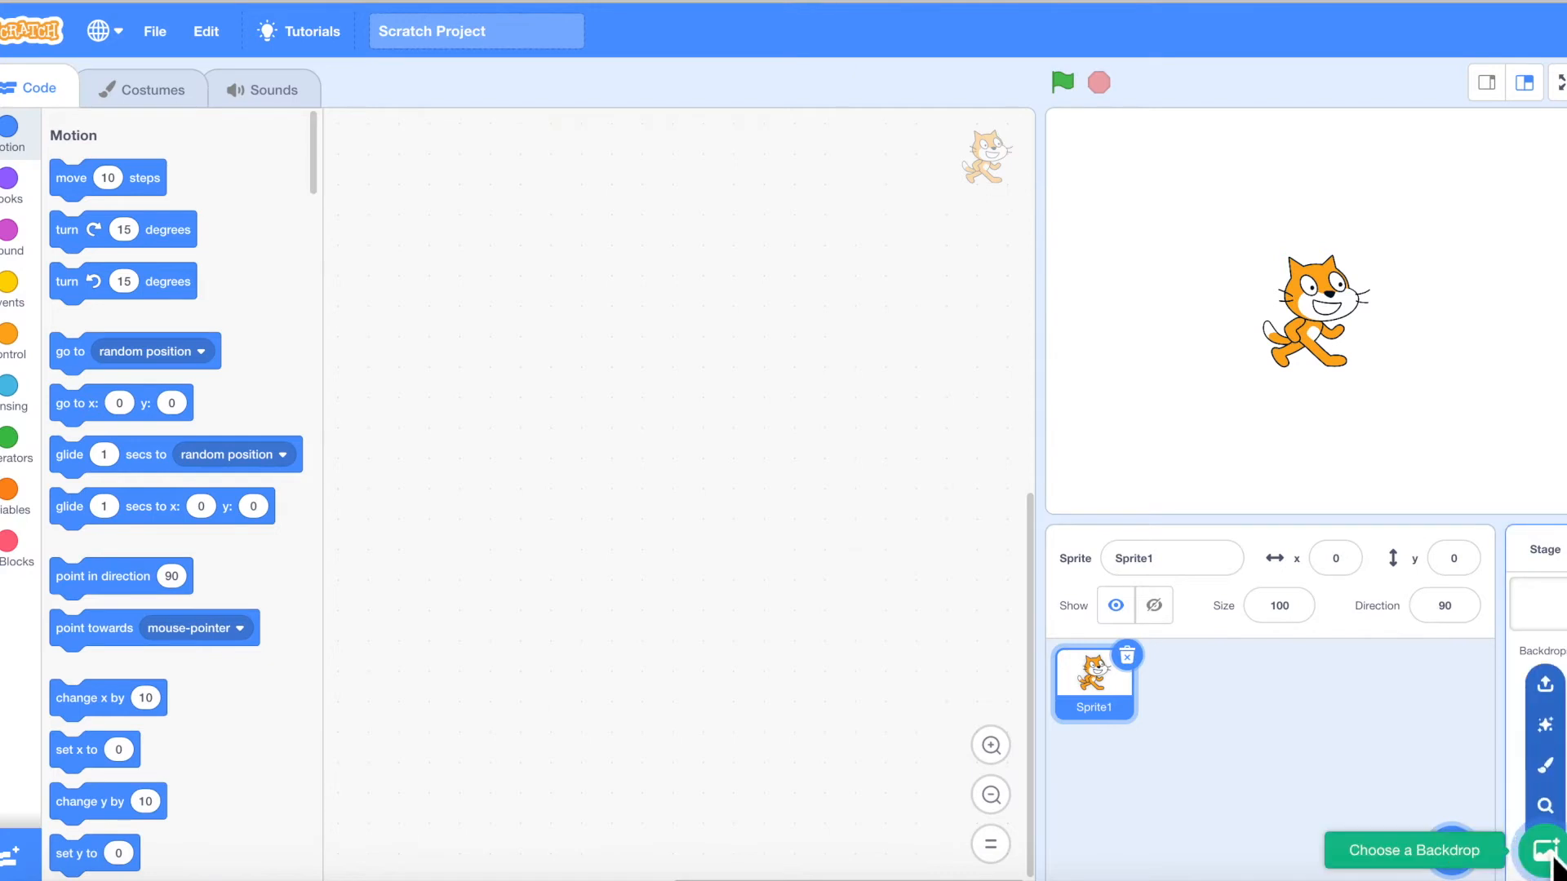
mouse_move(1543, 767)
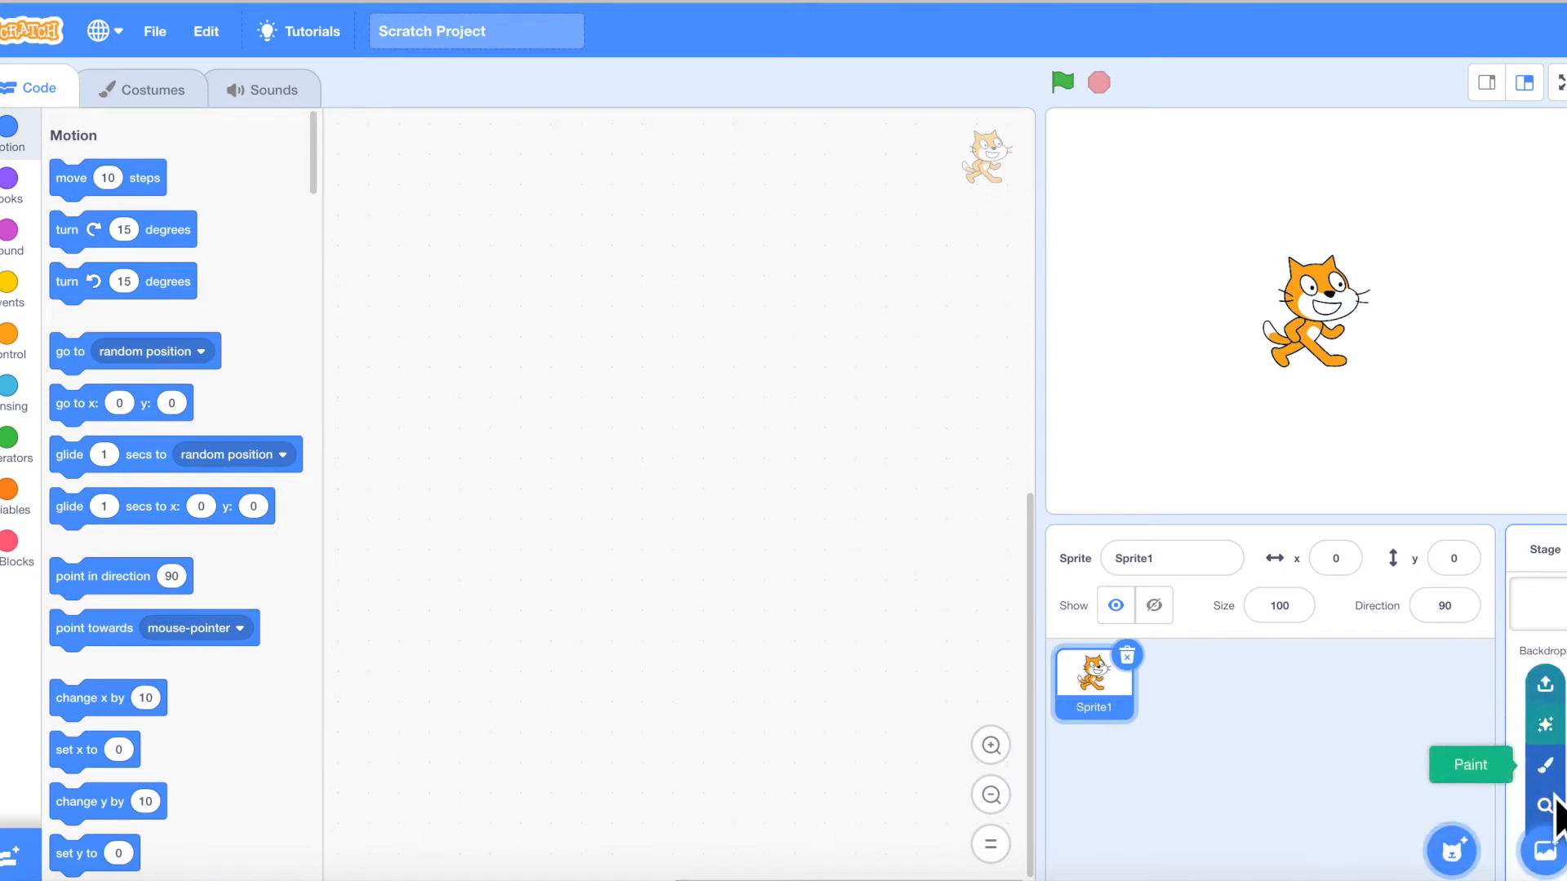
click(1543, 850)
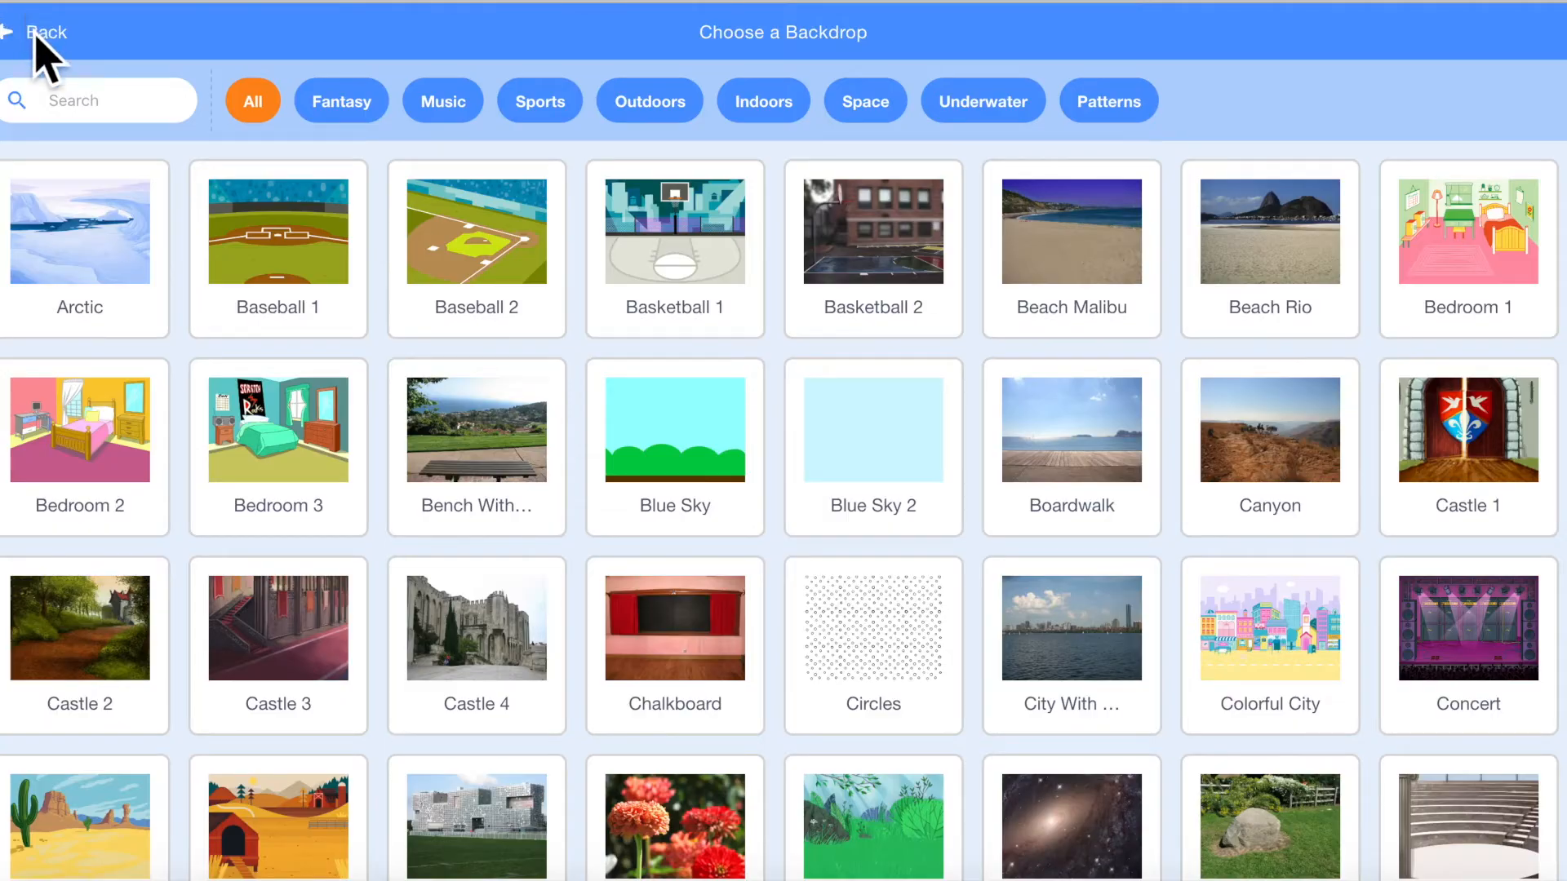
click(40, 31)
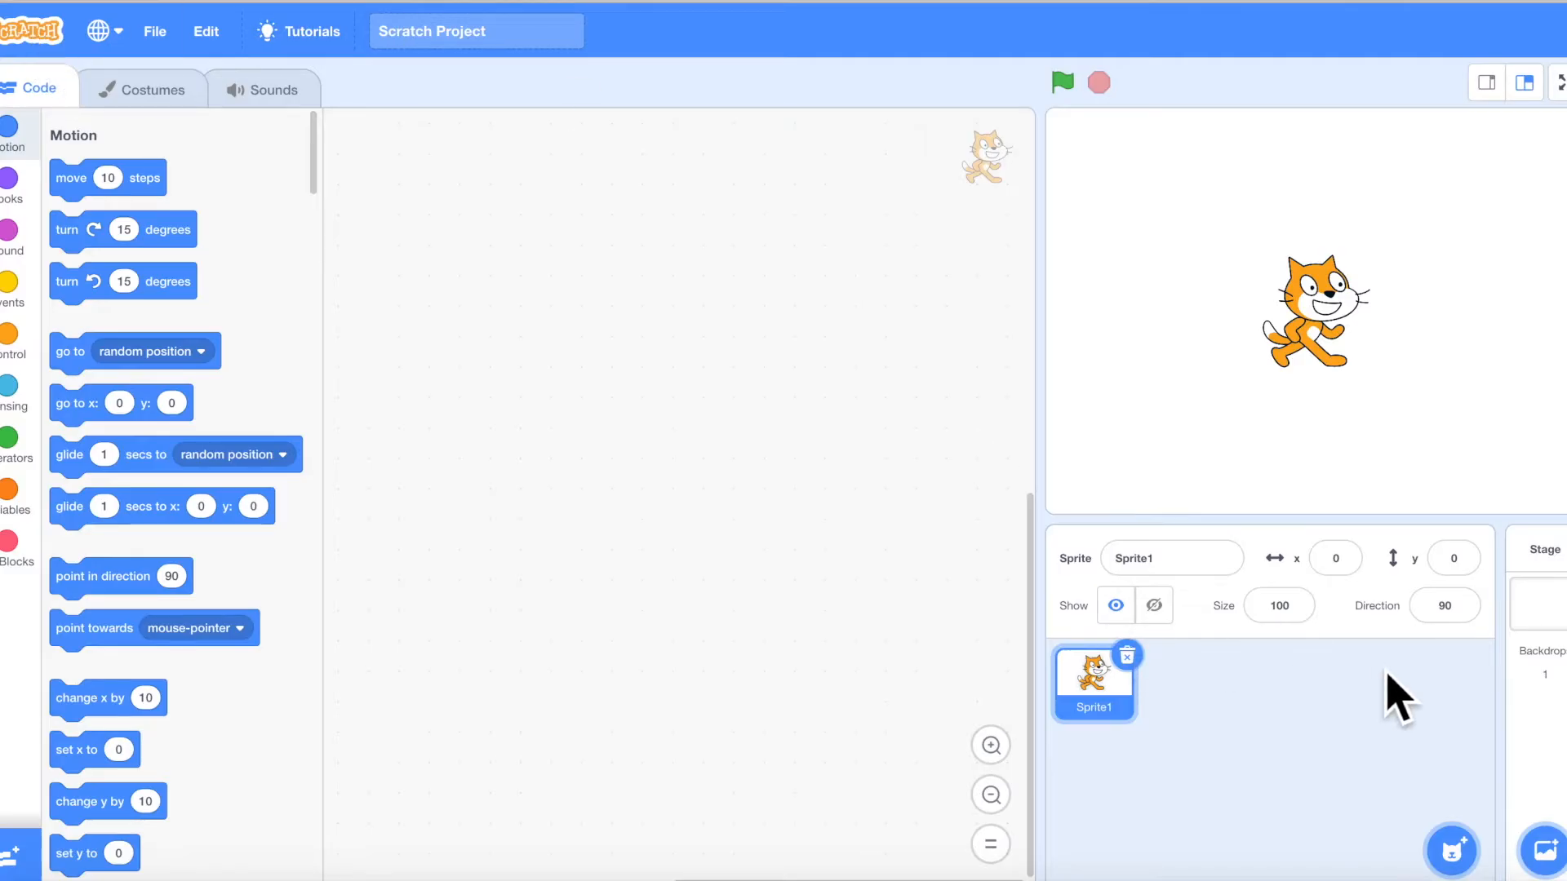
mouse_move(1351, 761)
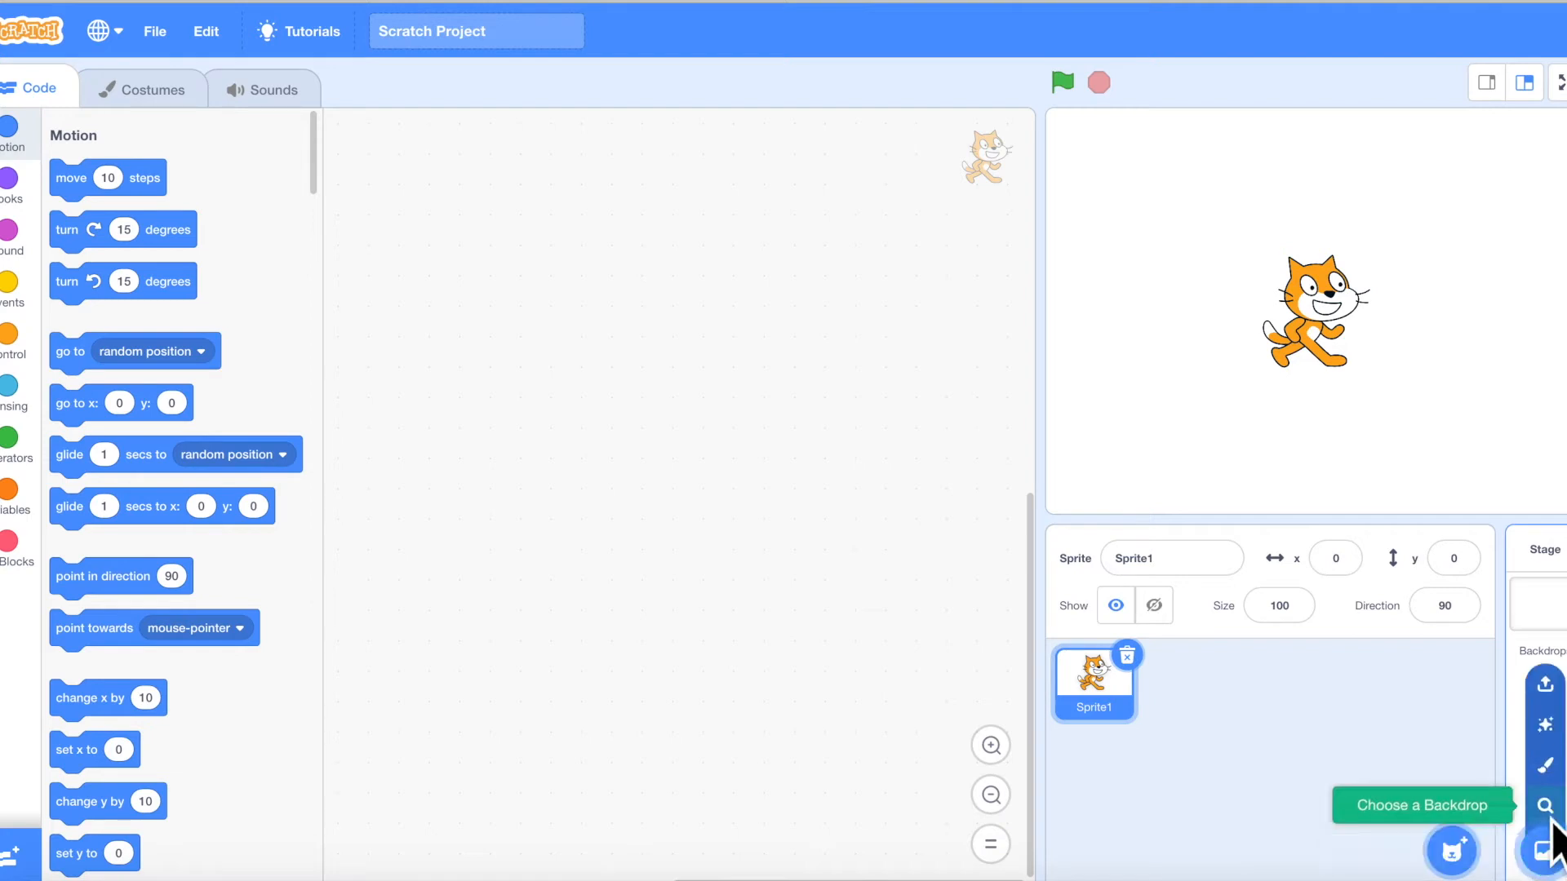
mouse_move(1547, 766)
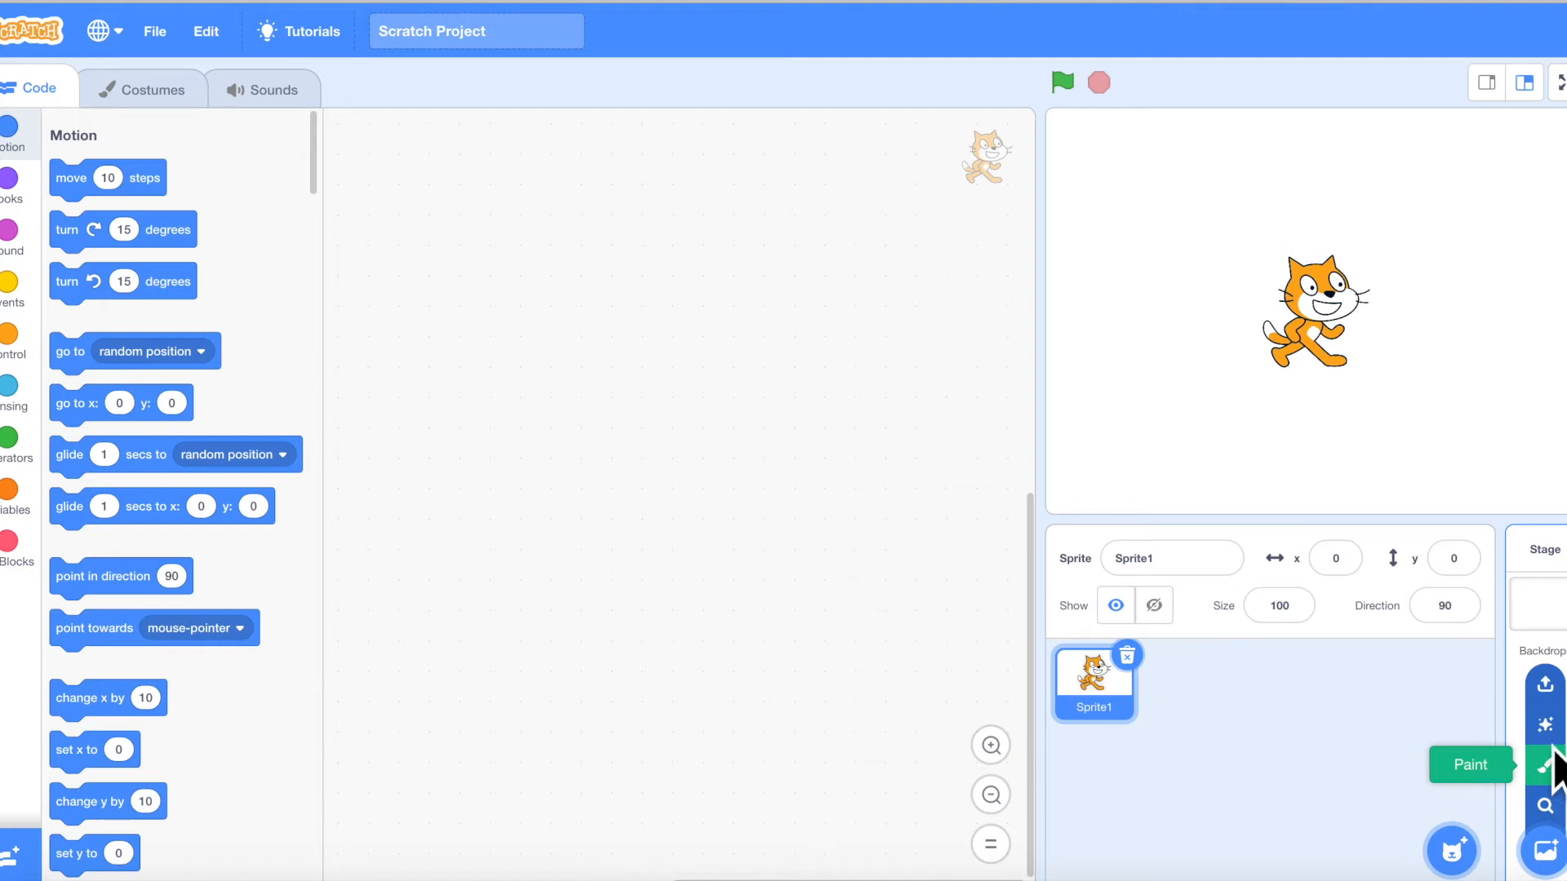
mouse_move(1554, 684)
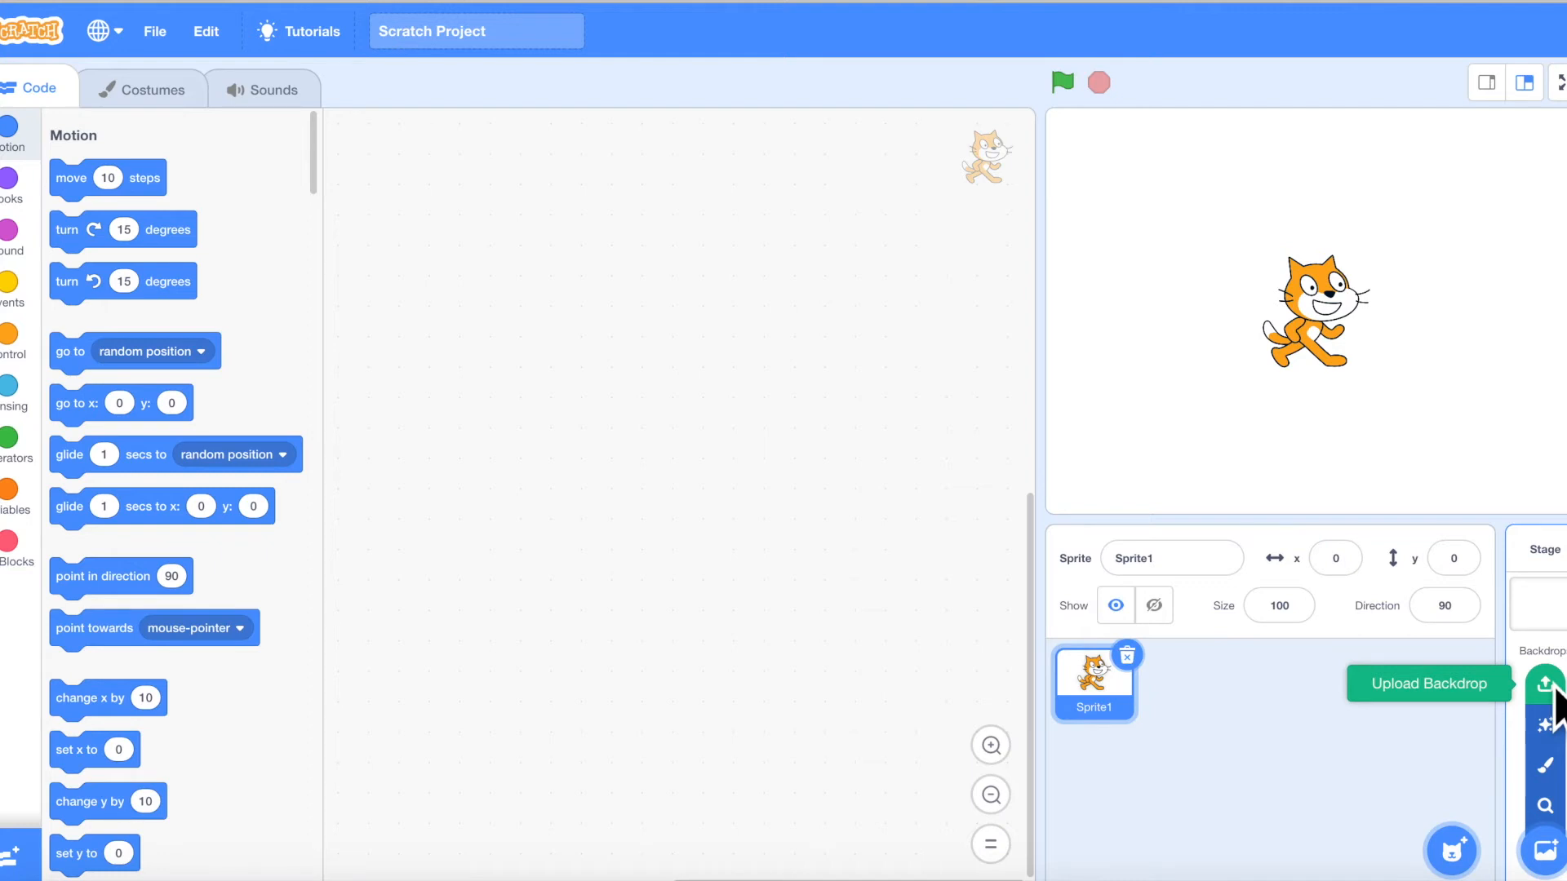
mouse_move(1335, 759)
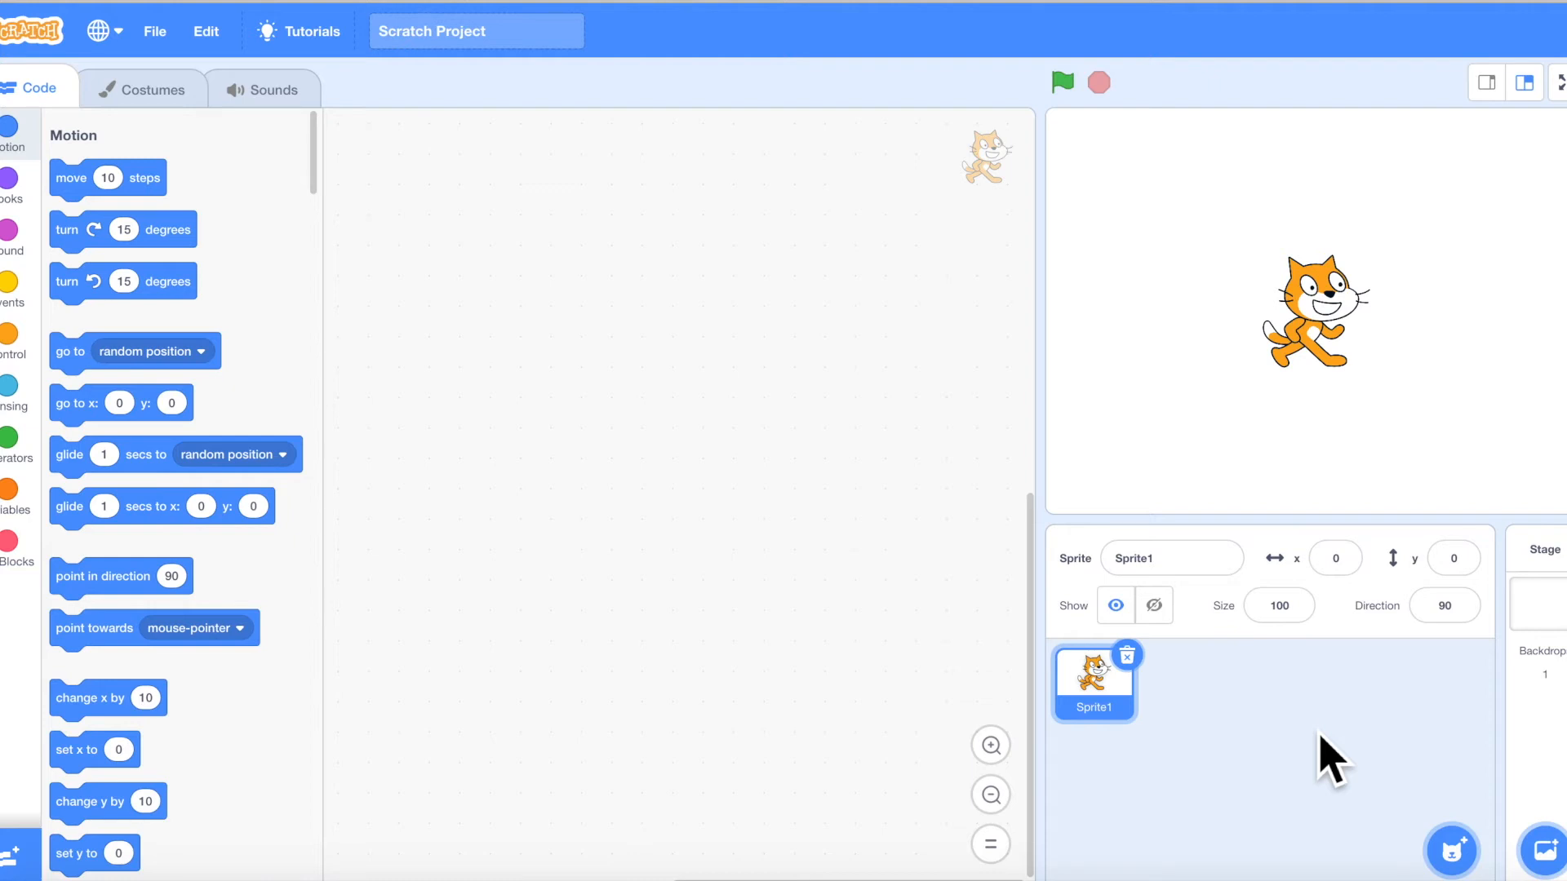
mouse_move(1424, 558)
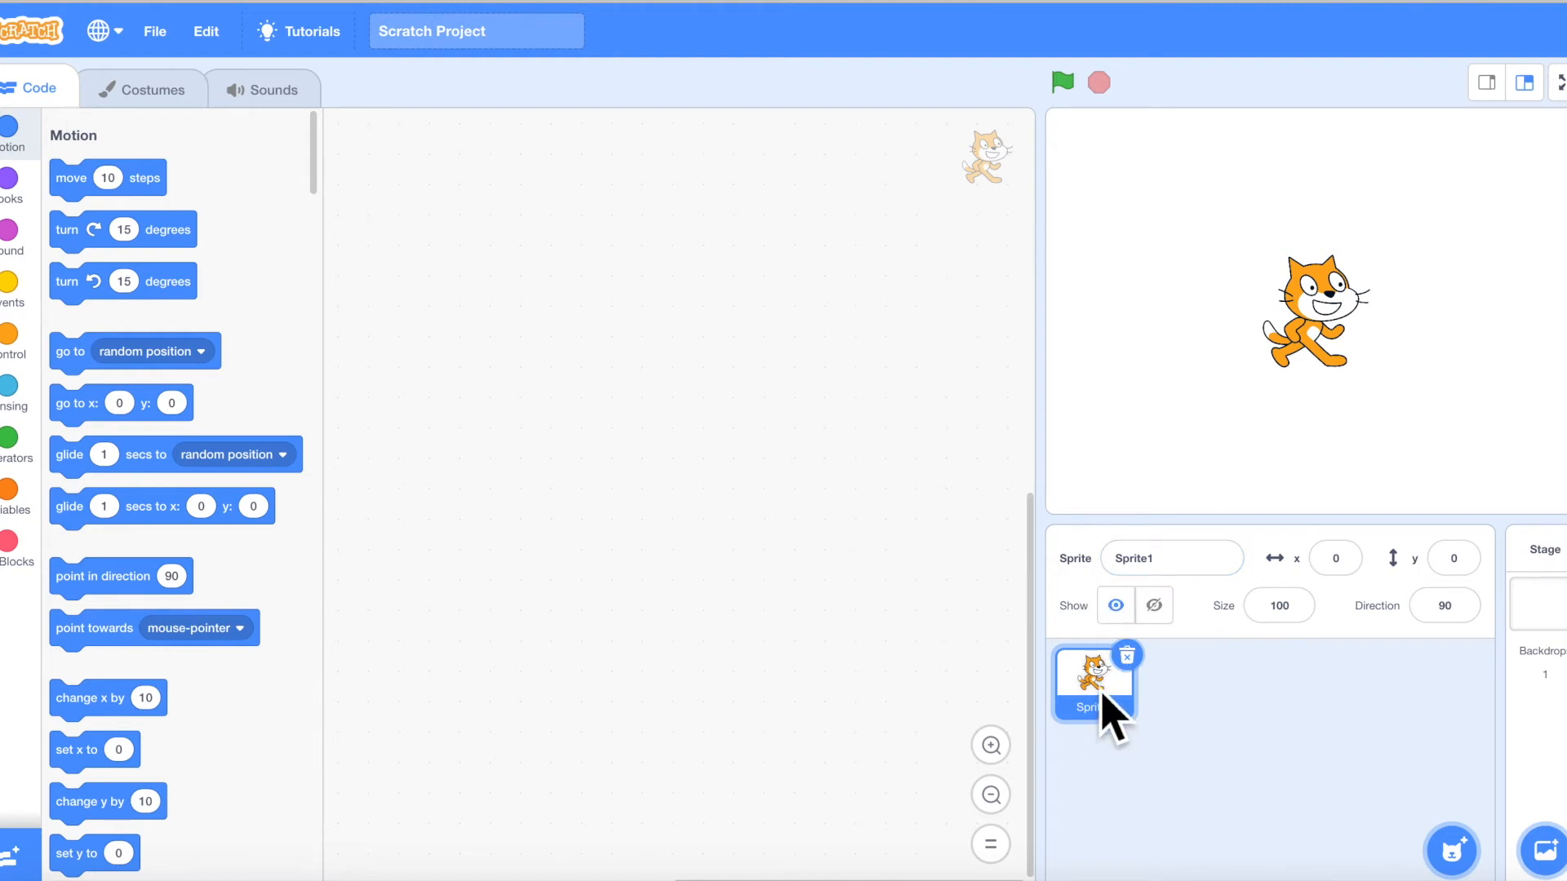
click(154, 31)
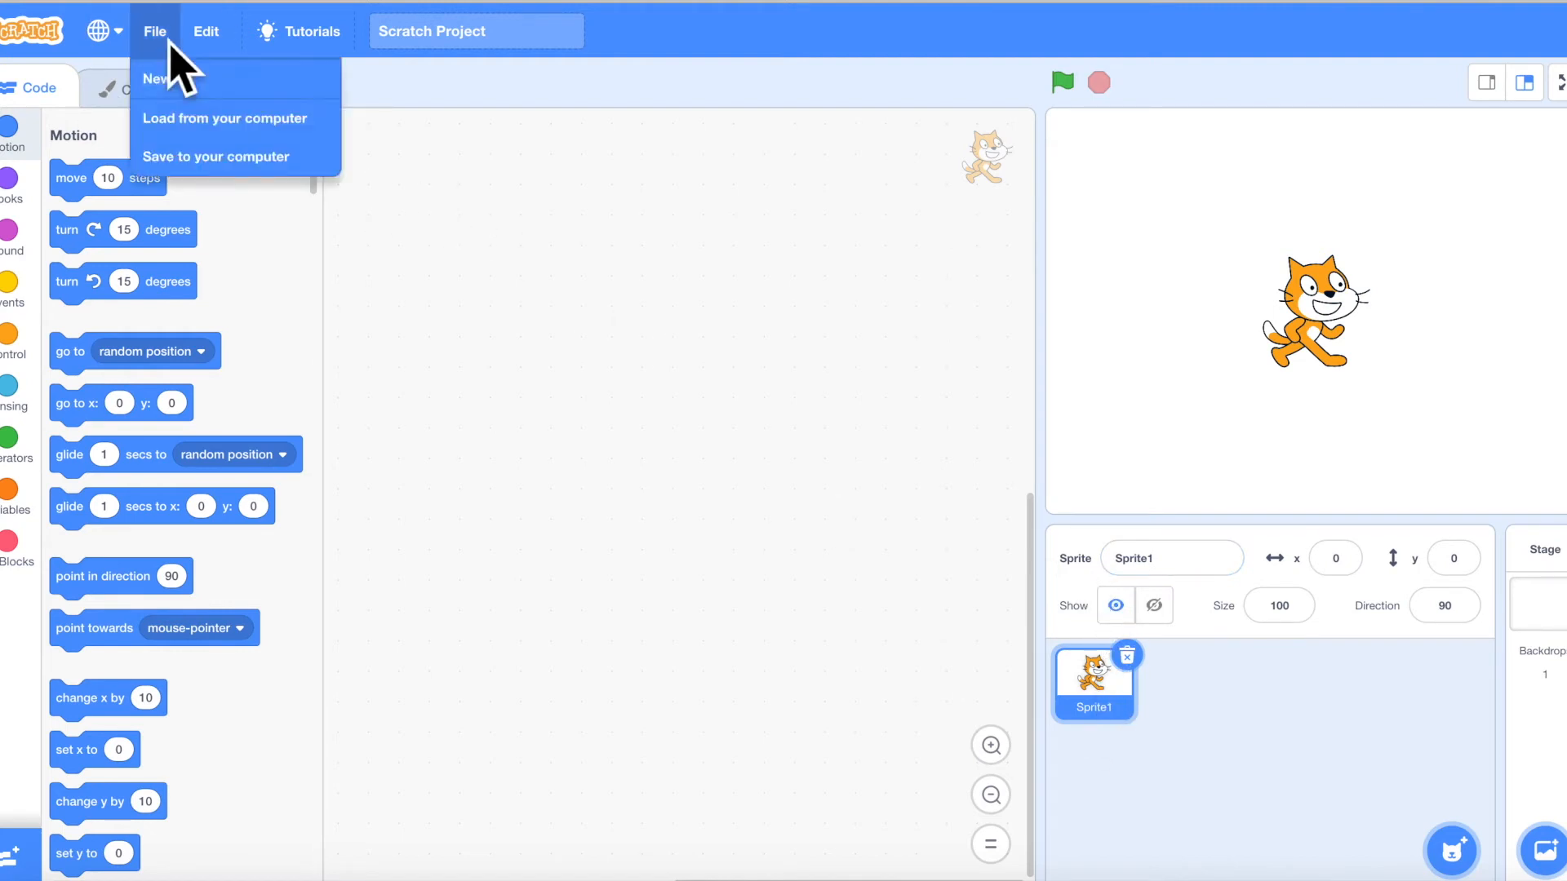
click(152, 78)
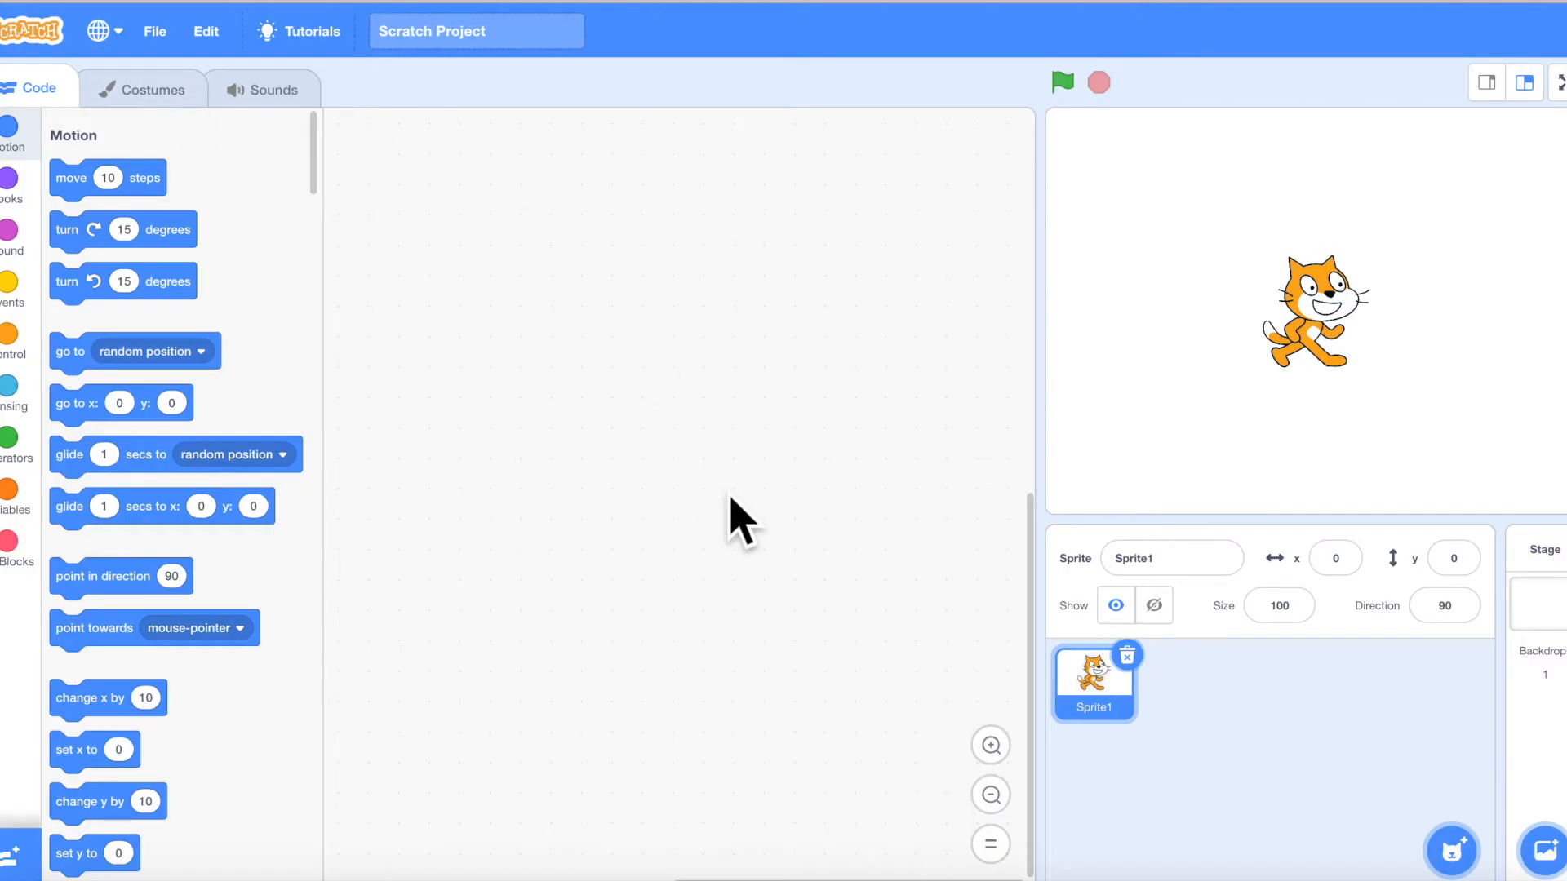
mouse_move(1273, 739)
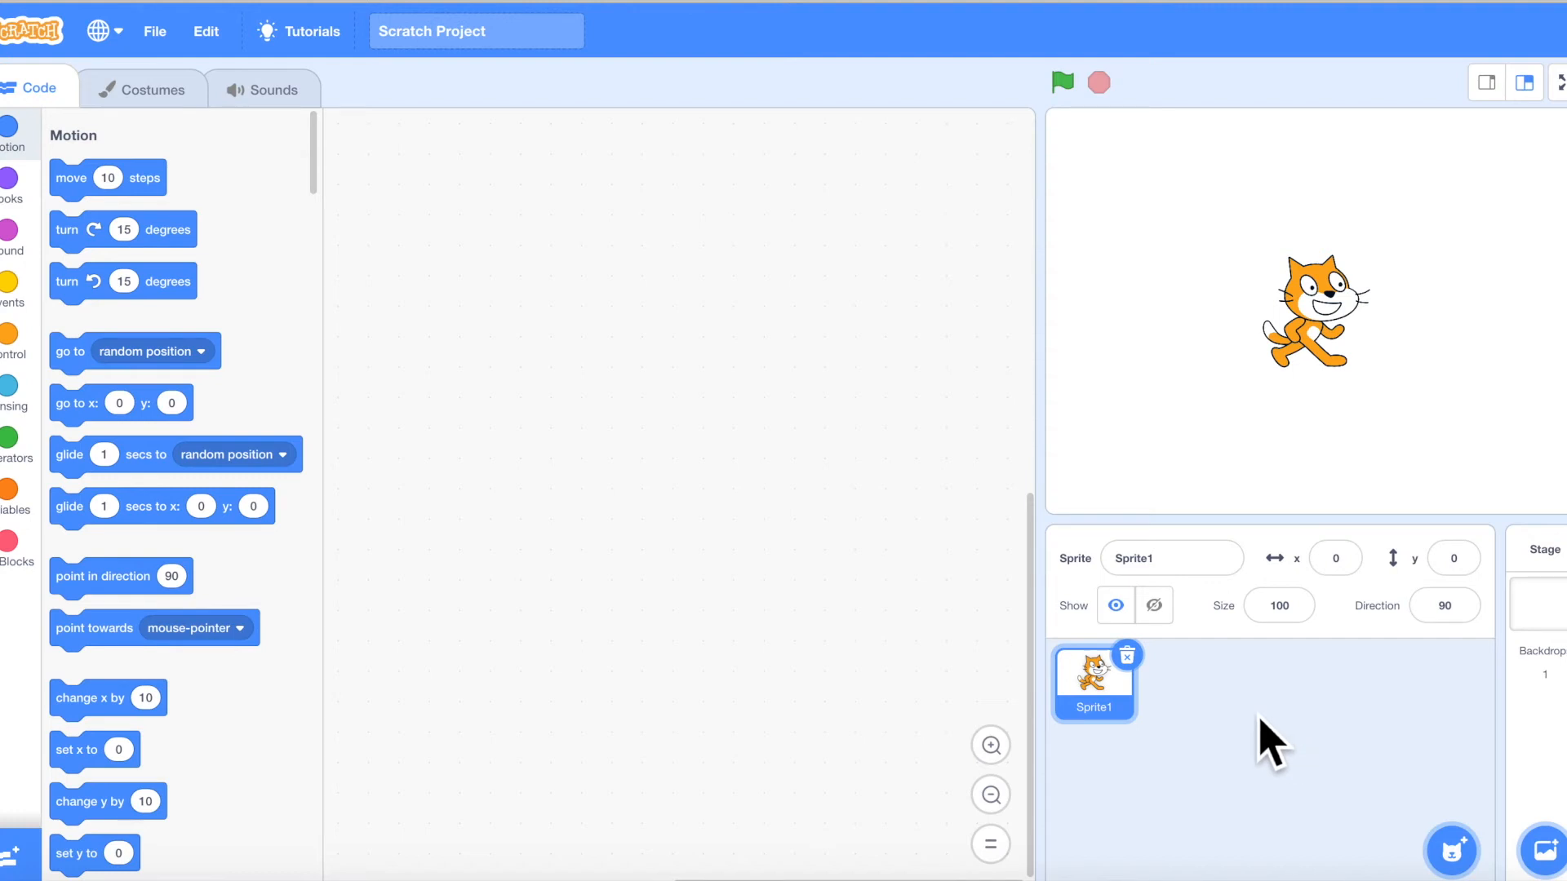
mouse_move(1197, 727)
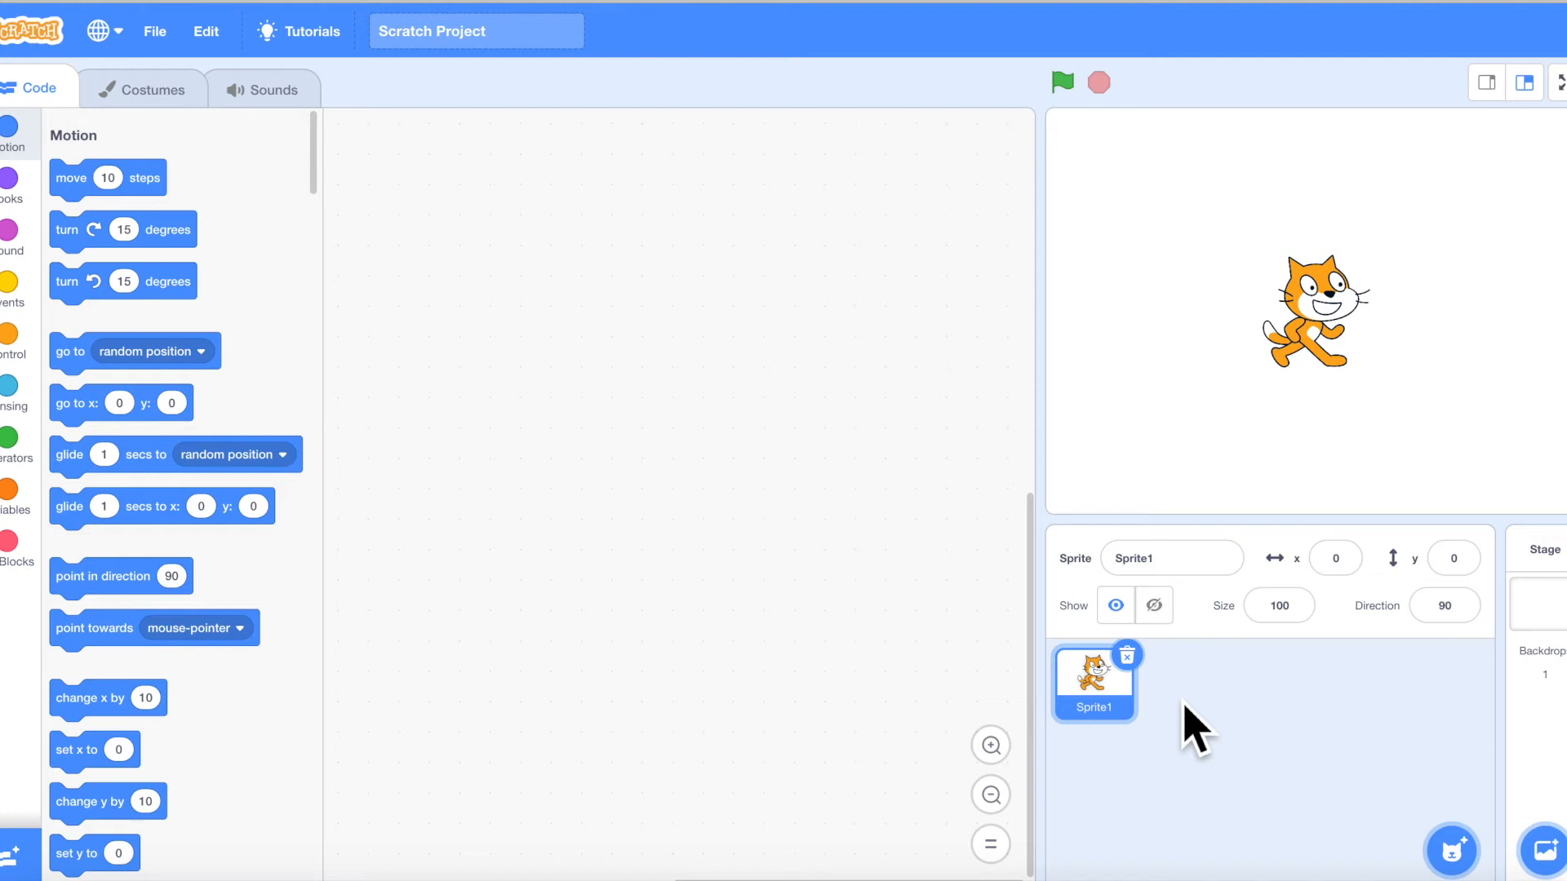
mouse_move(1146, 694)
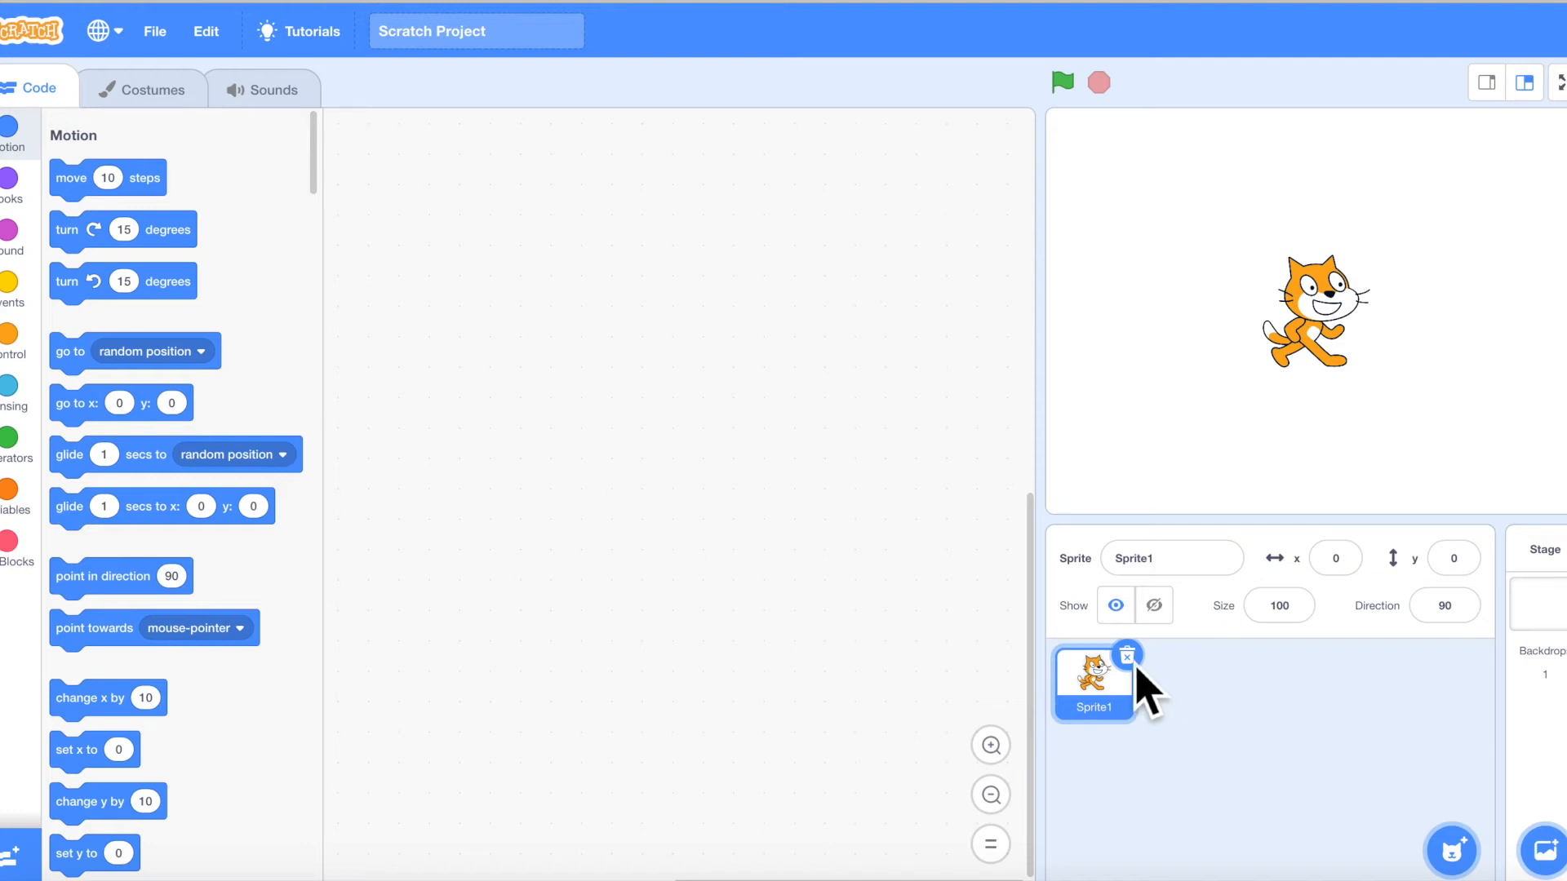
Step: Delete the default cat Sprite1 and add the Bear sprite from the library
click(1541, 569)
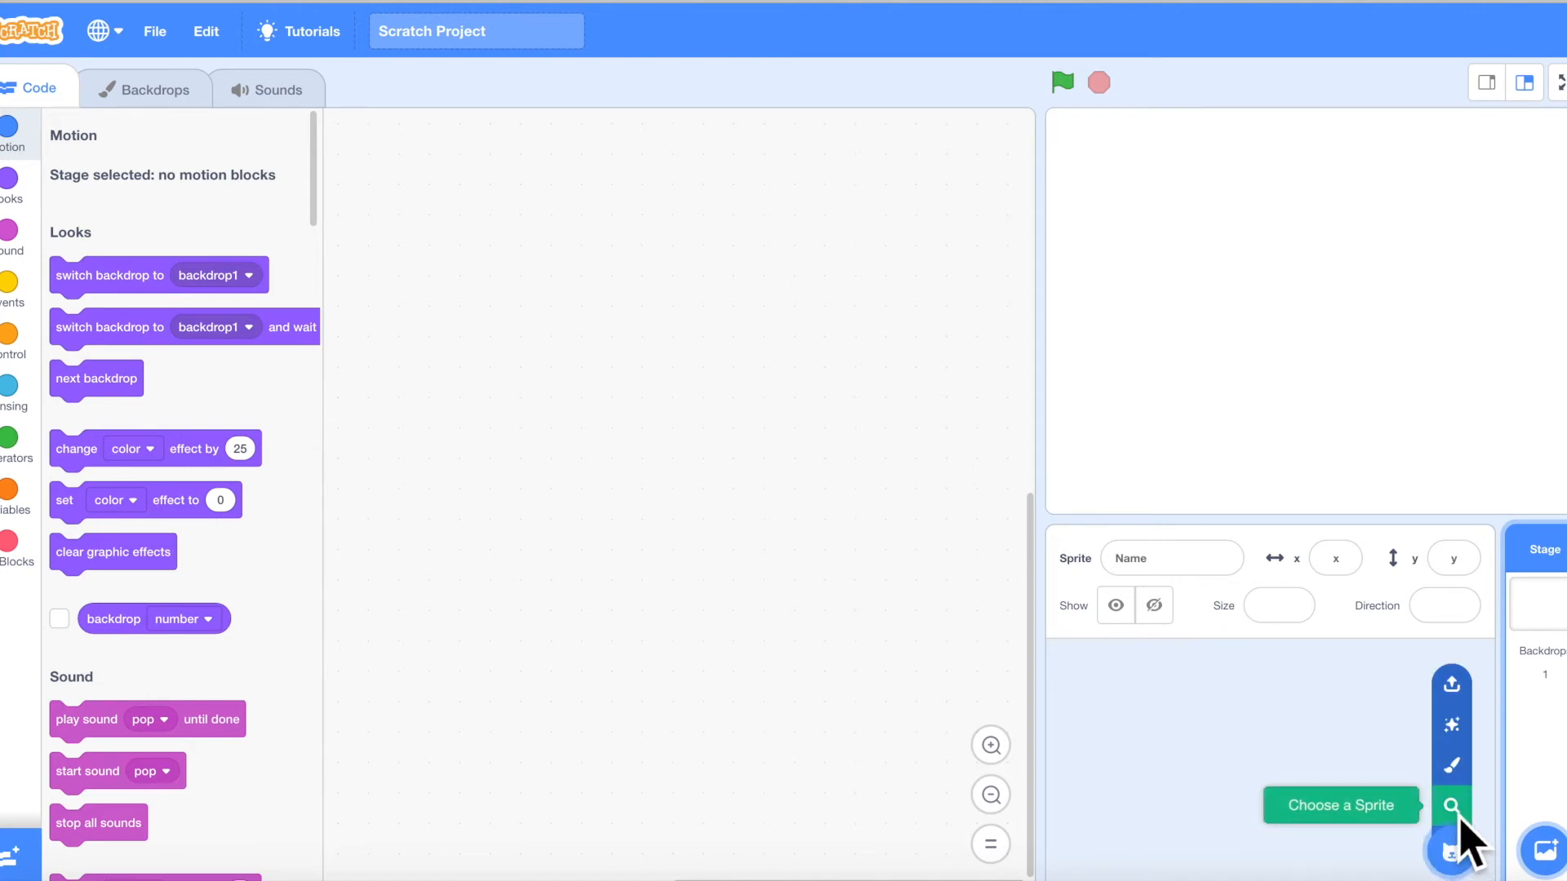
mouse_move(1451, 765)
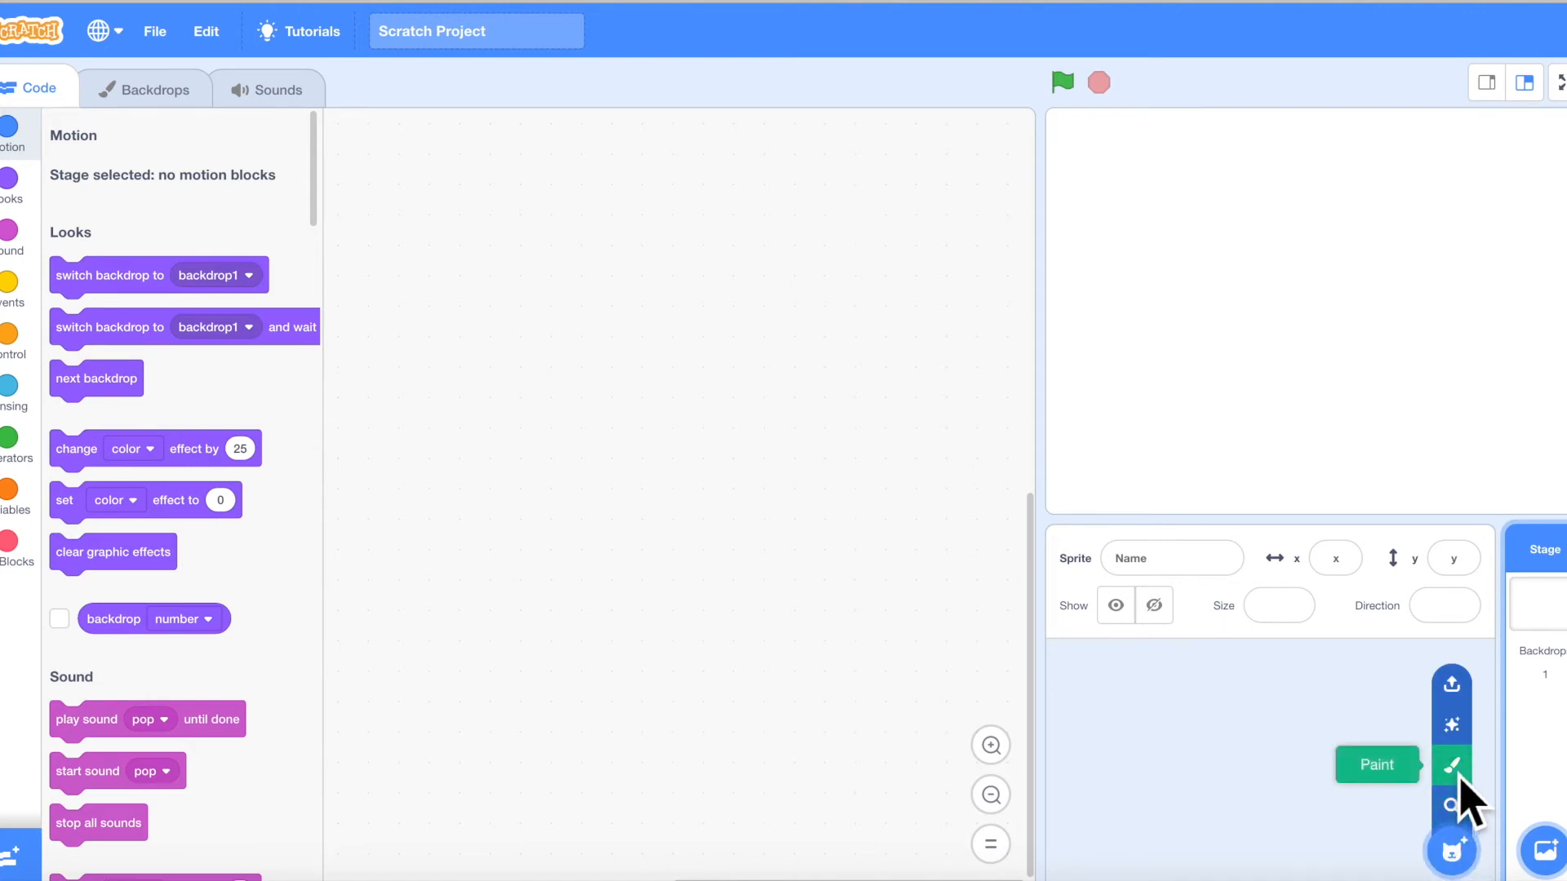
click(1450, 851)
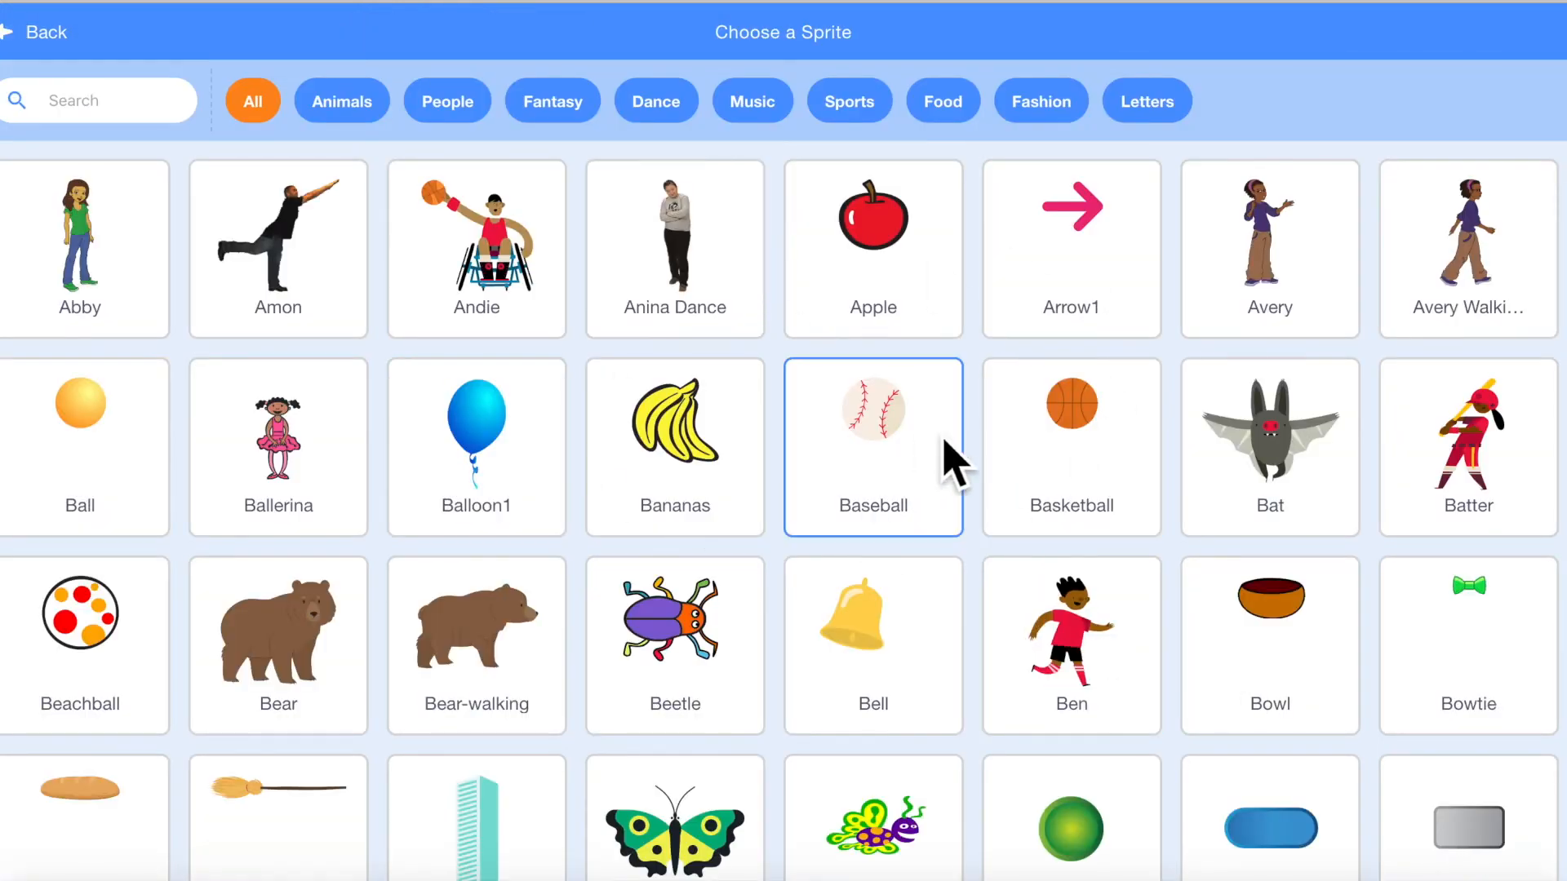
click(277, 645)
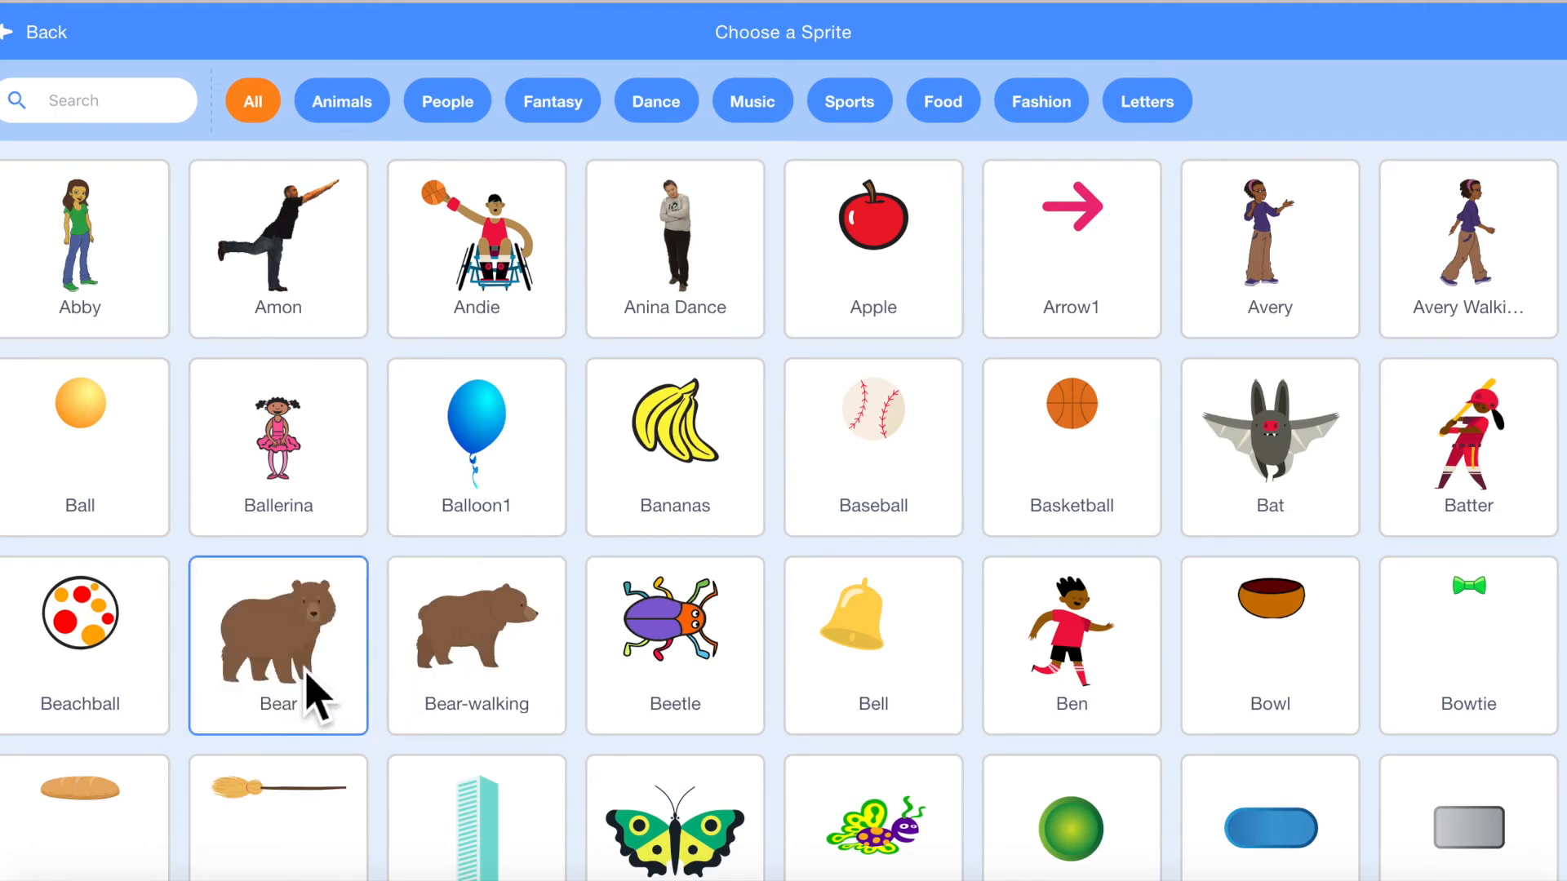
click(277, 645)
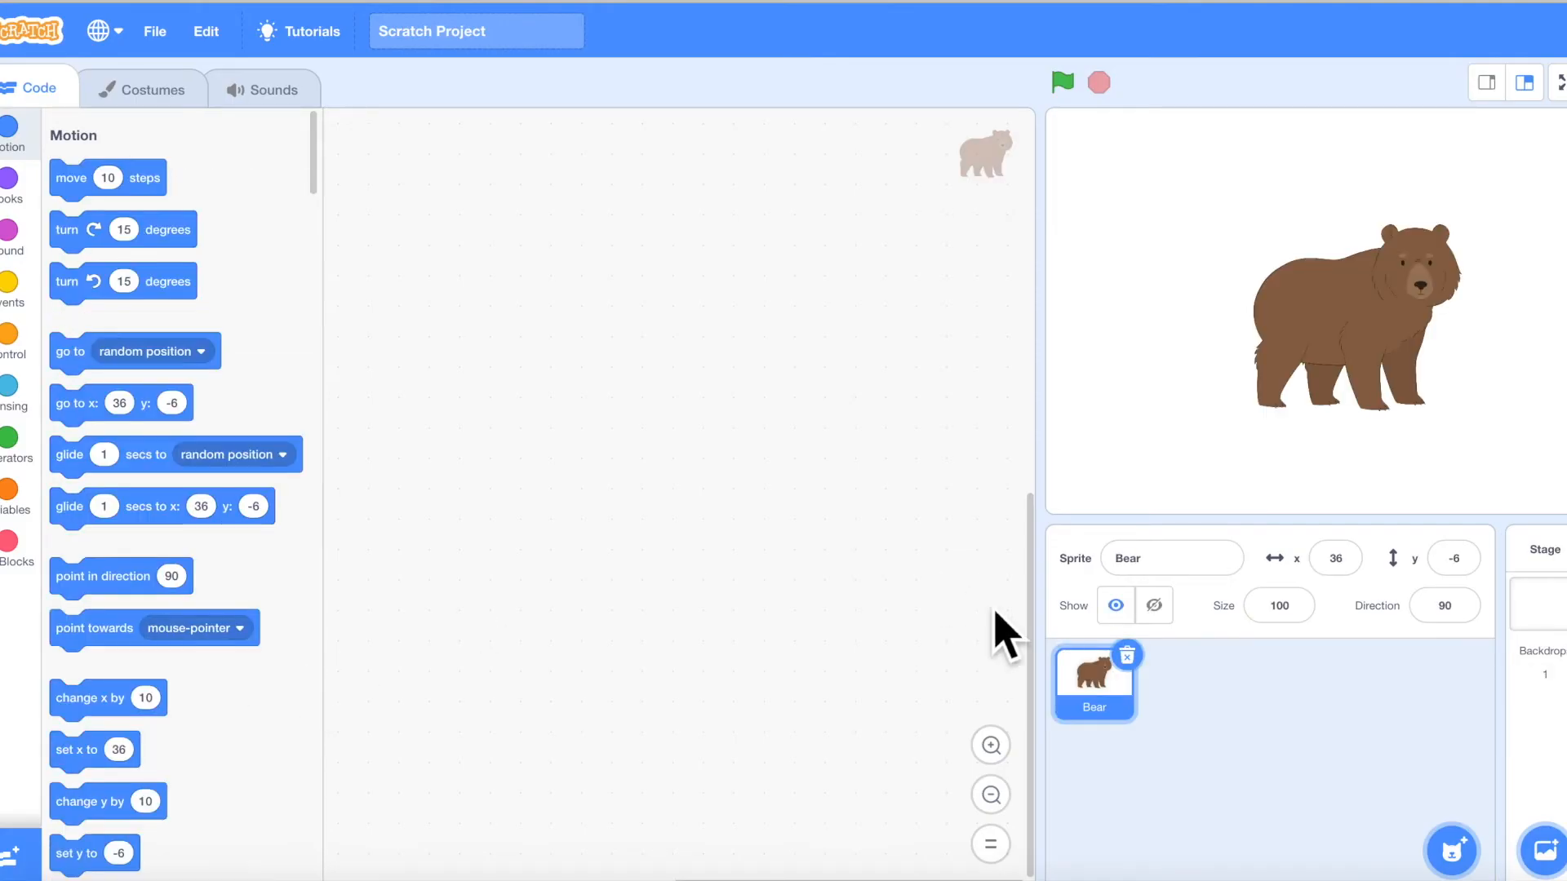
mouse_move(1424, 650)
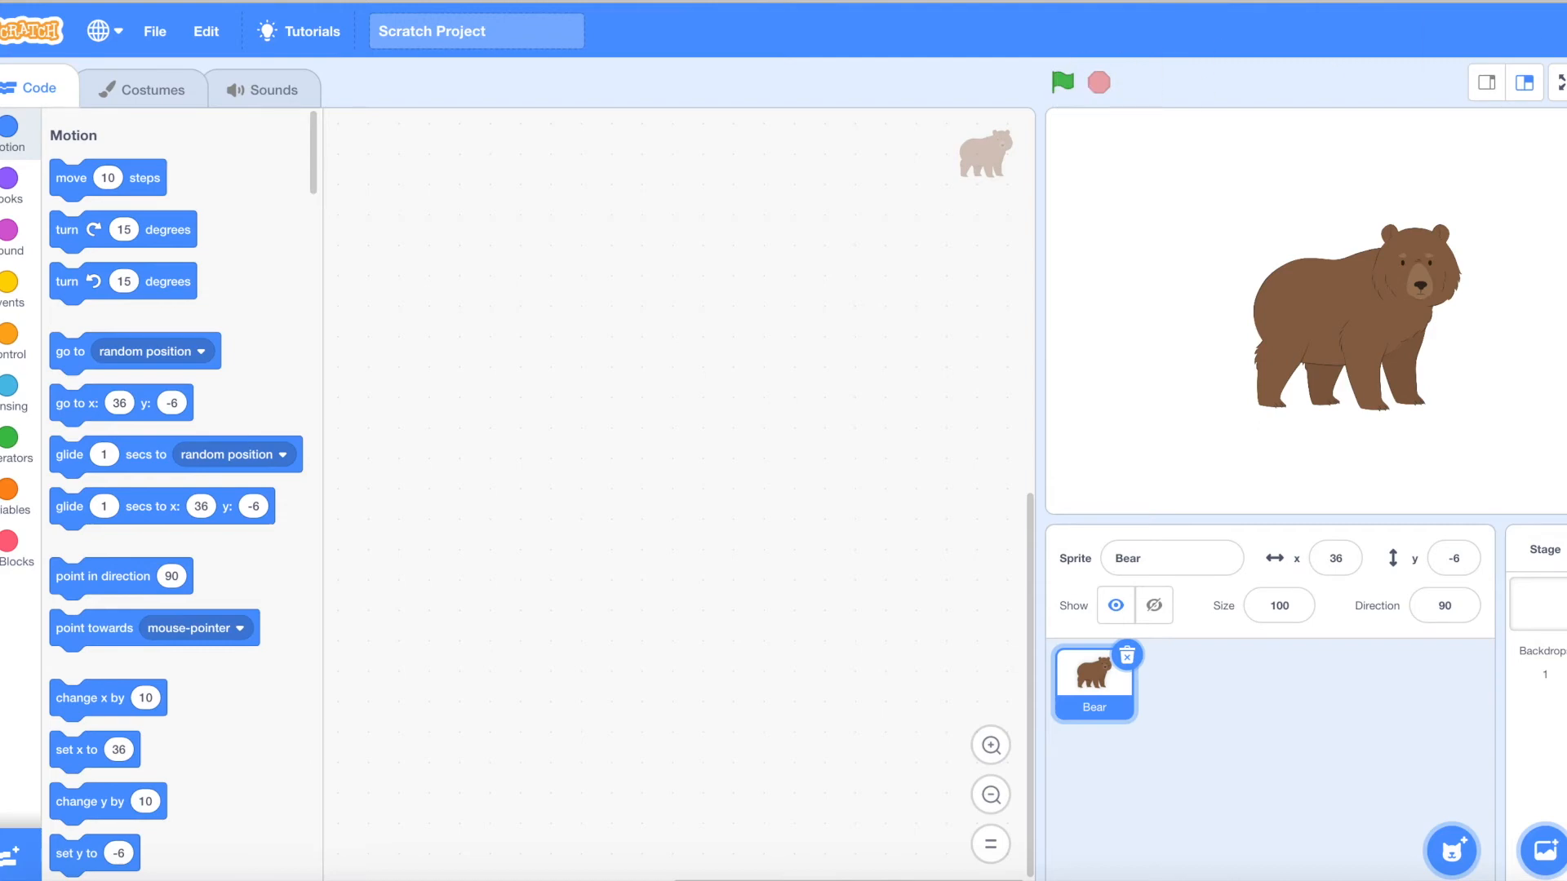
mouse_move(1137, 315)
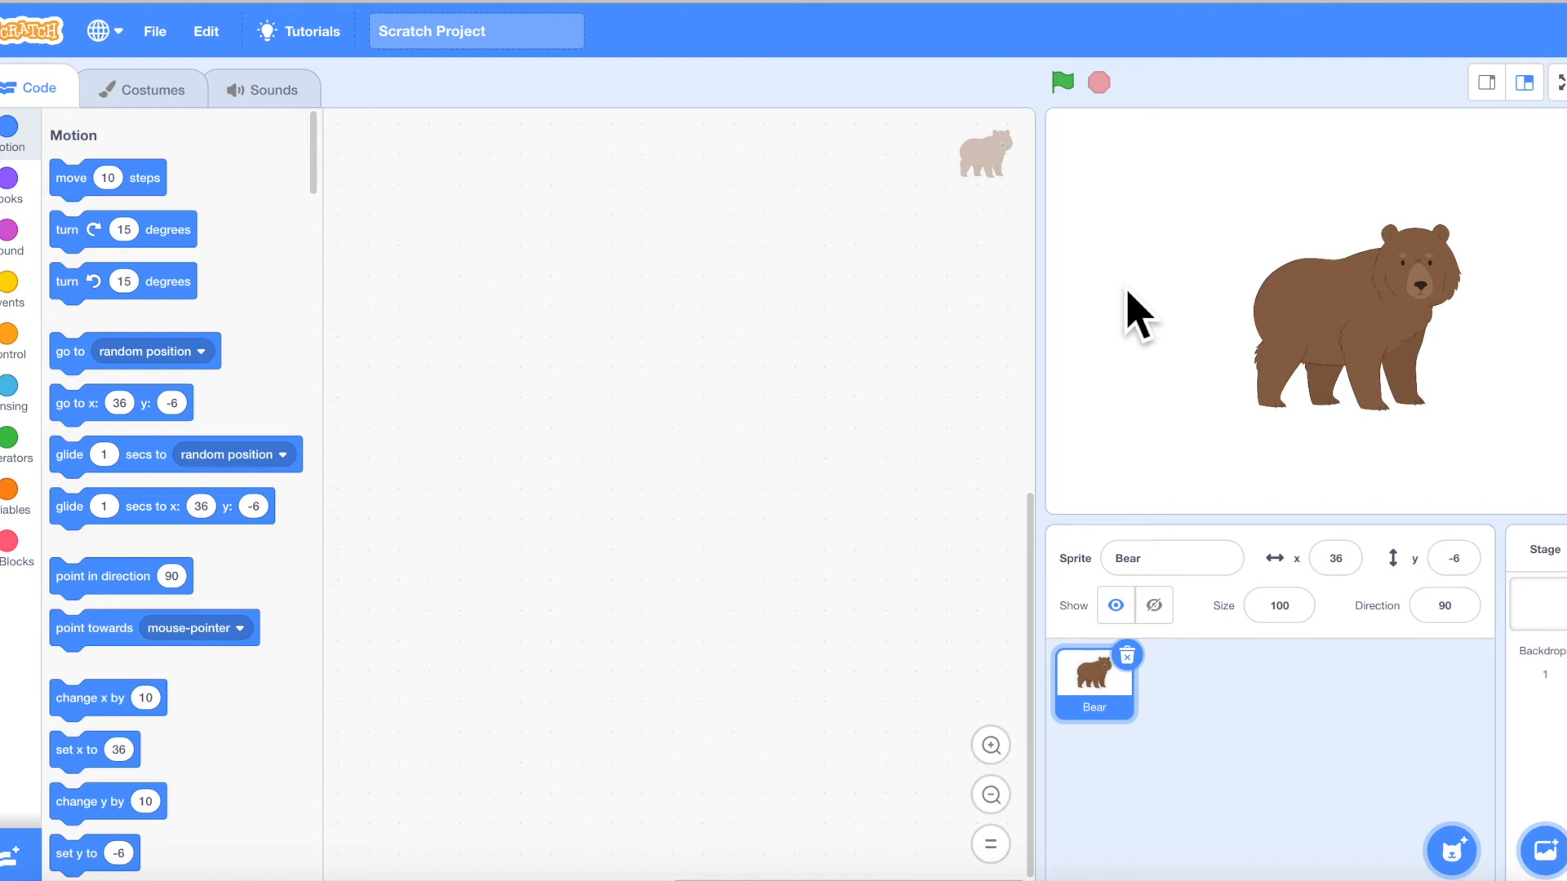
mouse_move(1369, 429)
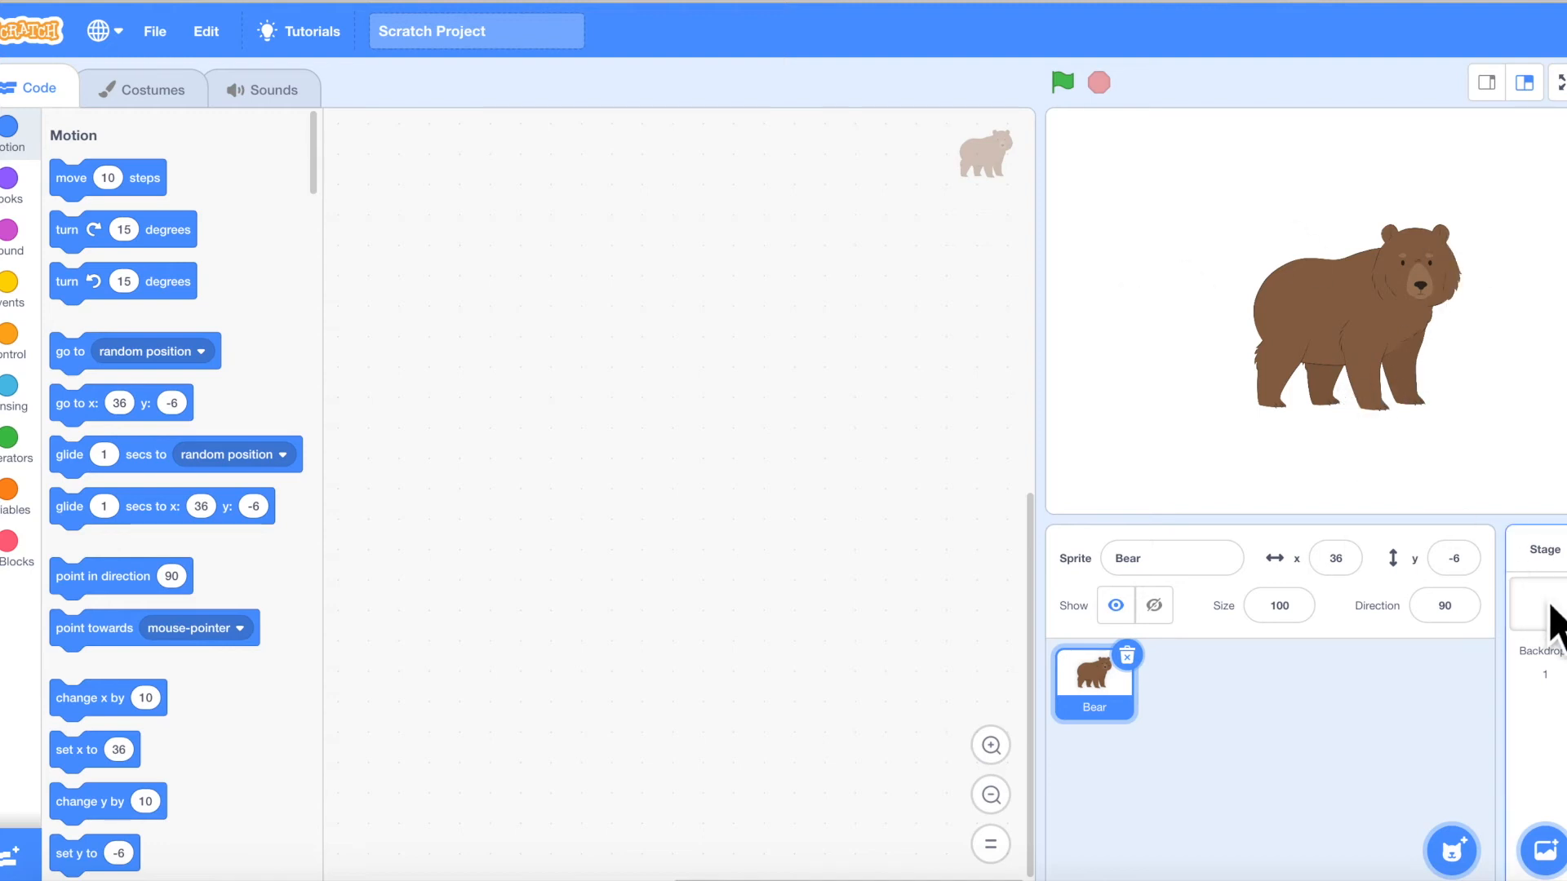
mouse_move(1214, 419)
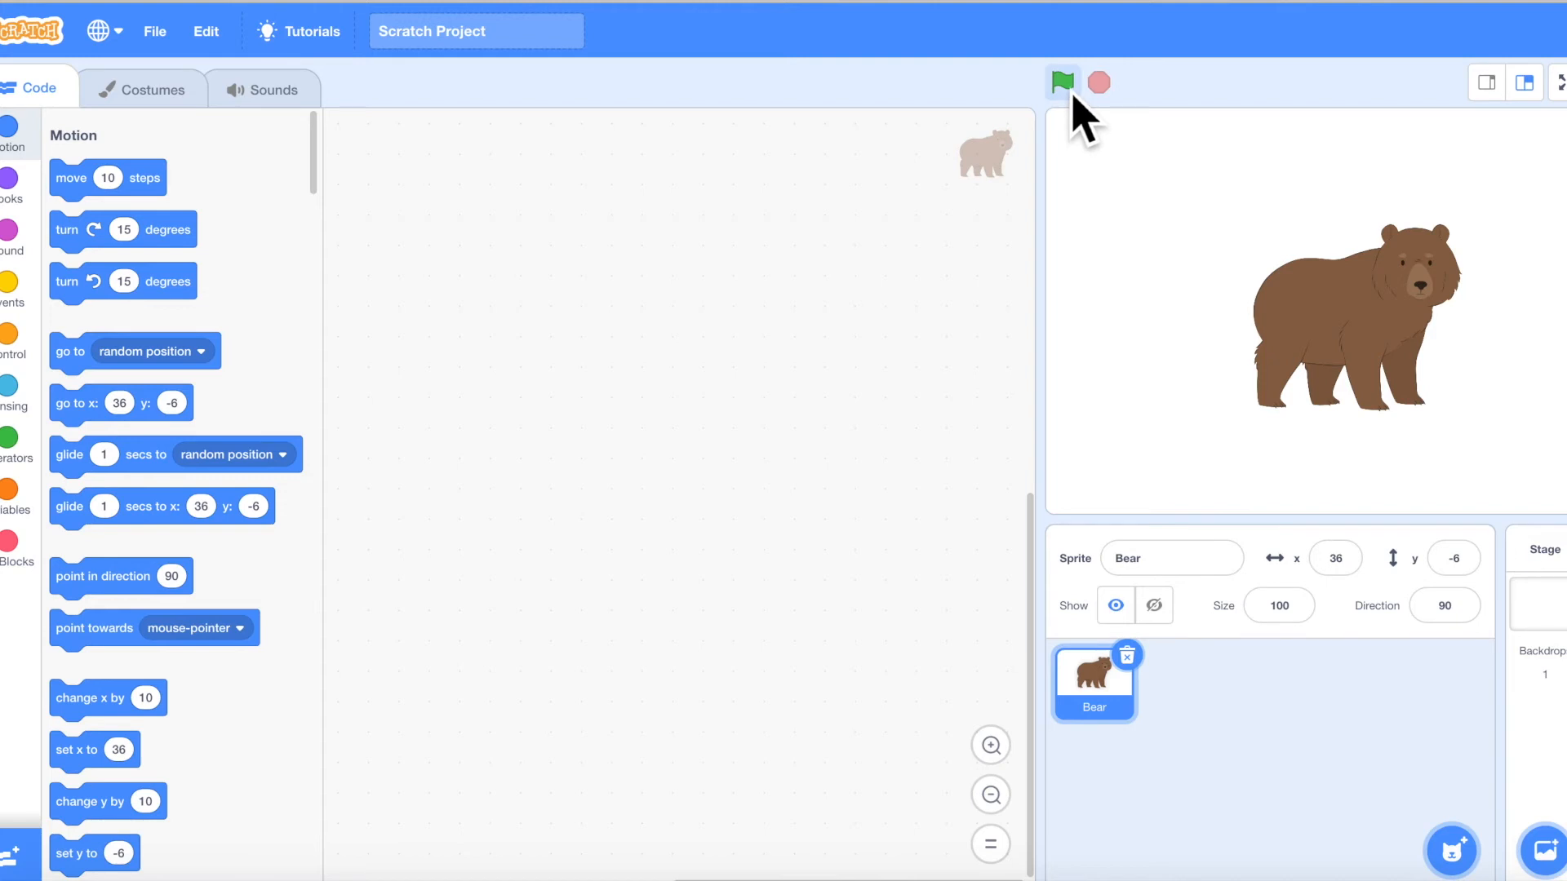
mouse_move(1135, 232)
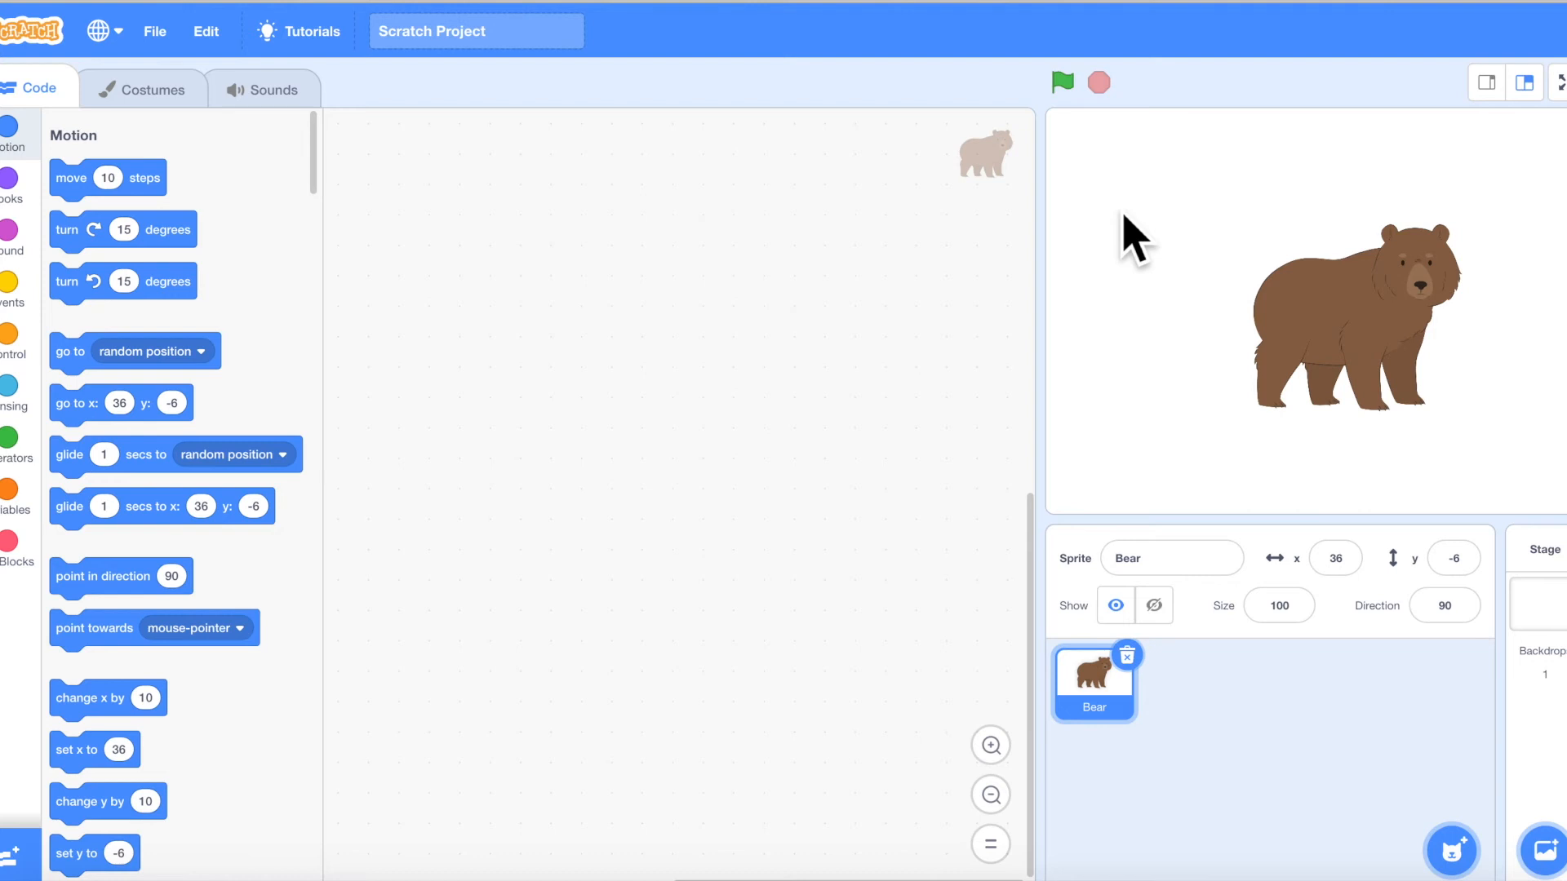
mouse_move(544, 145)
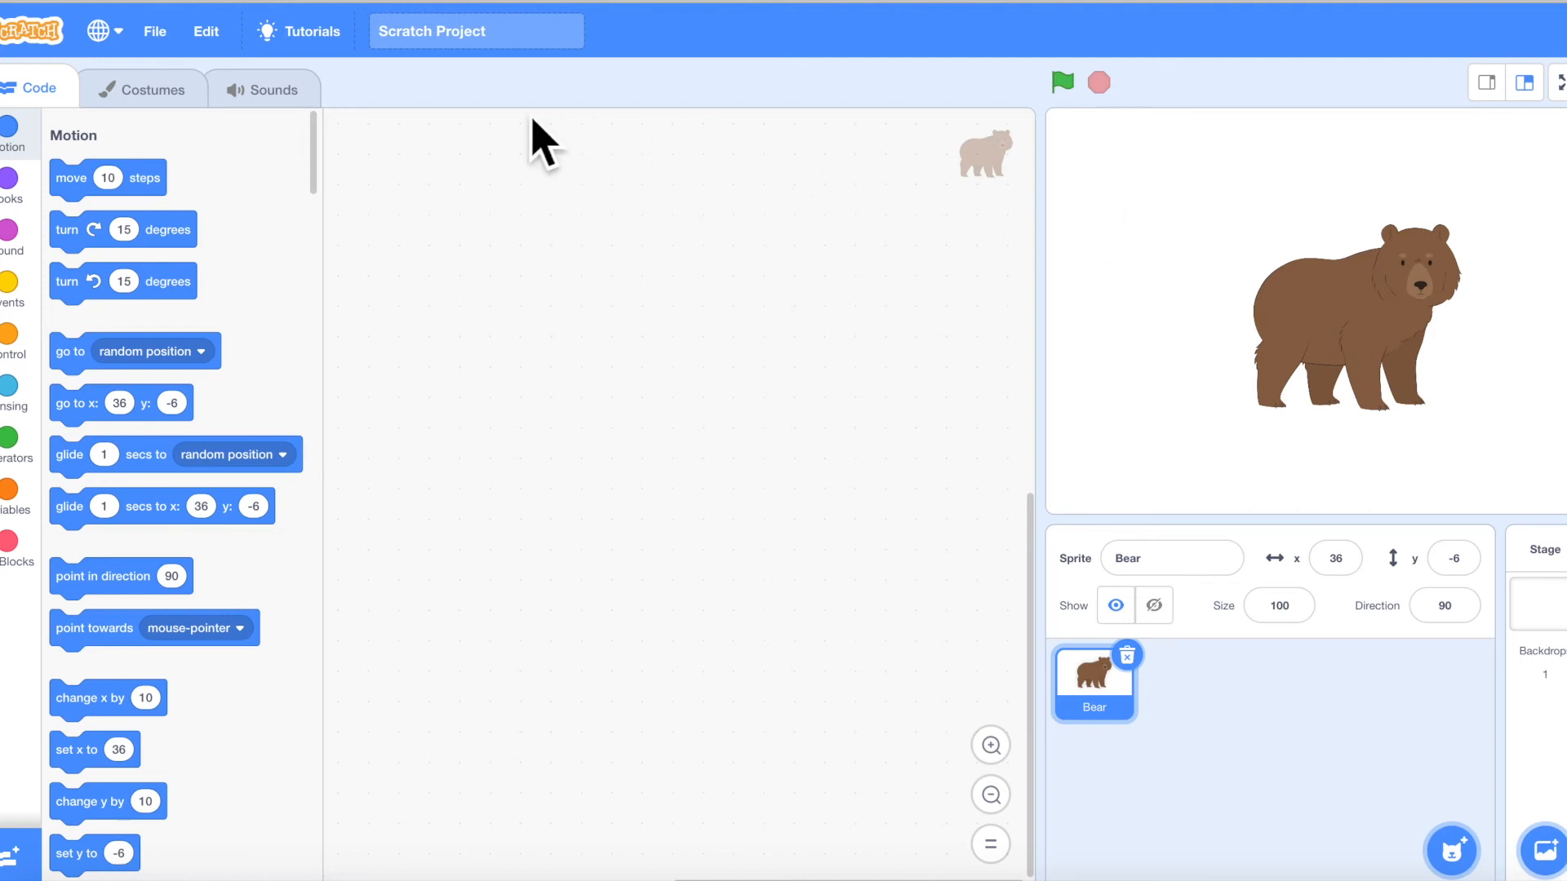
mouse_move(1027, 704)
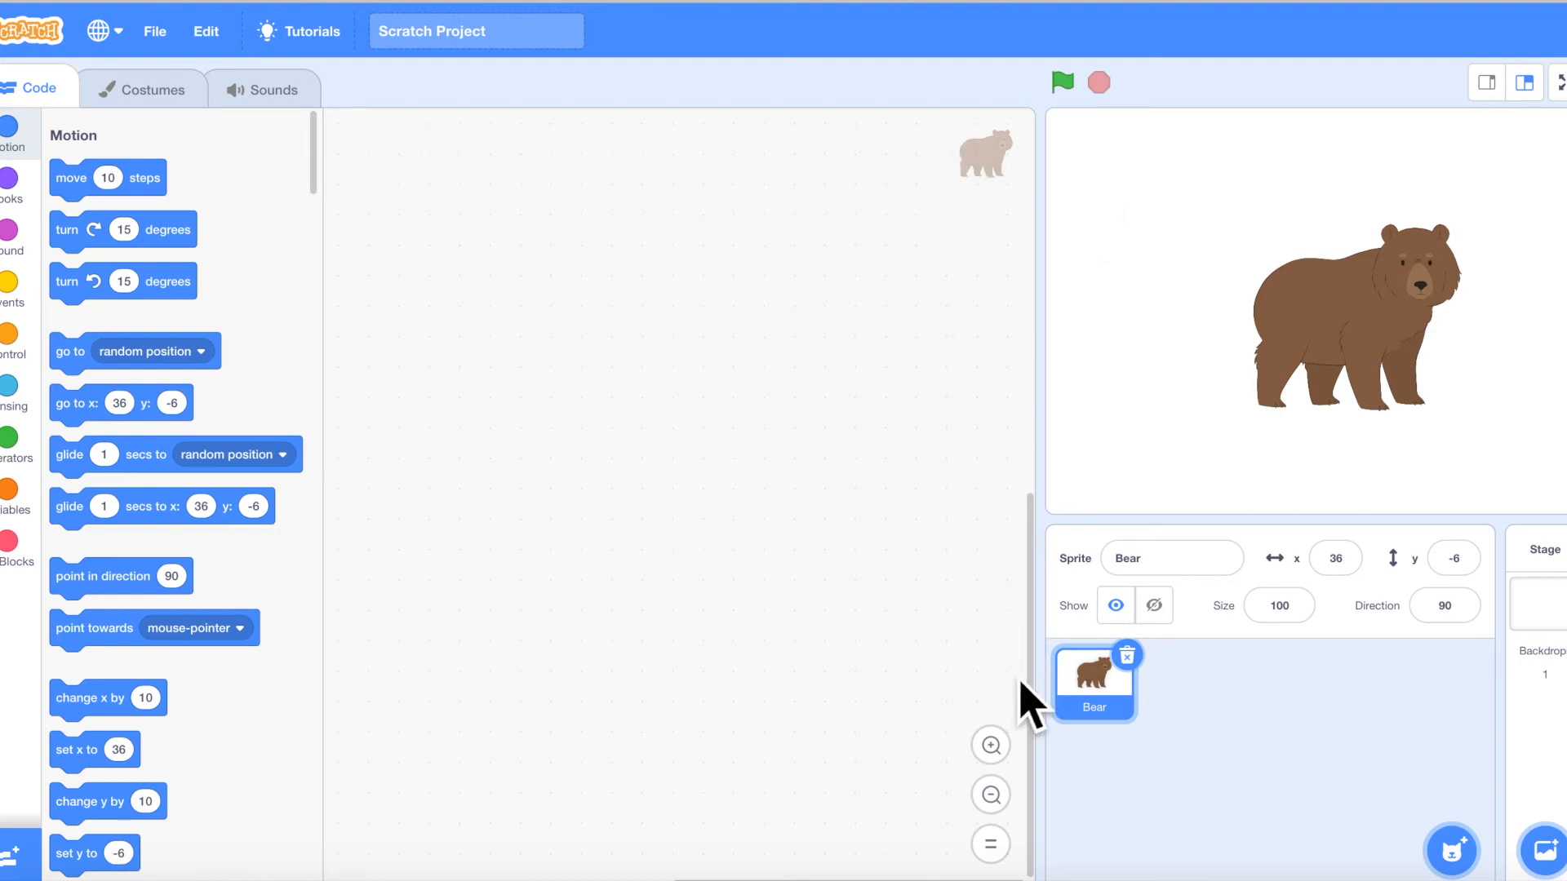
mouse_move(804, 409)
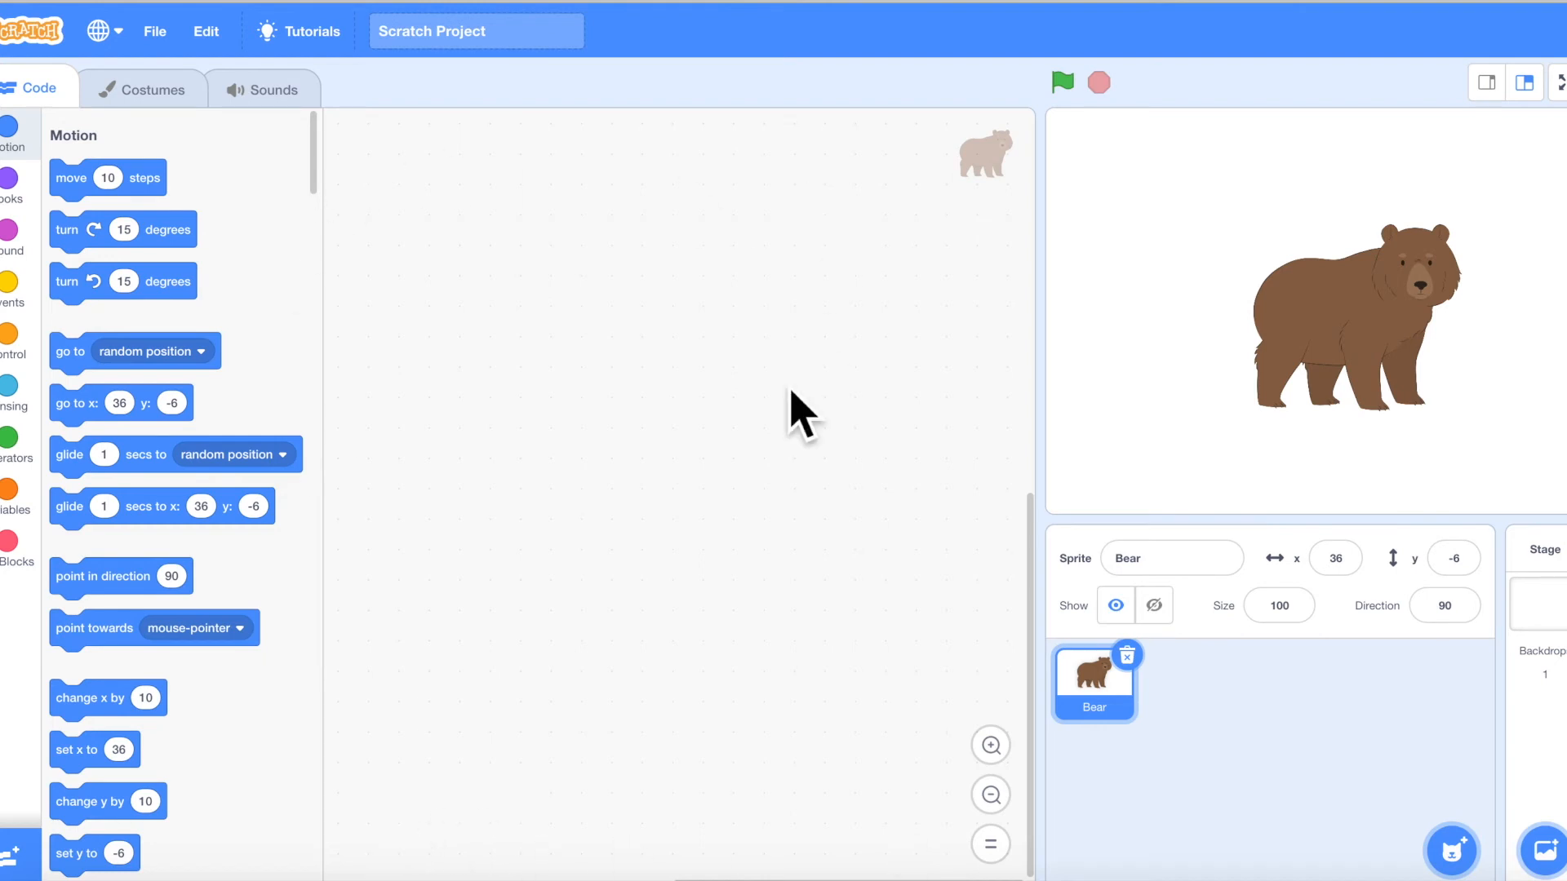
mouse_move(640, 344)
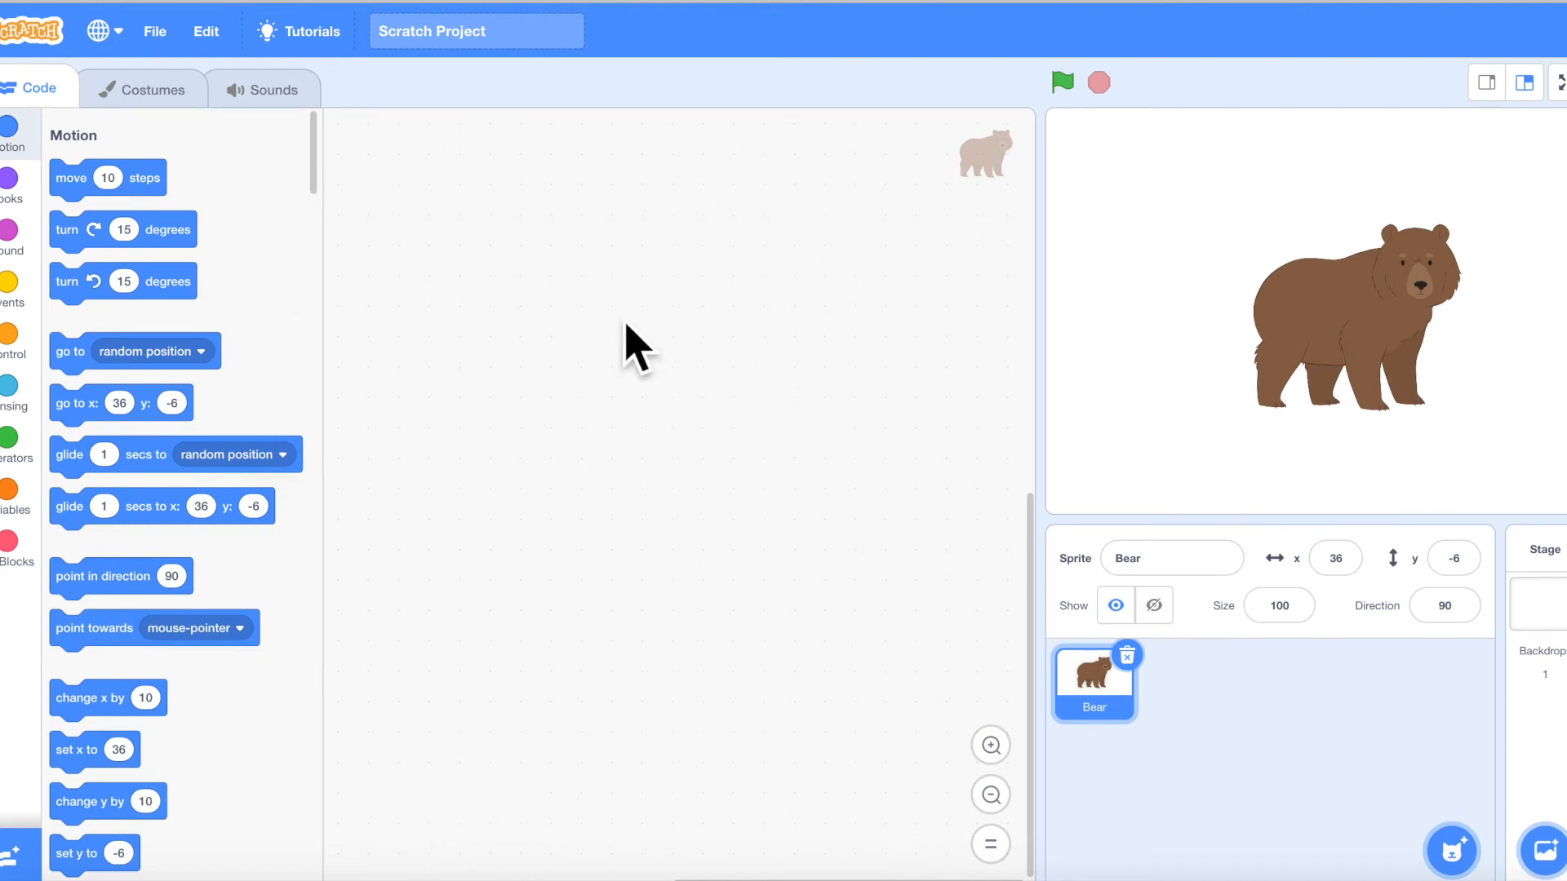
mouse_move(330, 560)
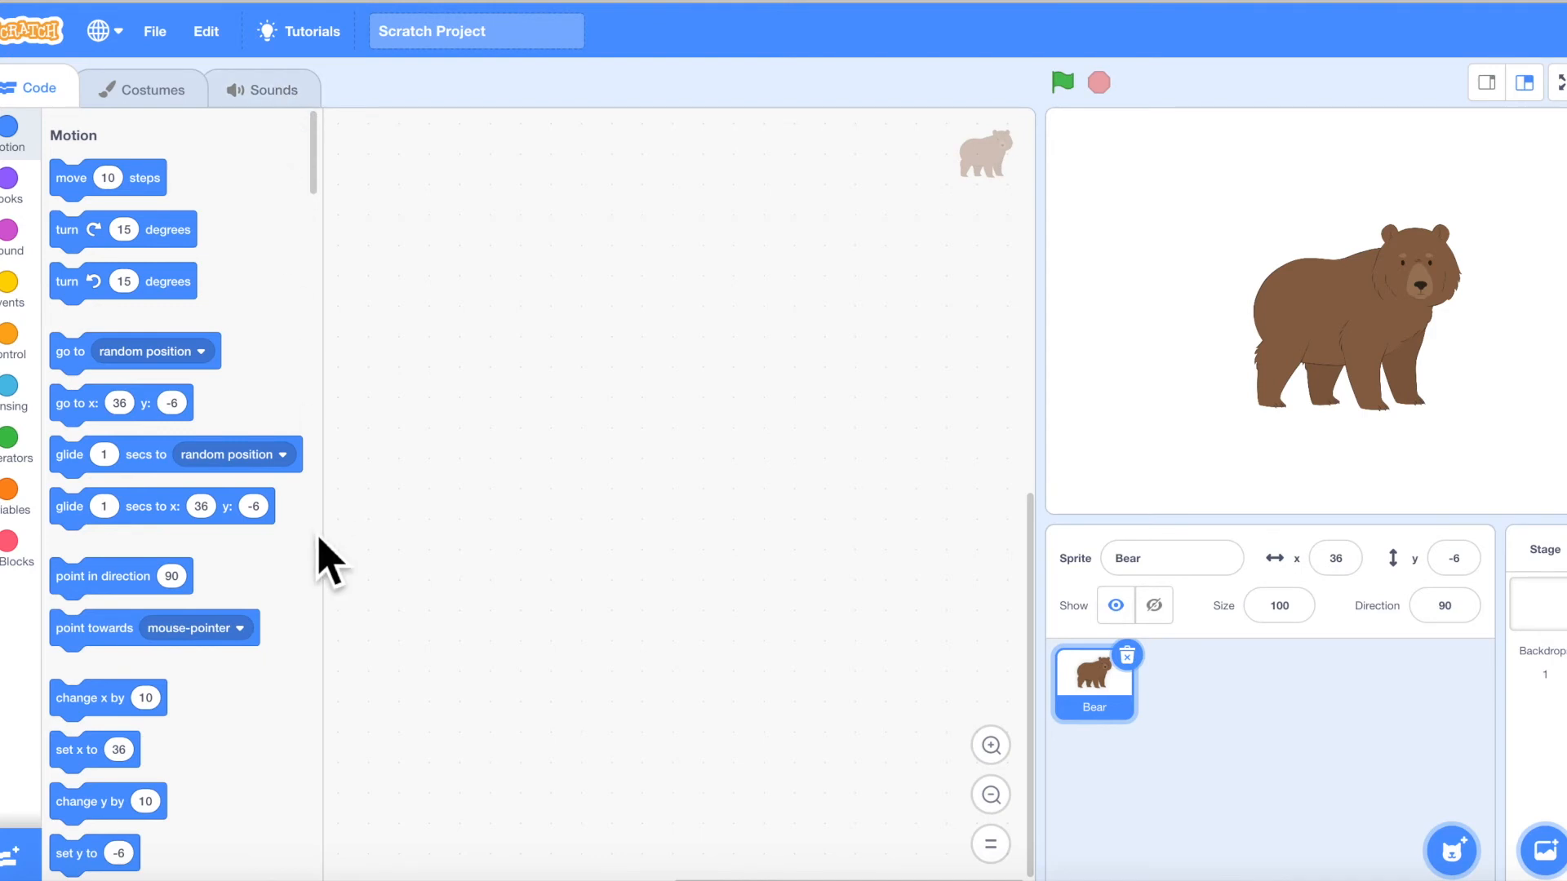
mouse_move(275, 784)
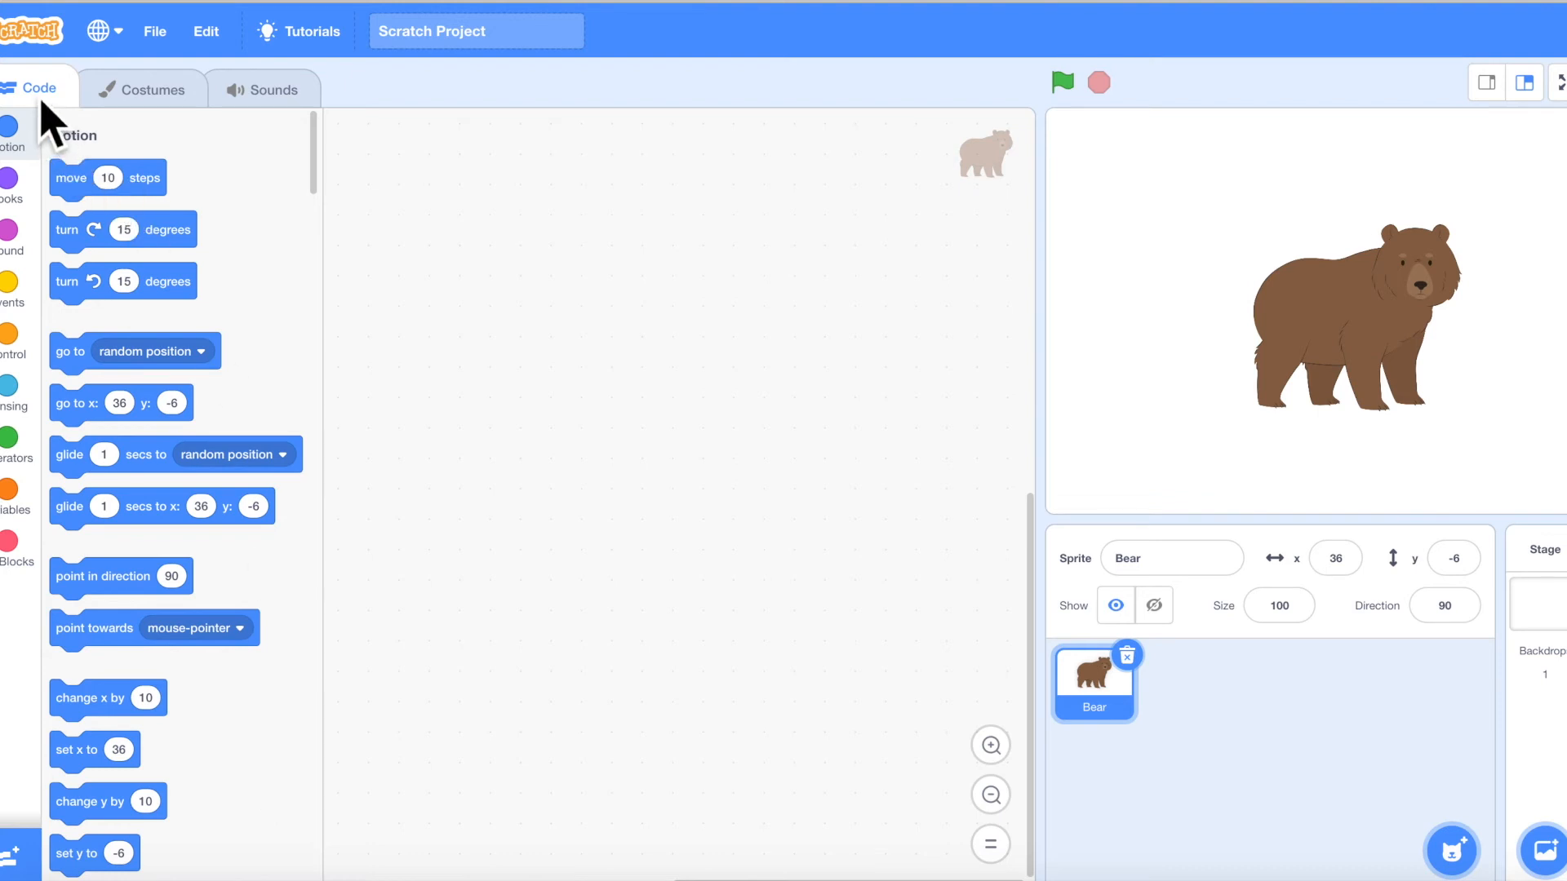
mouse_move(227, 390)
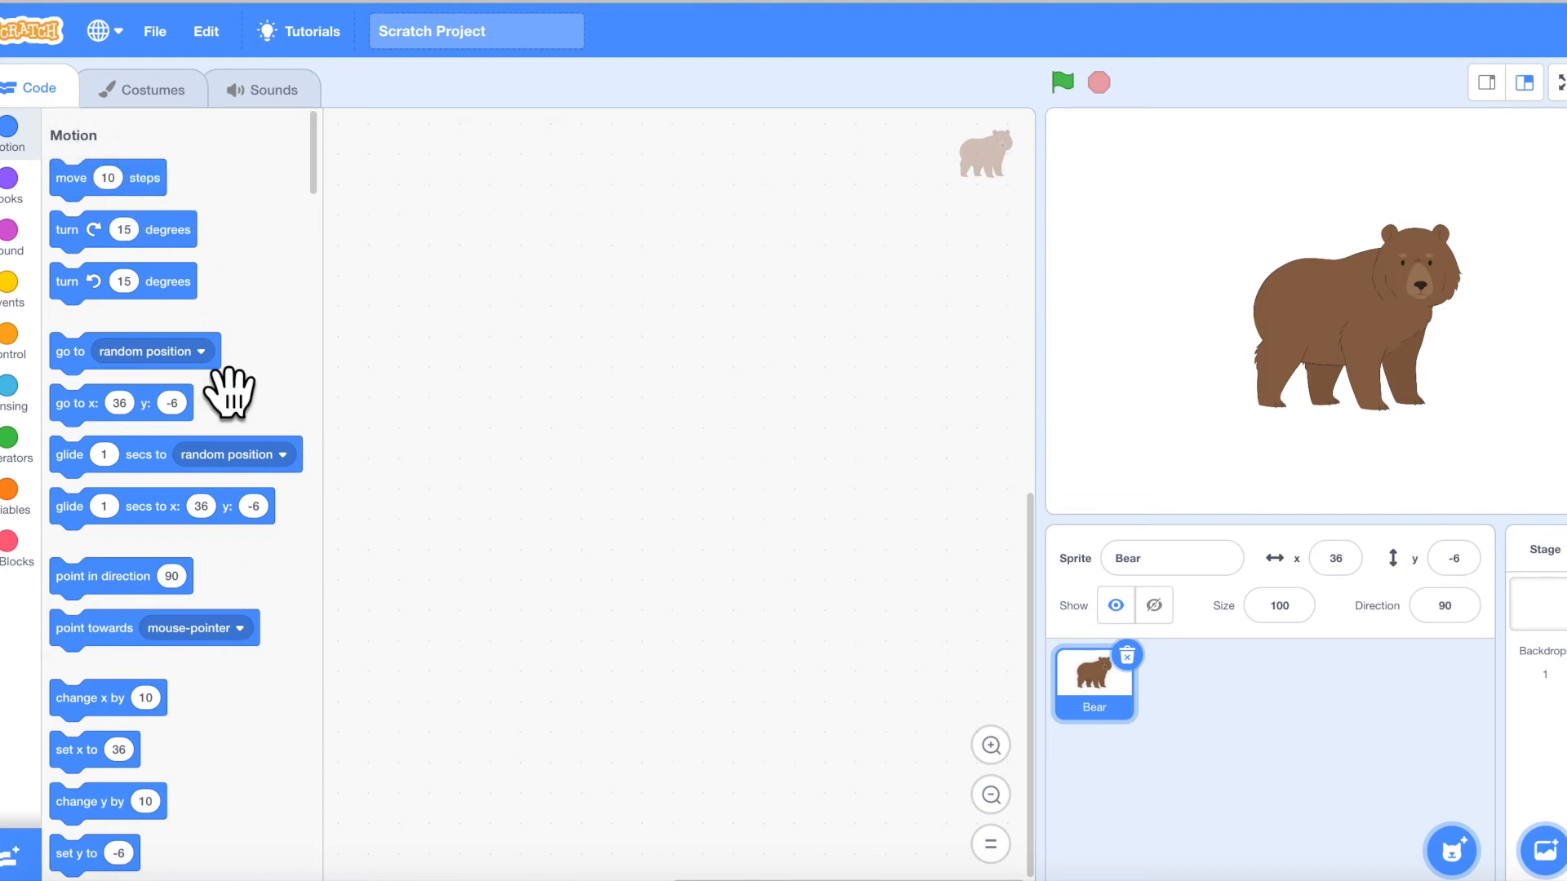
mouse_move(249, 741)
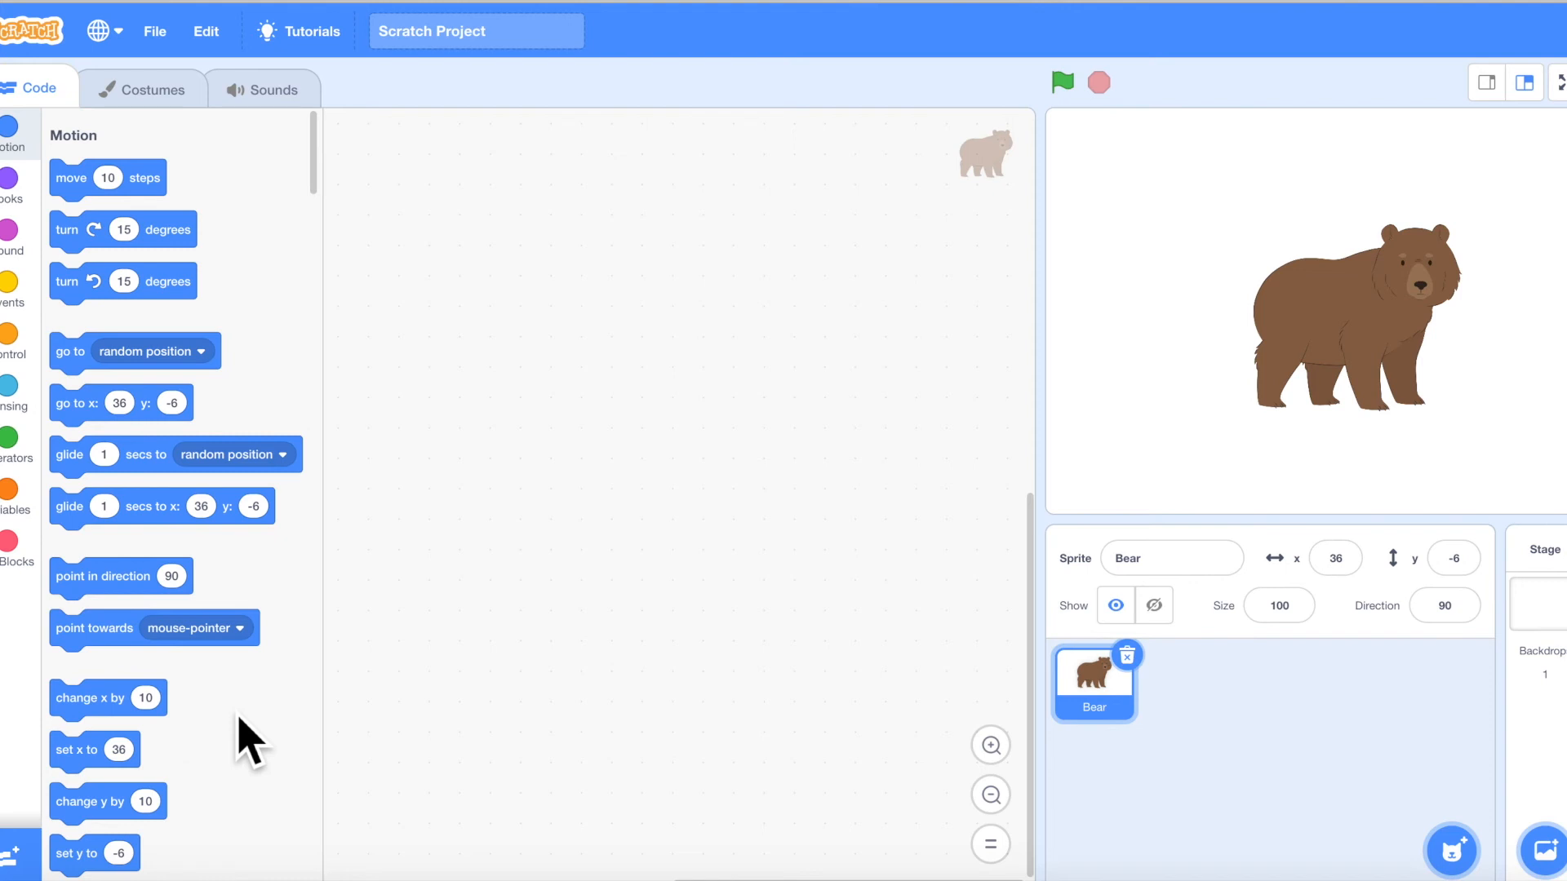
mouse_move(175, 185)
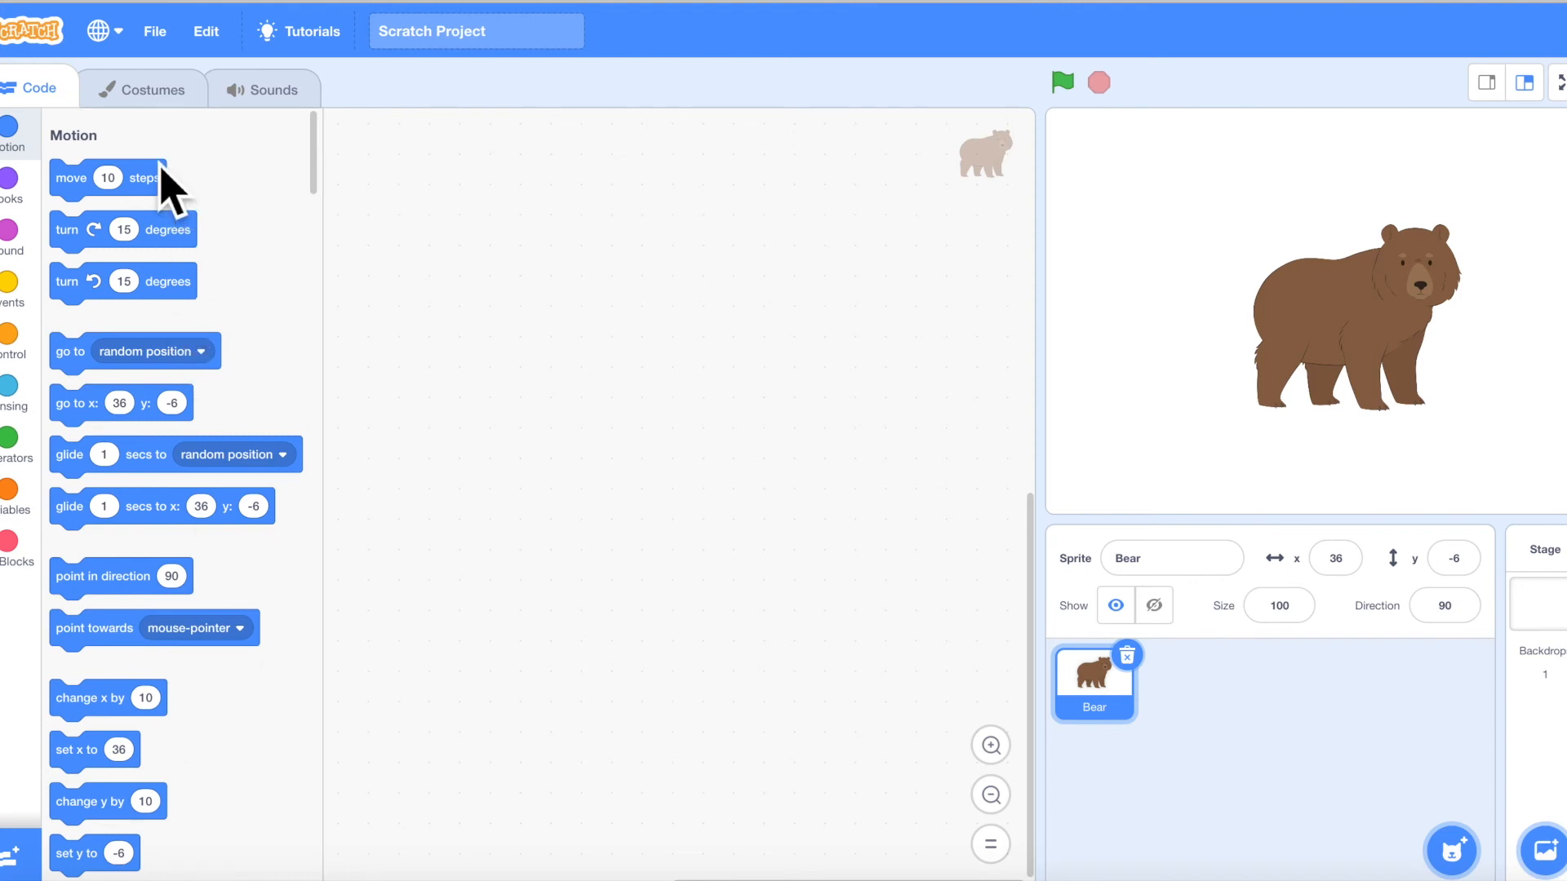
mouse_move(222, 440)
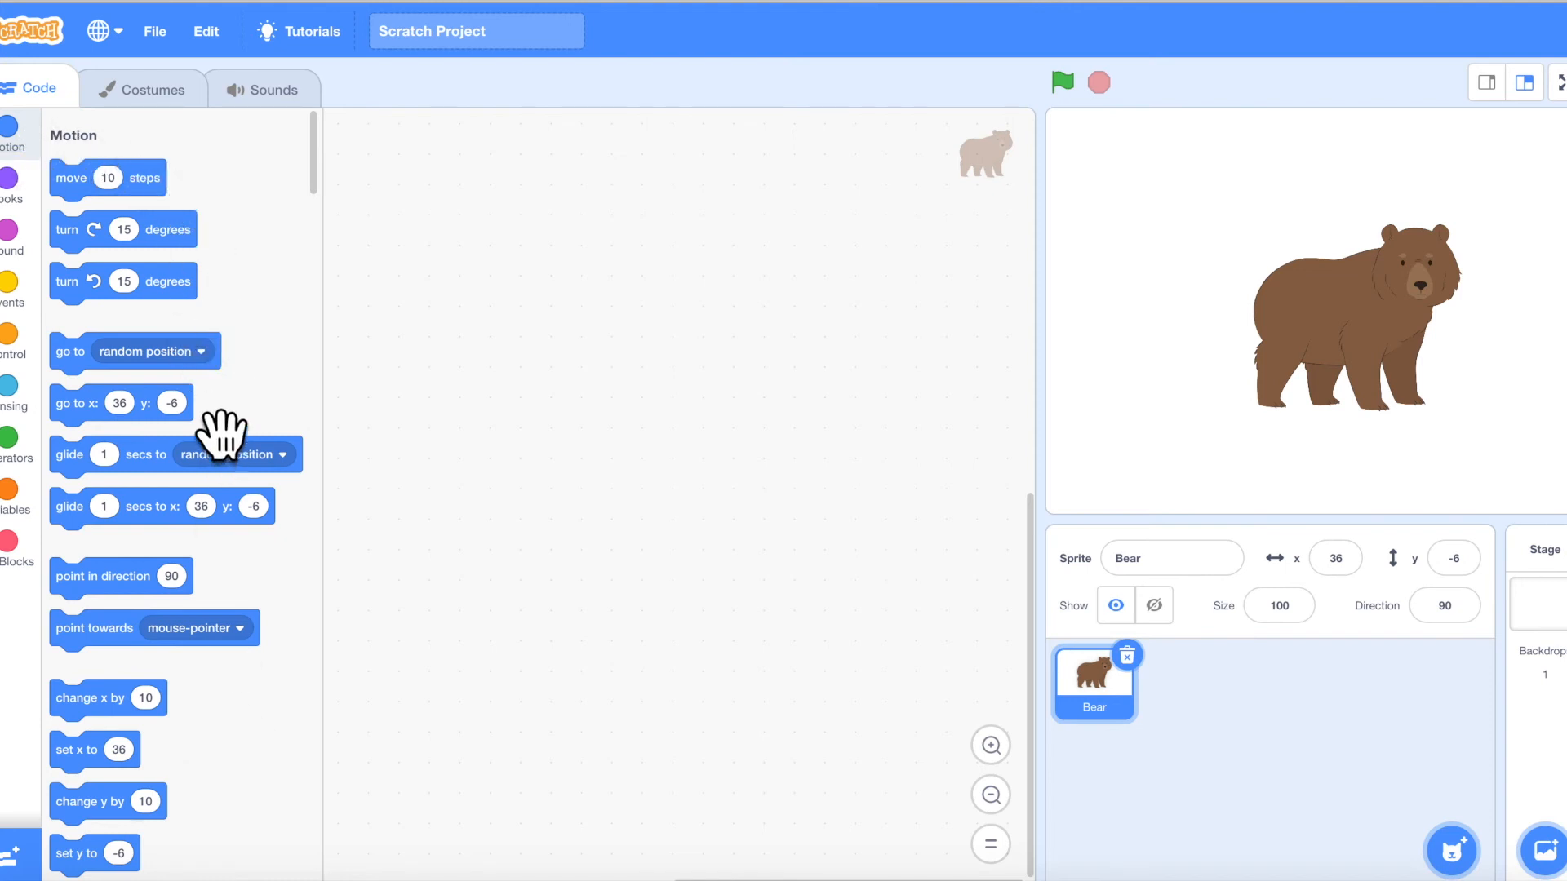
mouse_move(155, 90)
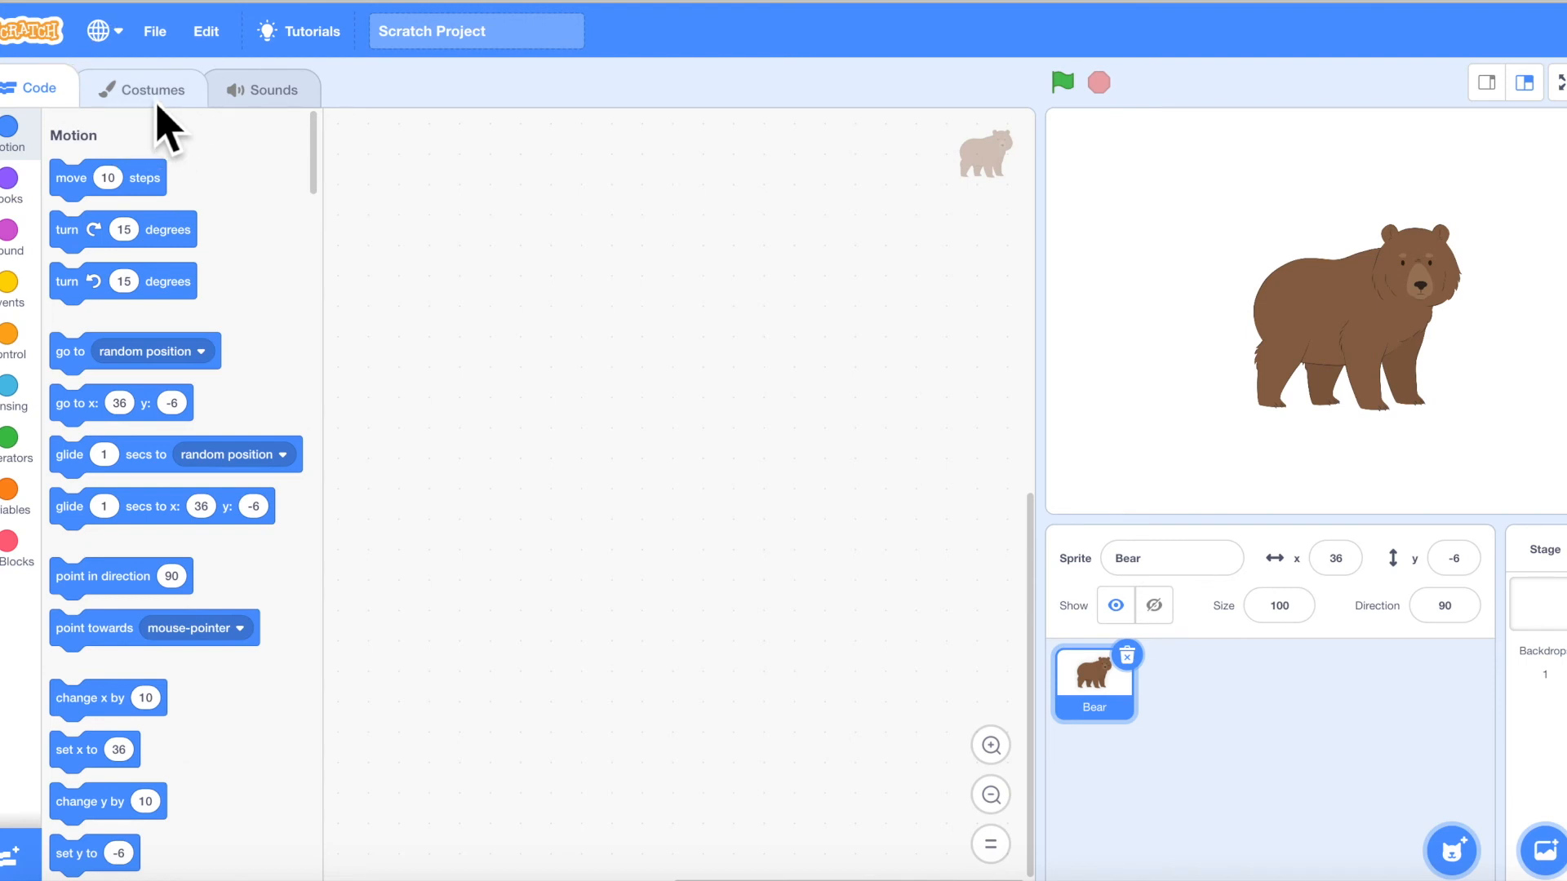
Step: Browse the Bear's bear-b and bear-a costumes, then view its pop sound
click(143, 89)
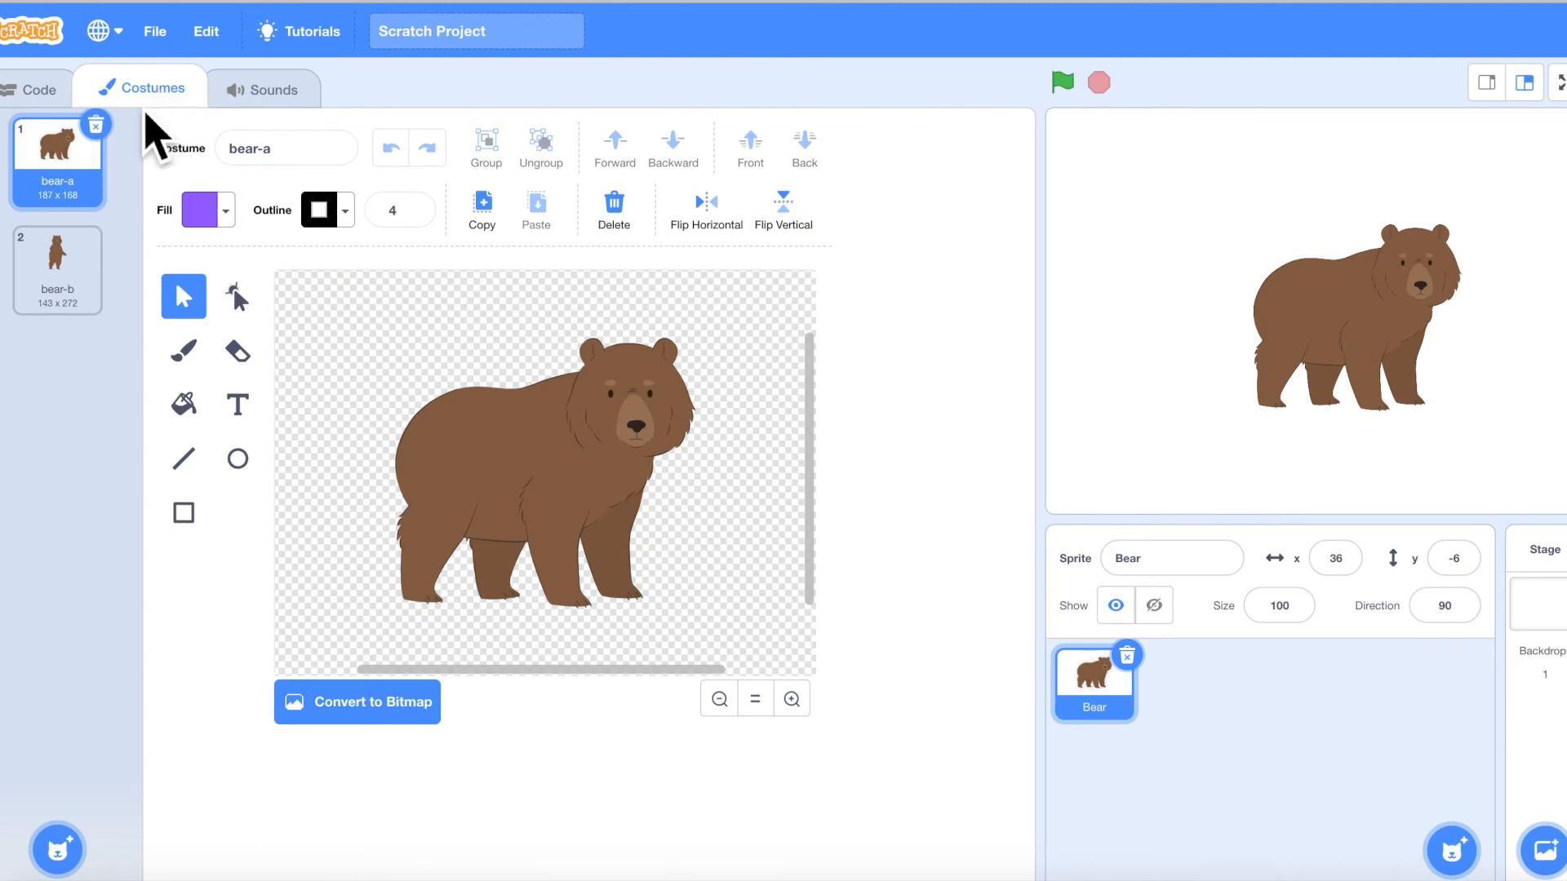
mouse_move(1113, 753)
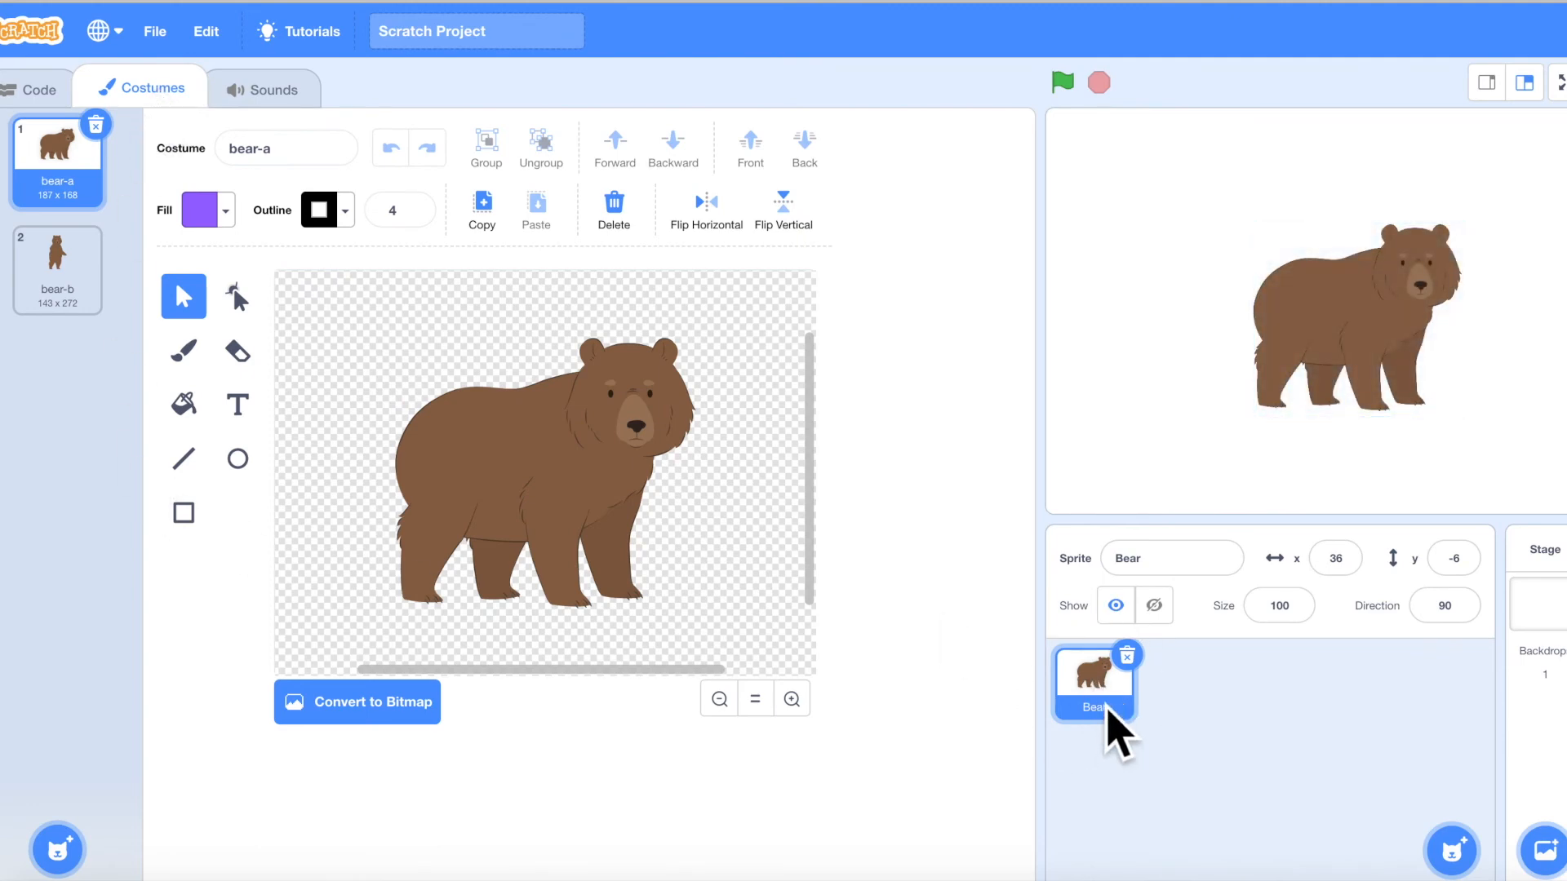
click(58, 258)
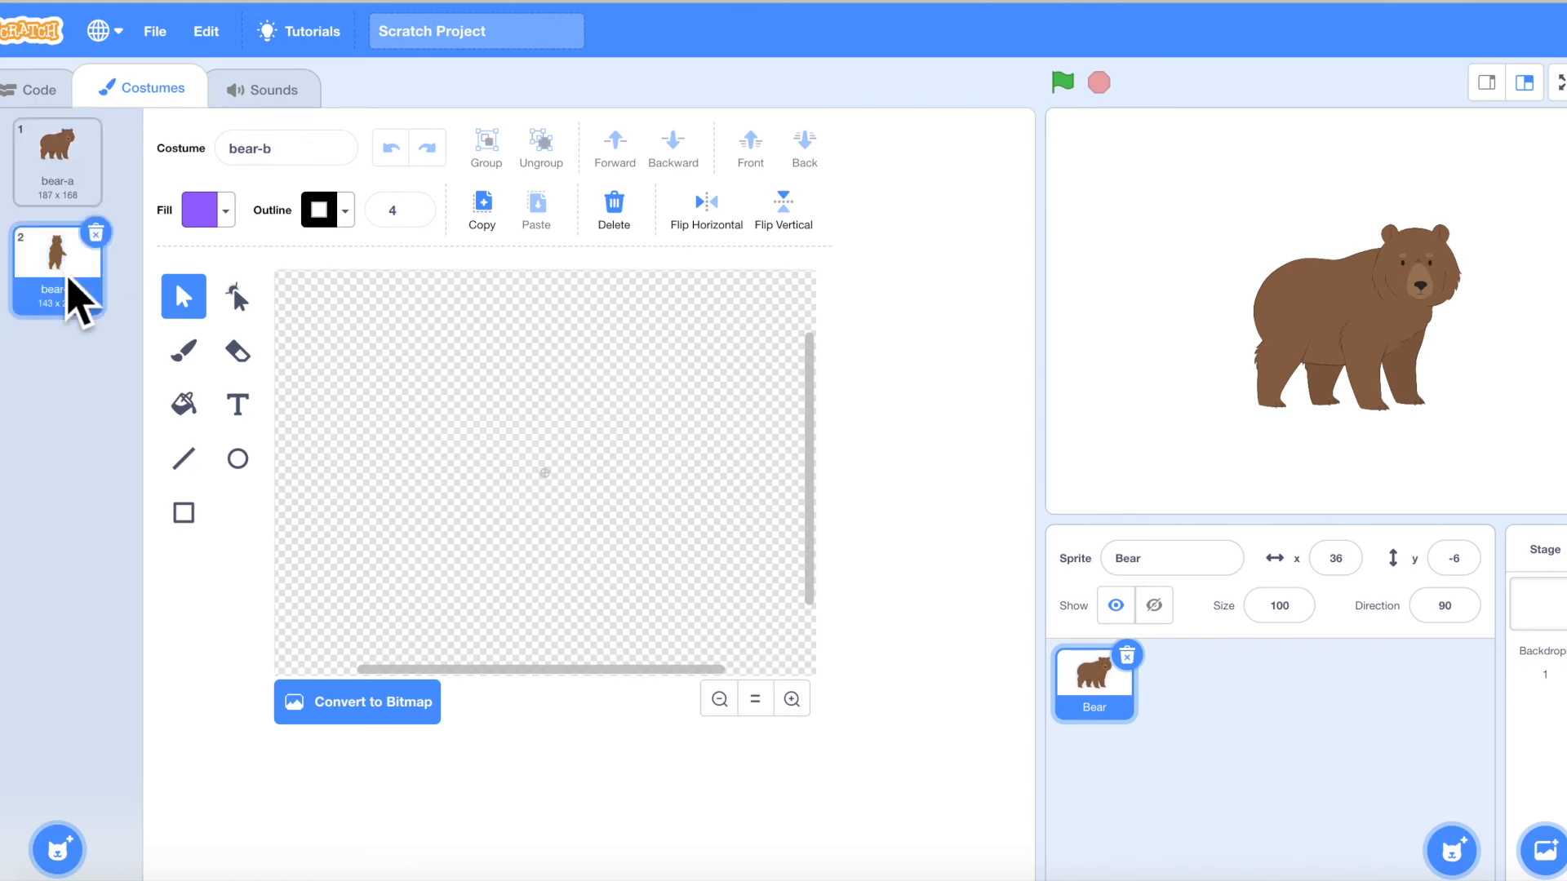
click(57, 161)
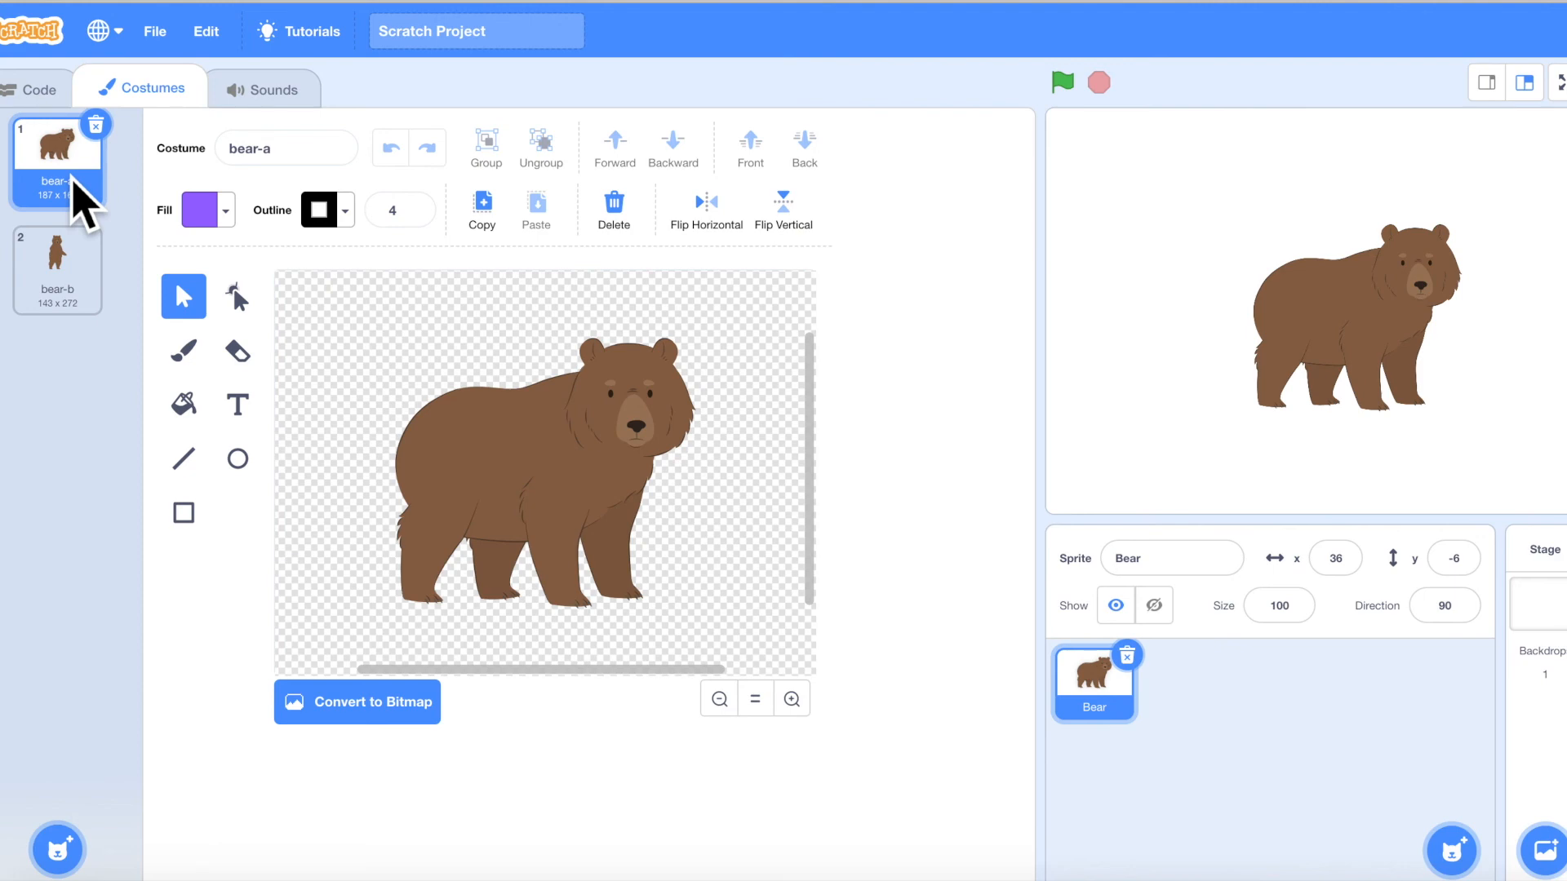
mouse_move(237, 139)
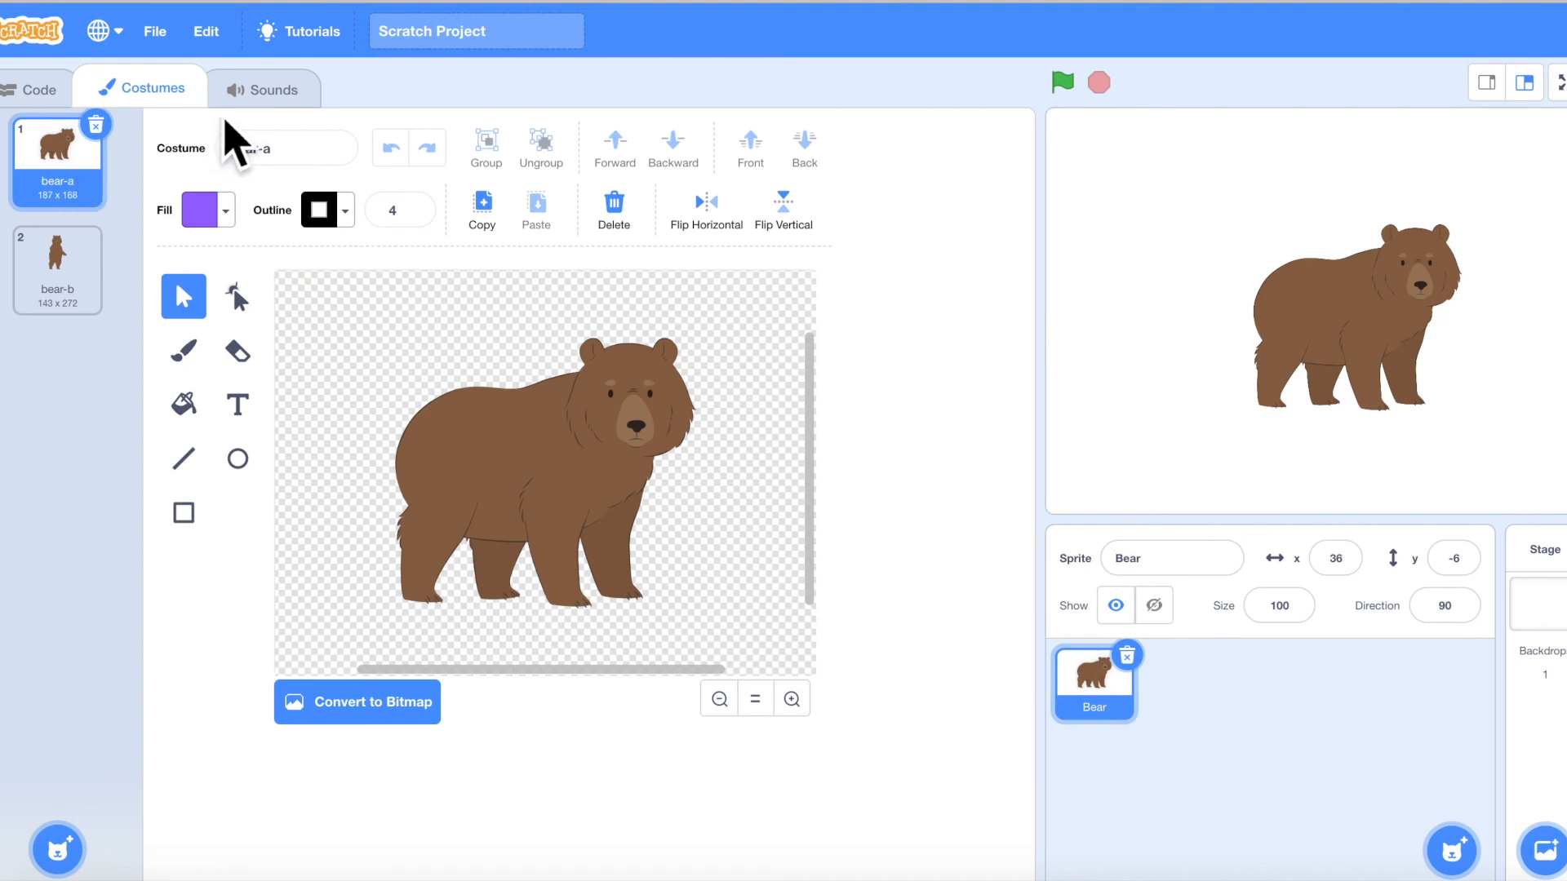
click(262, 89)
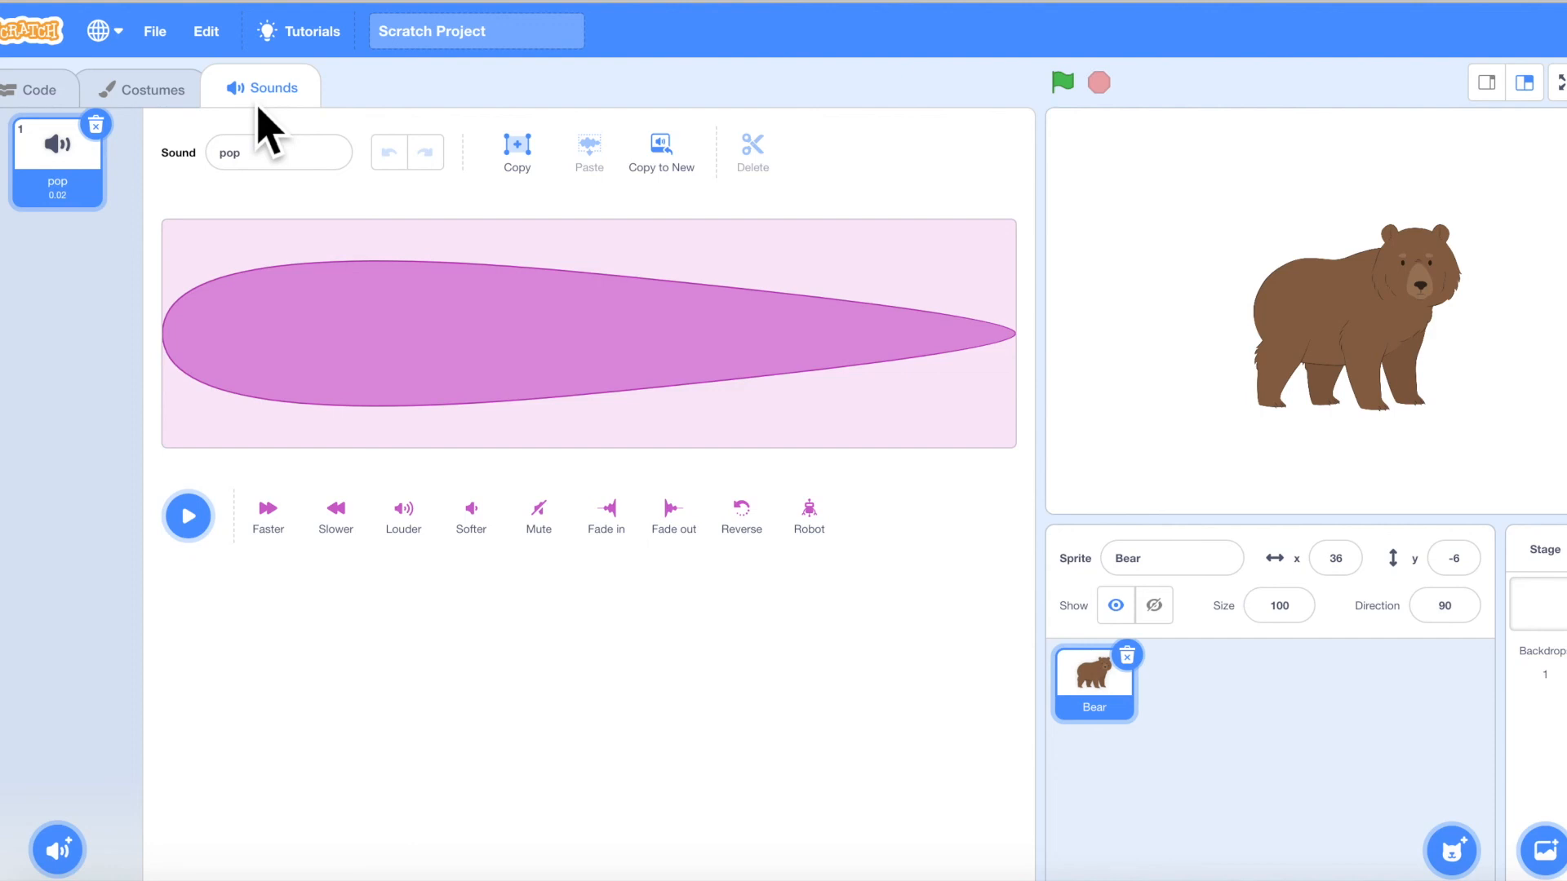
Step: Switch back to the Bear sprite's empty code area in the Code tab
click(40, 89)
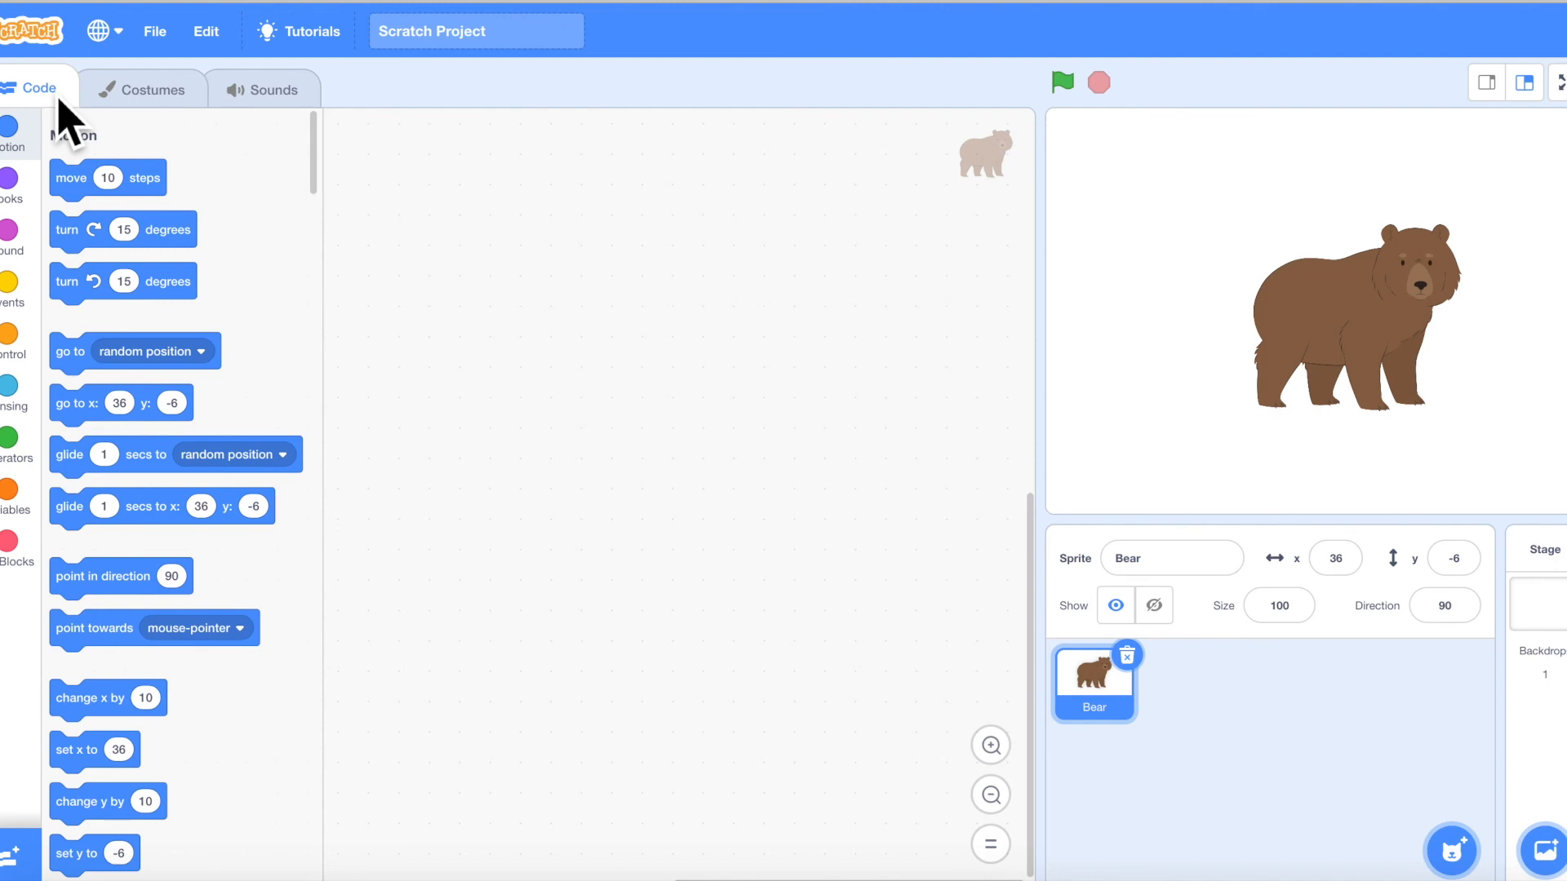
Step: Open the File menu showing New, Load and Save to your computer
click(155, 31)
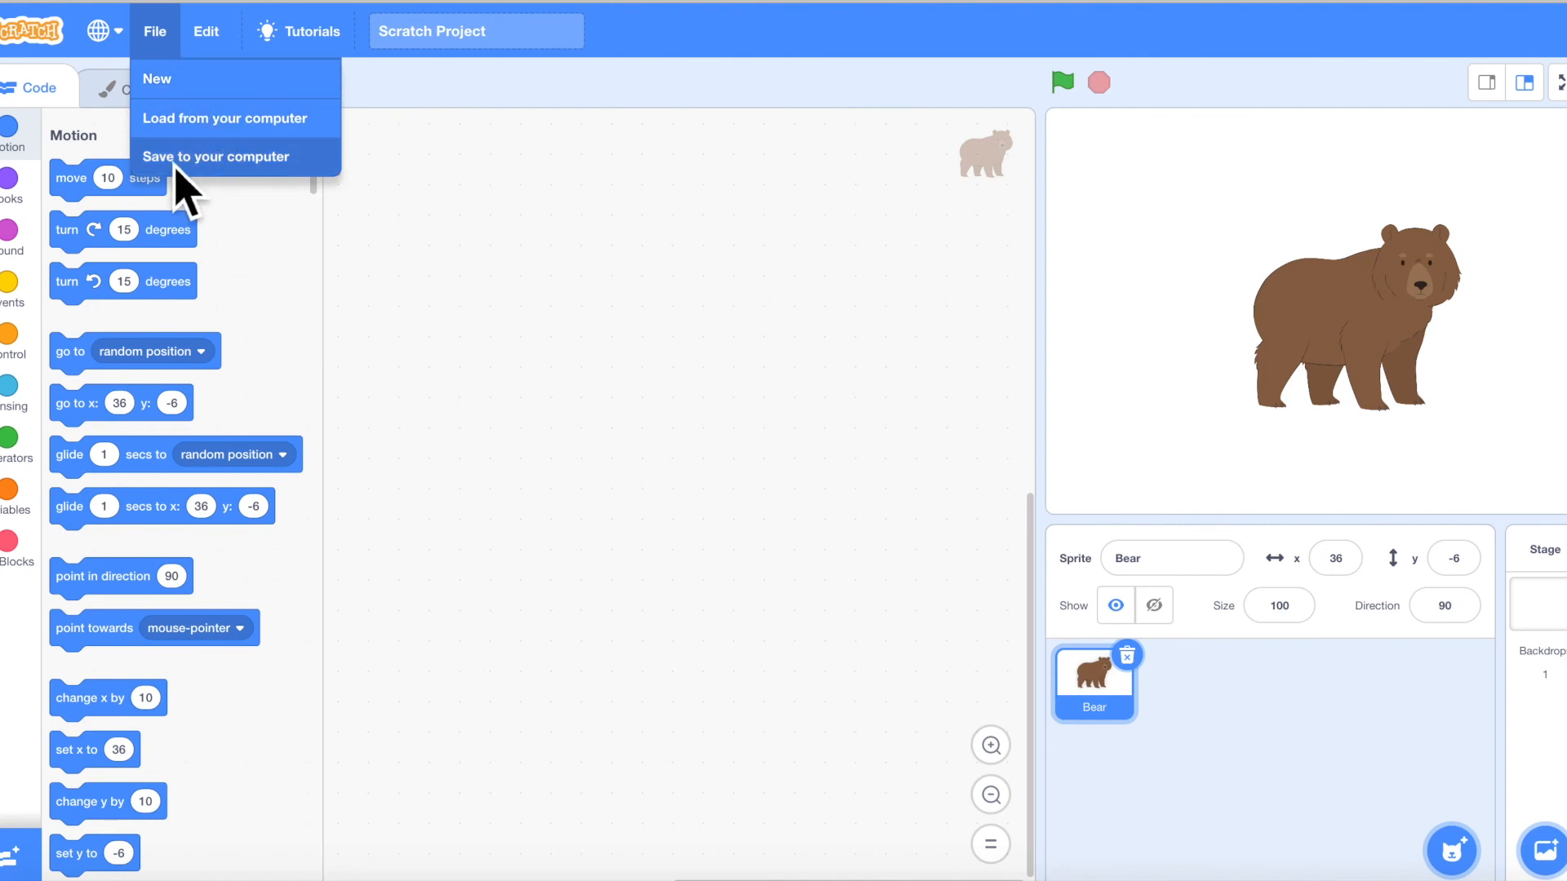
mouse_move(258, 210)
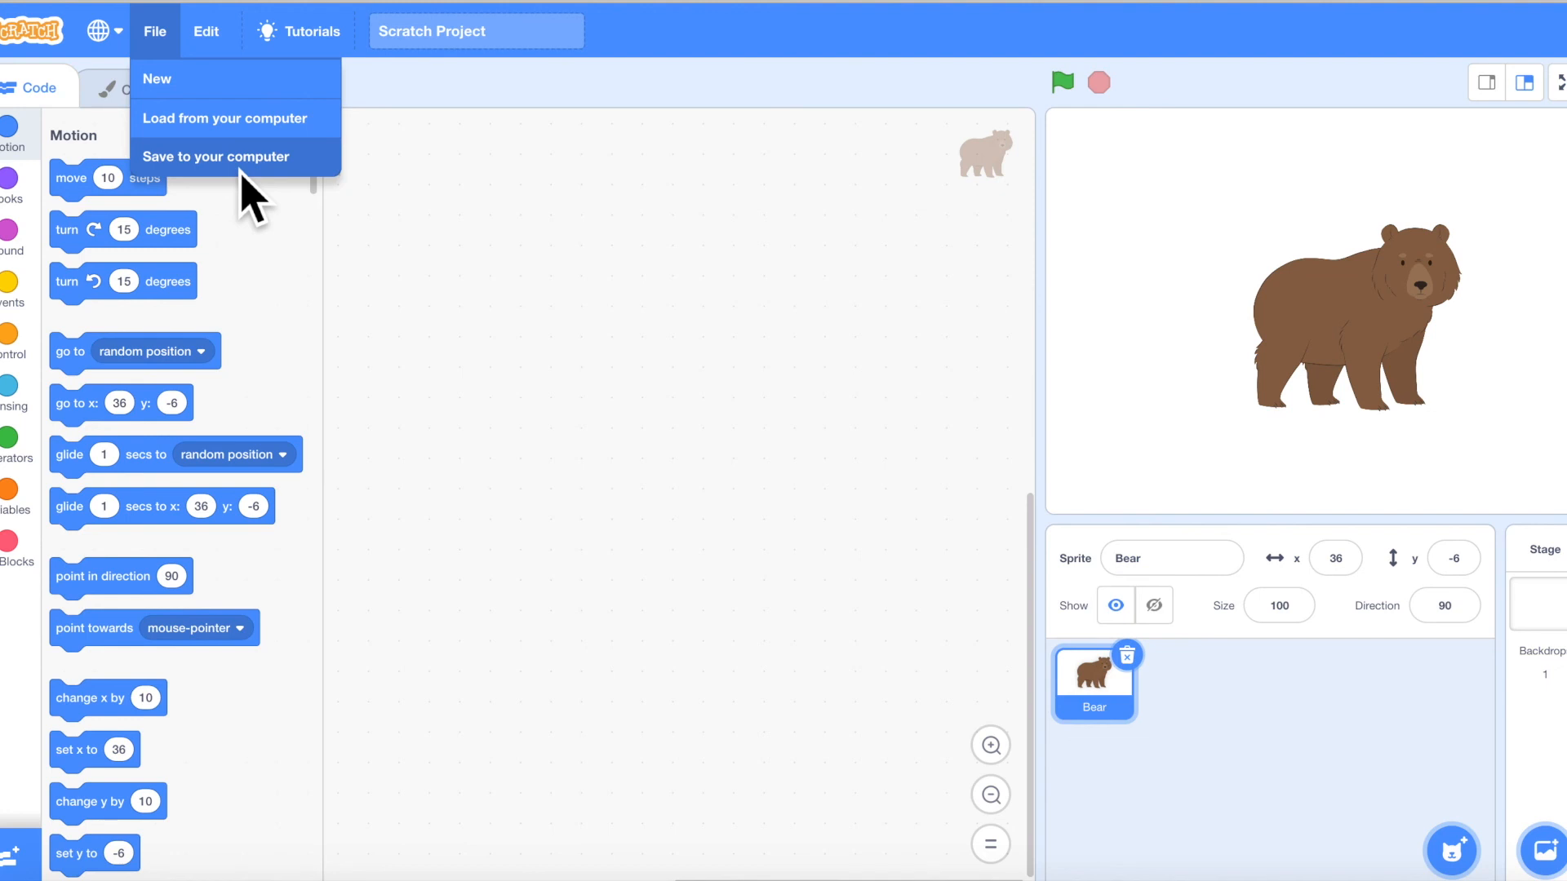
mouse_move(248, 160)
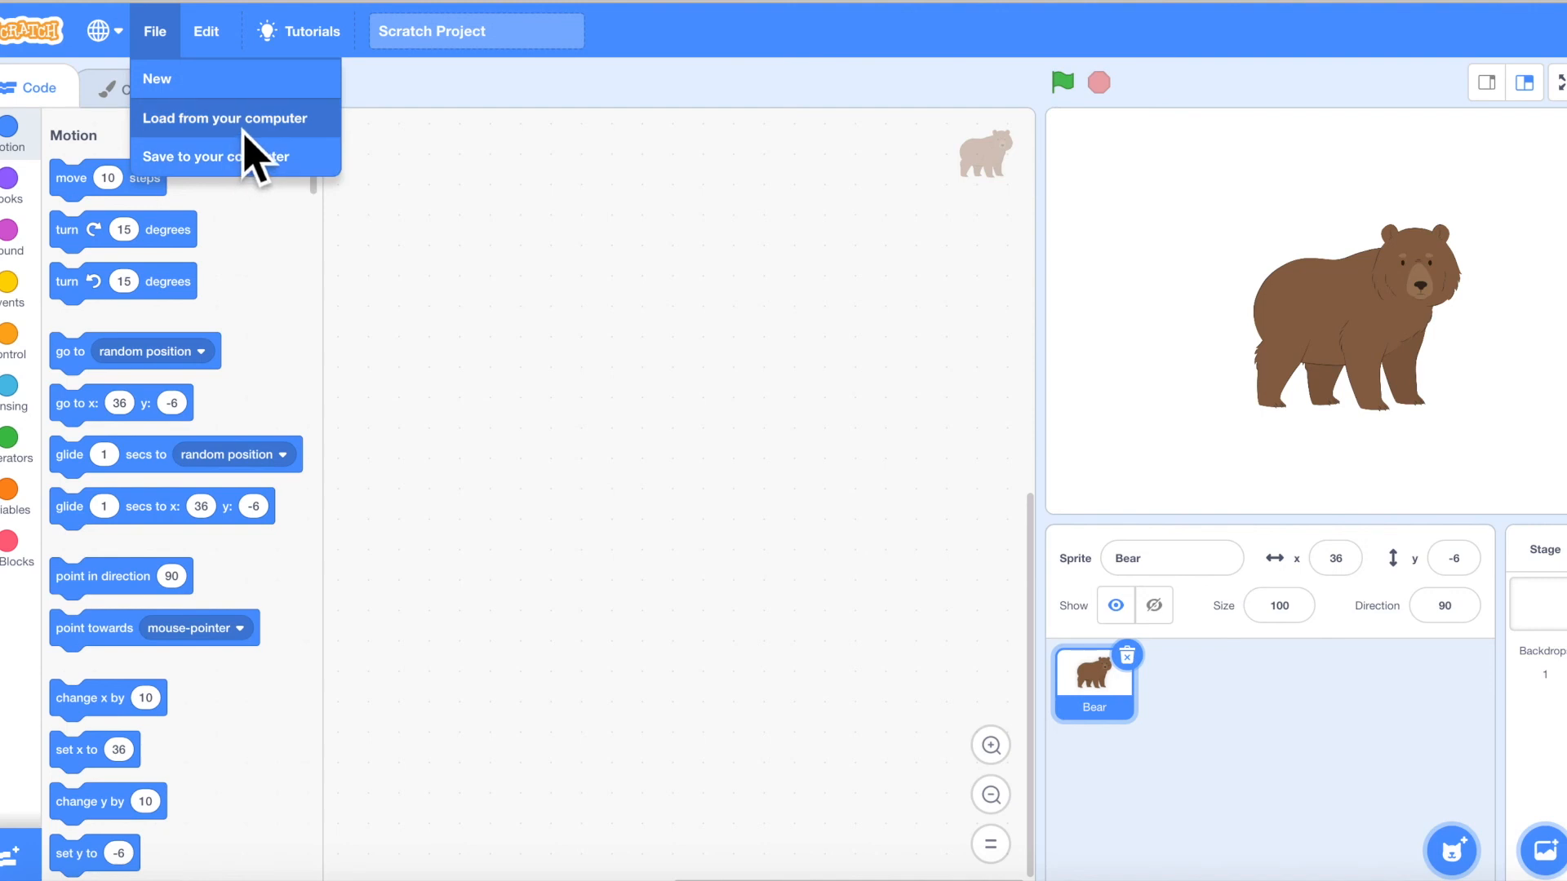
mouse_move(261, 160)
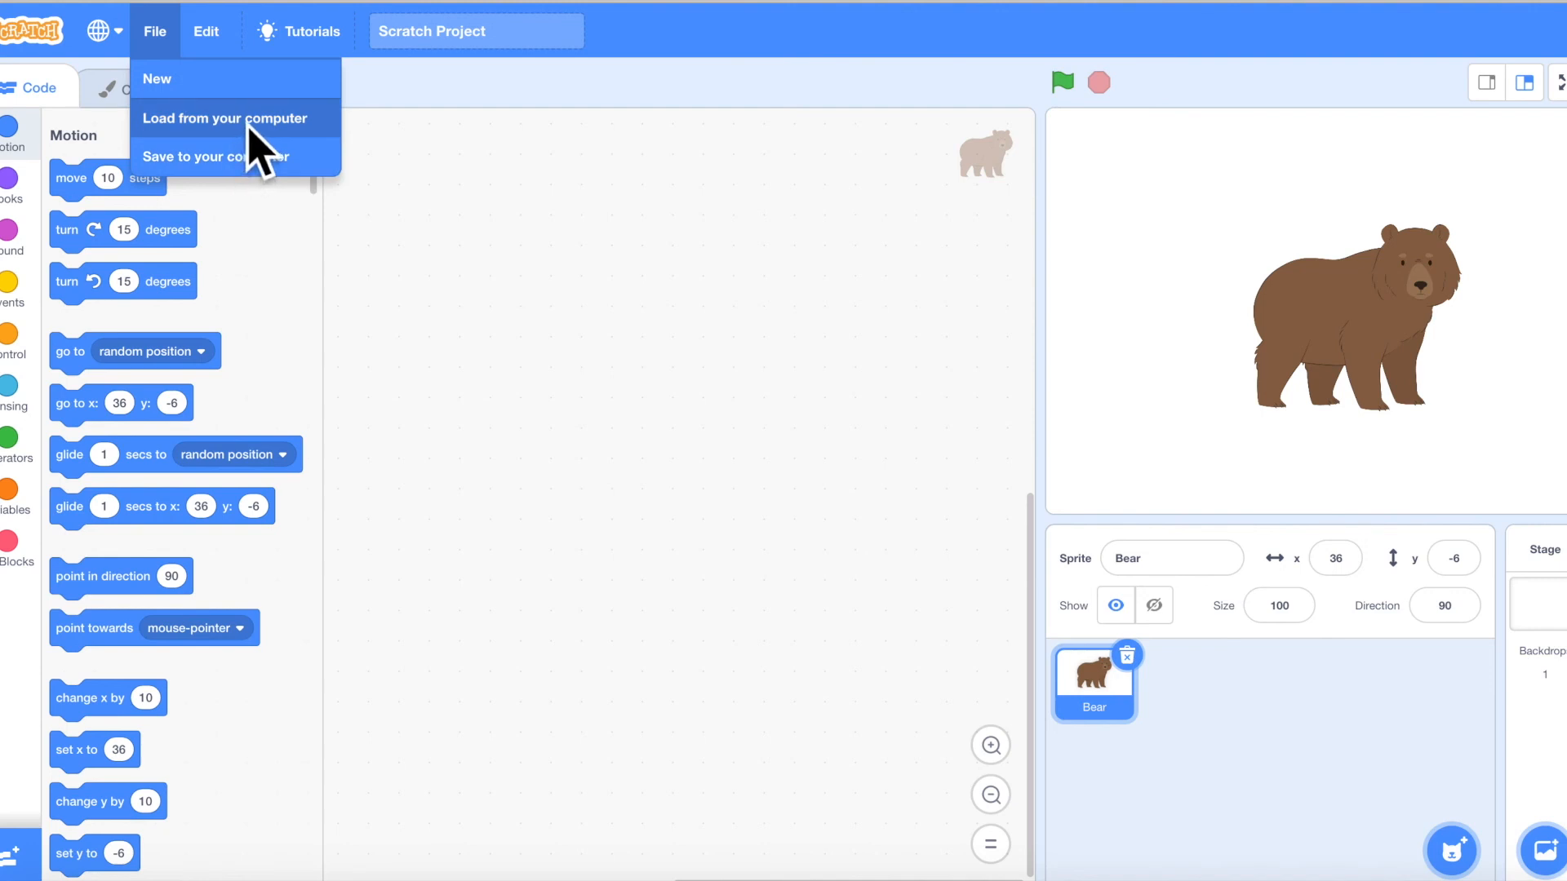
mouse_move(374, 160)
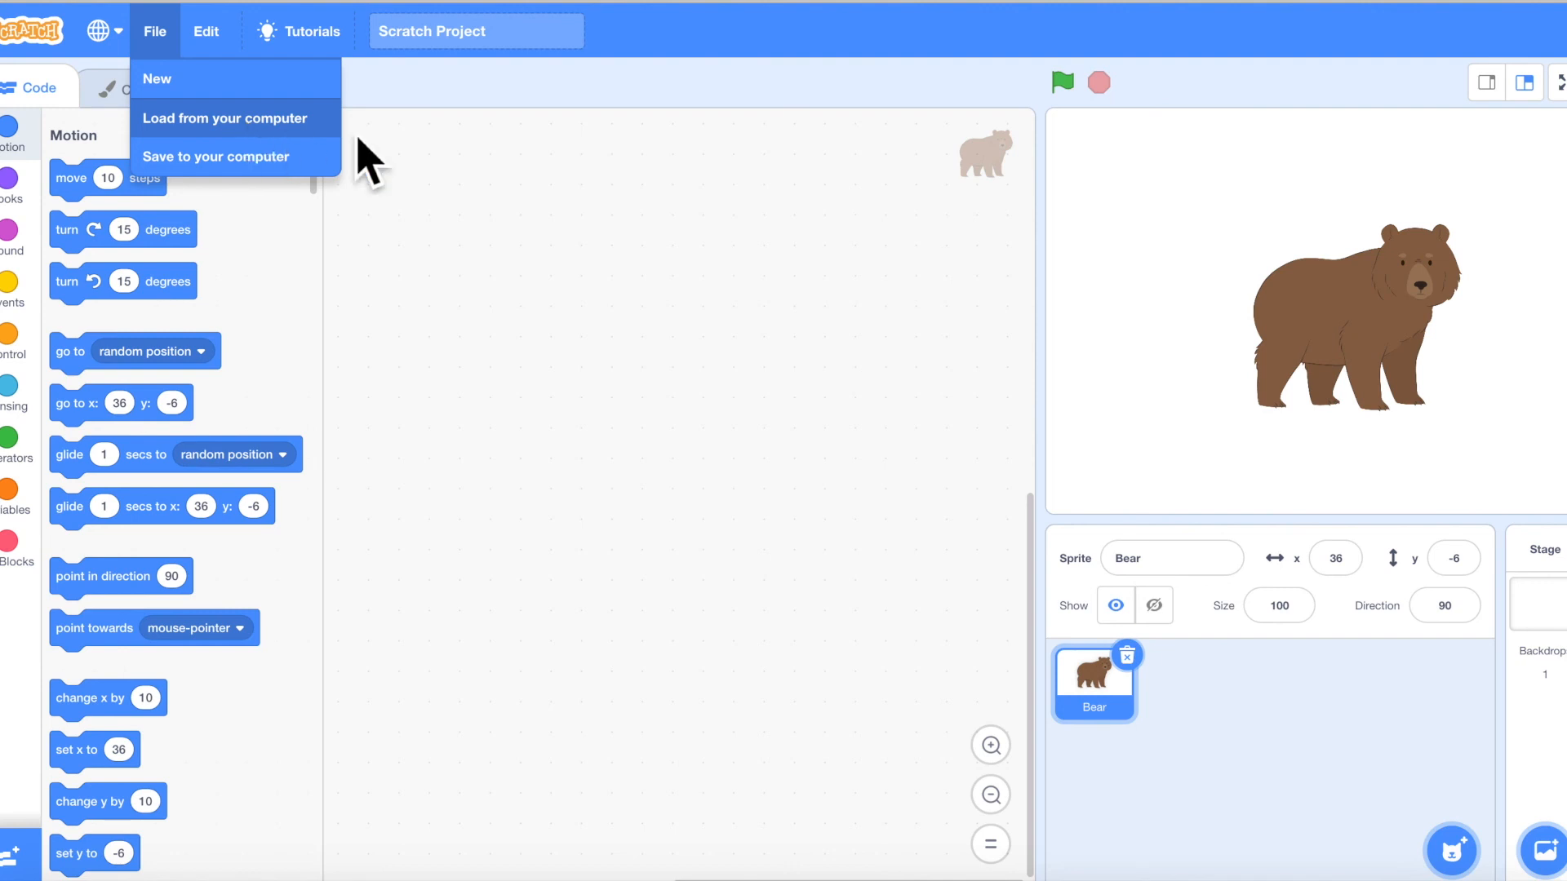
mouse_move(647, 378)
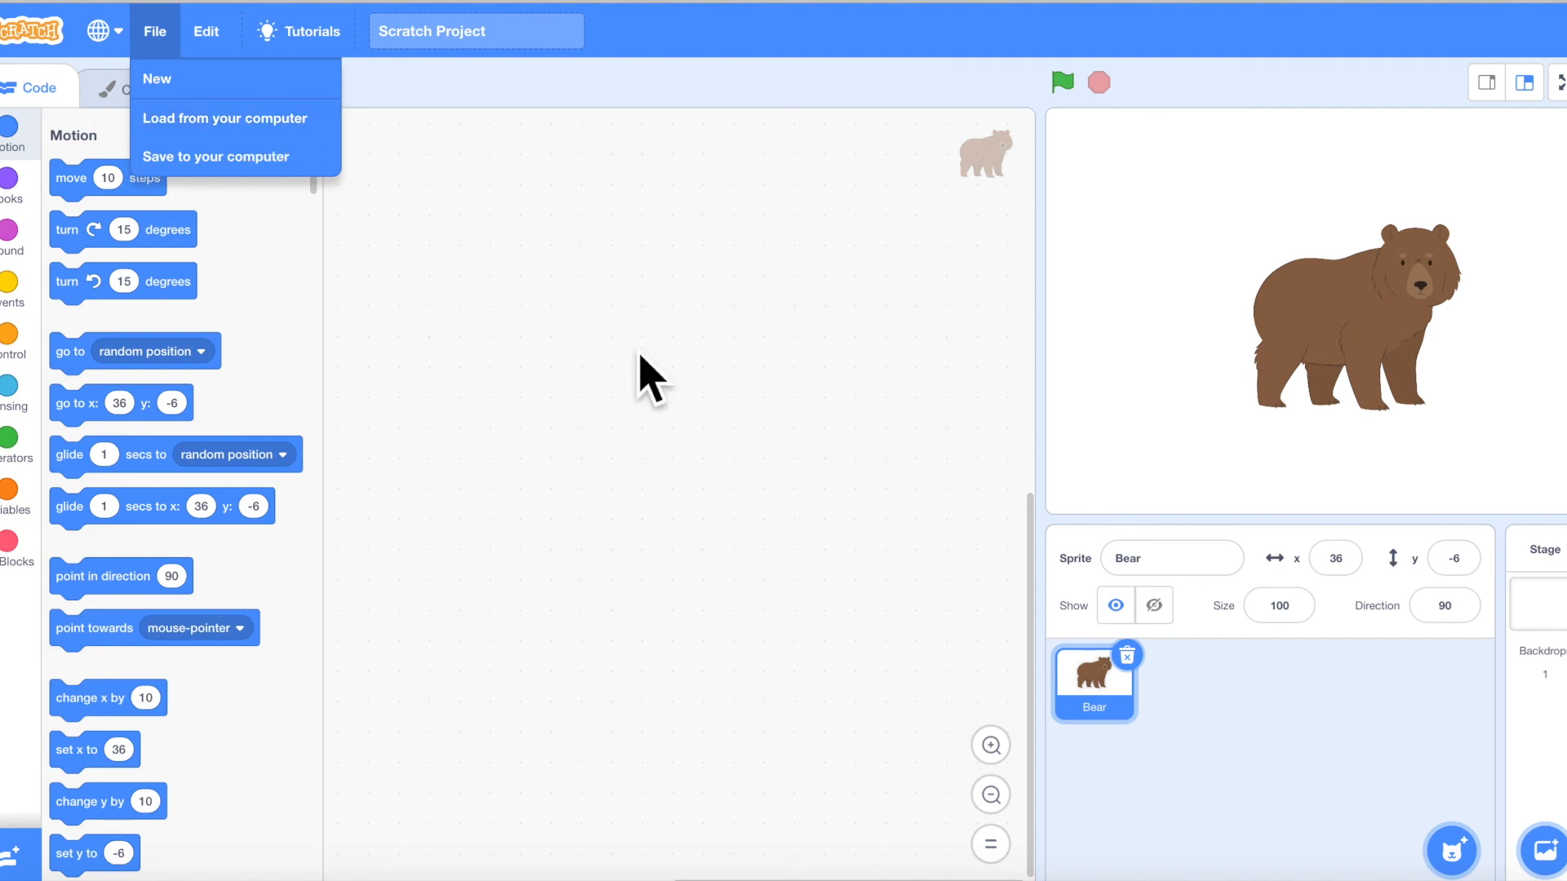